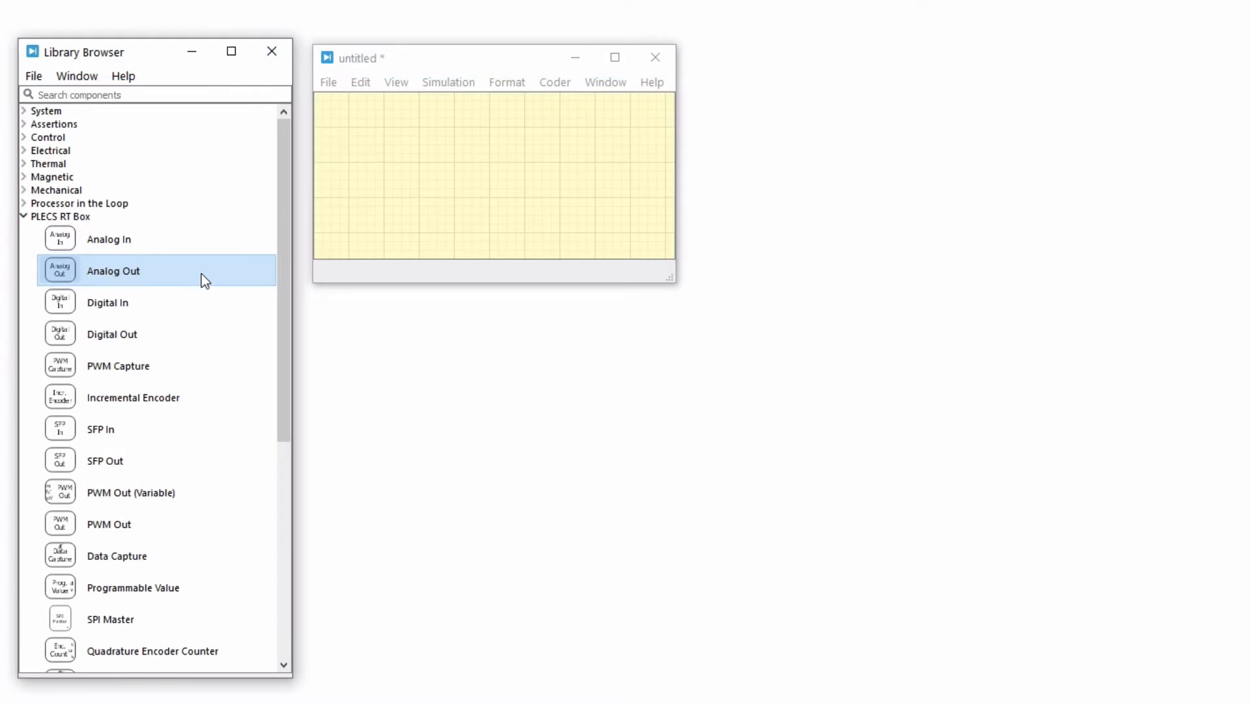
Place an Analog Out block from the RT Box library, showing channel 0 beneath it
drag(59, 271, 563, 176)
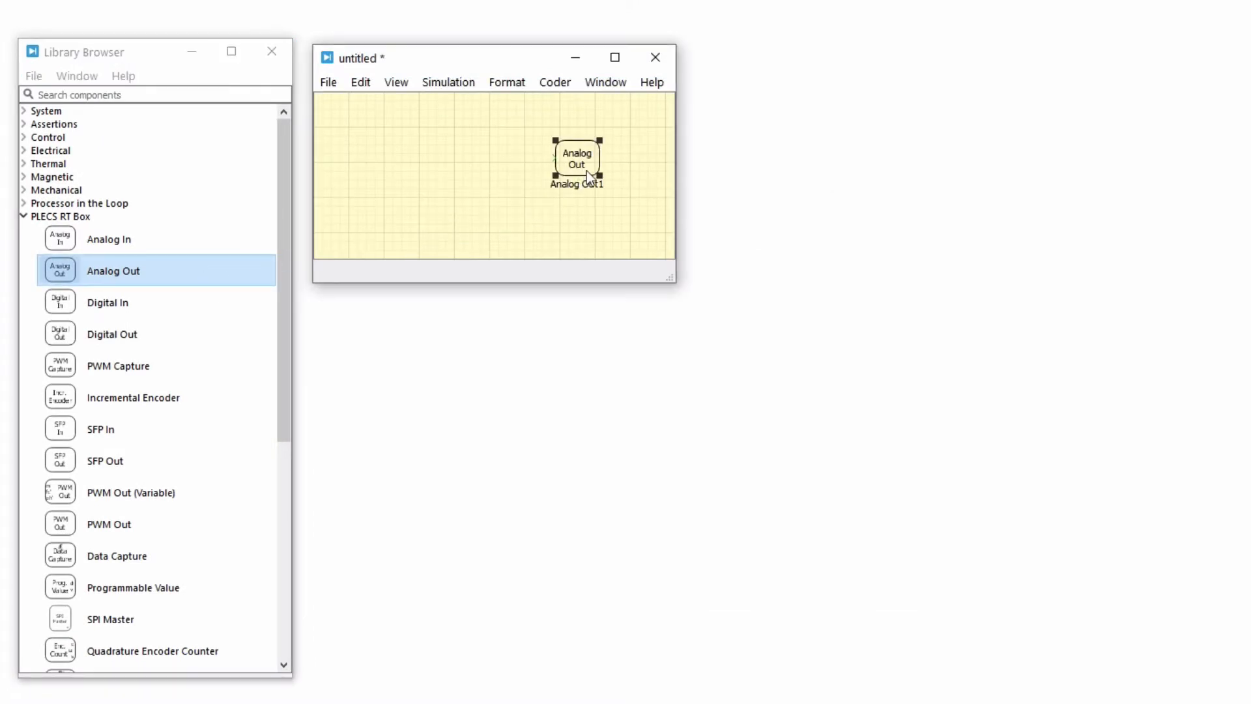
double_click(577, 159)
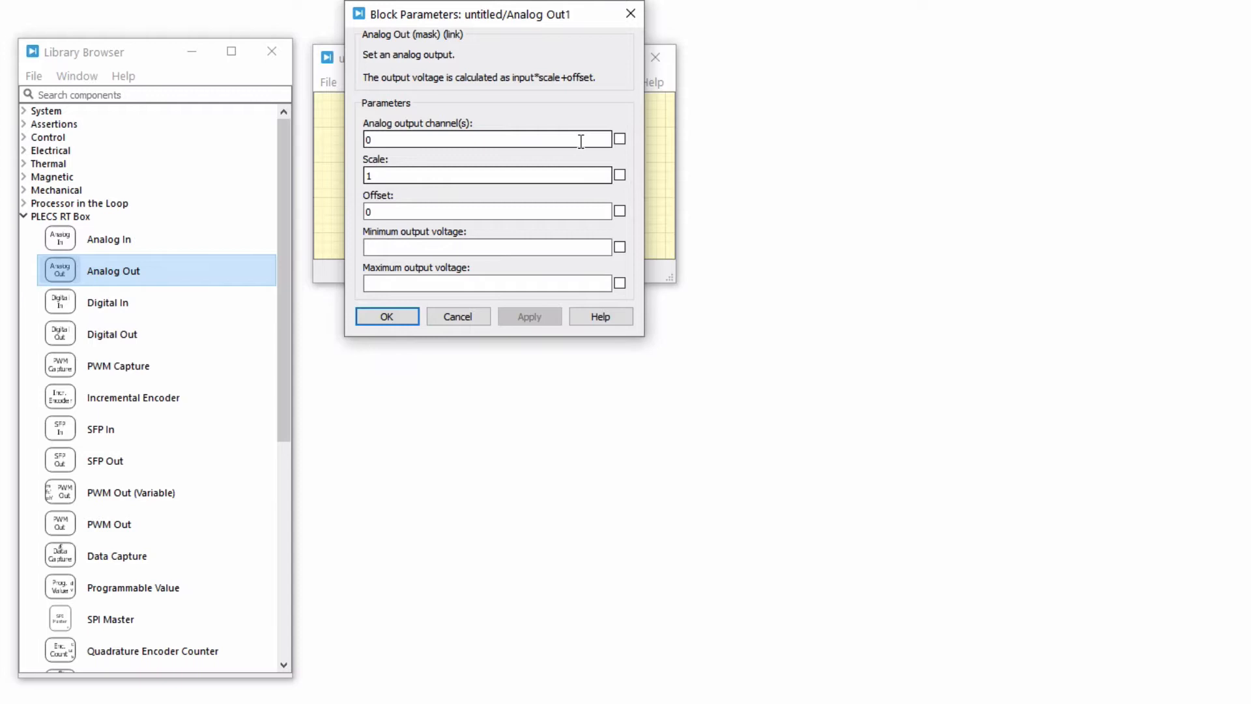
click(487, 138)
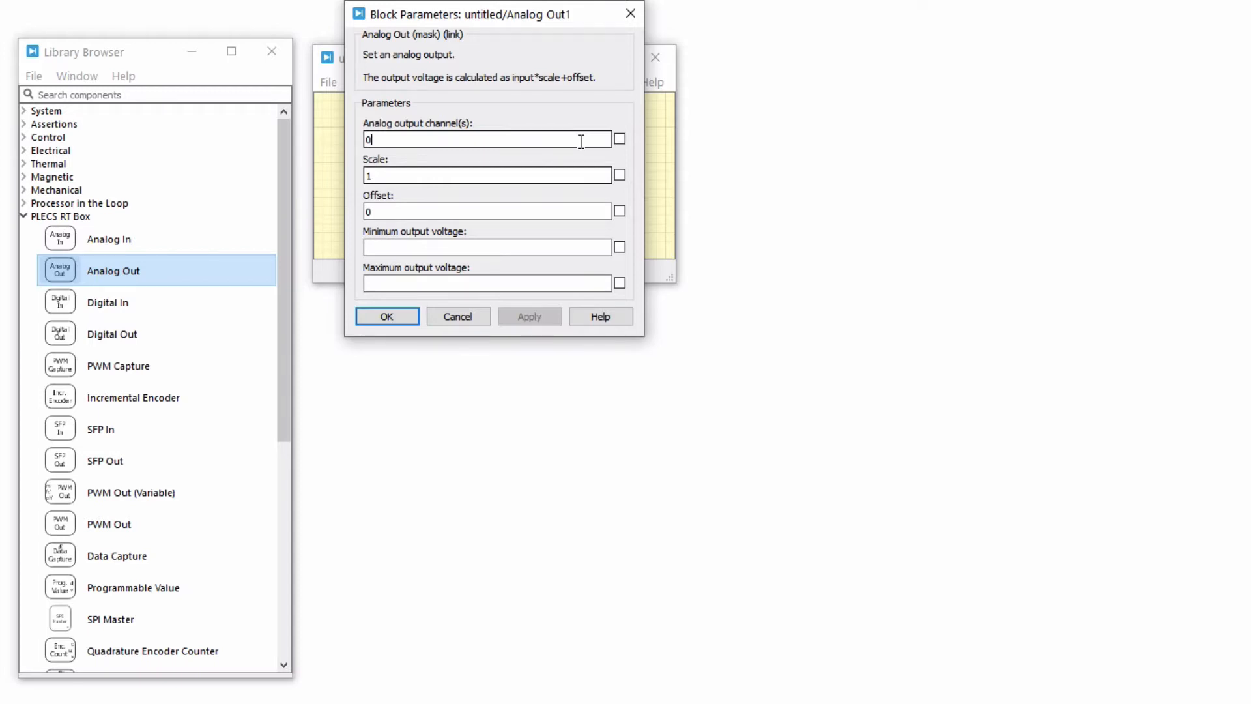
text(:15)
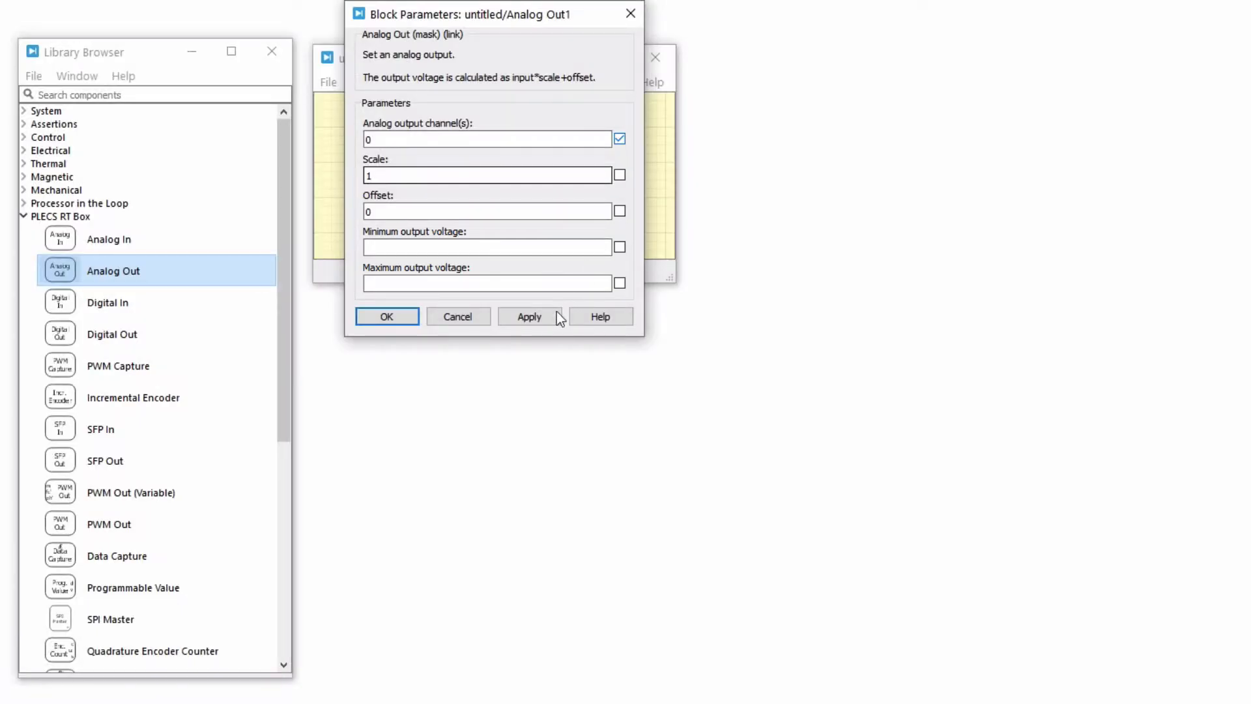
click(387, 317)
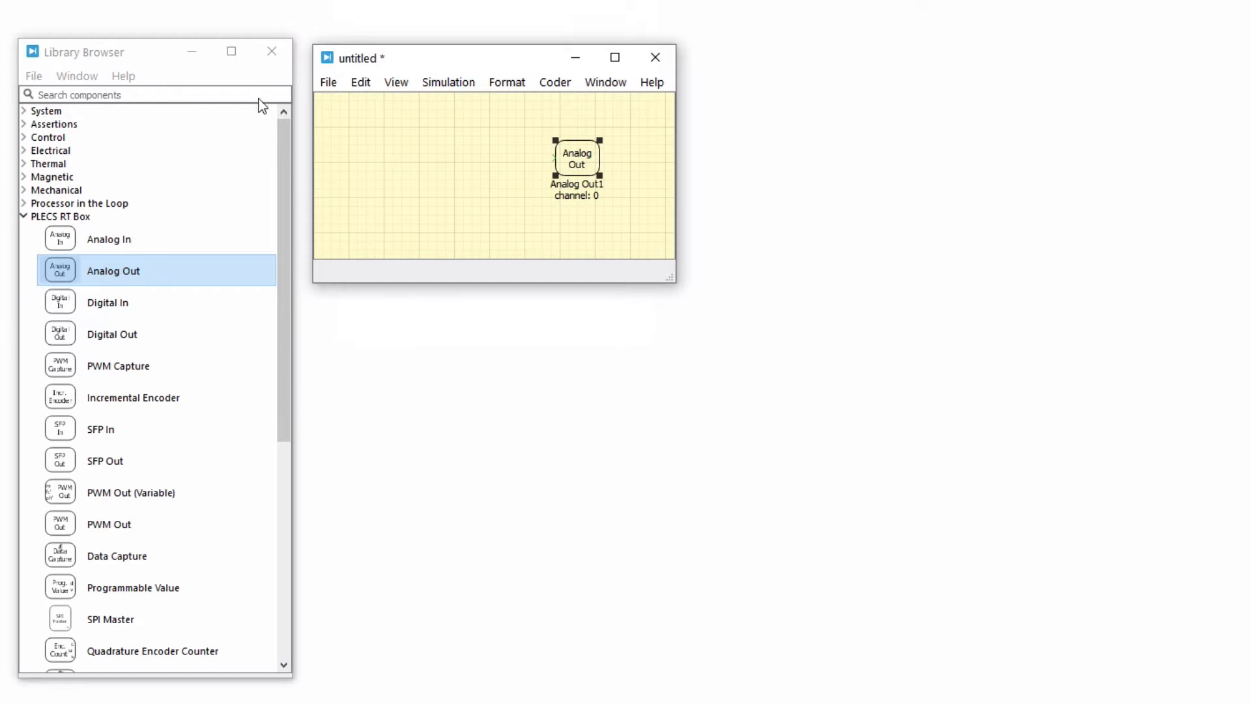
Add a Sine Wave Generator at 50 Hz to the left of Analog Out
text(sine)
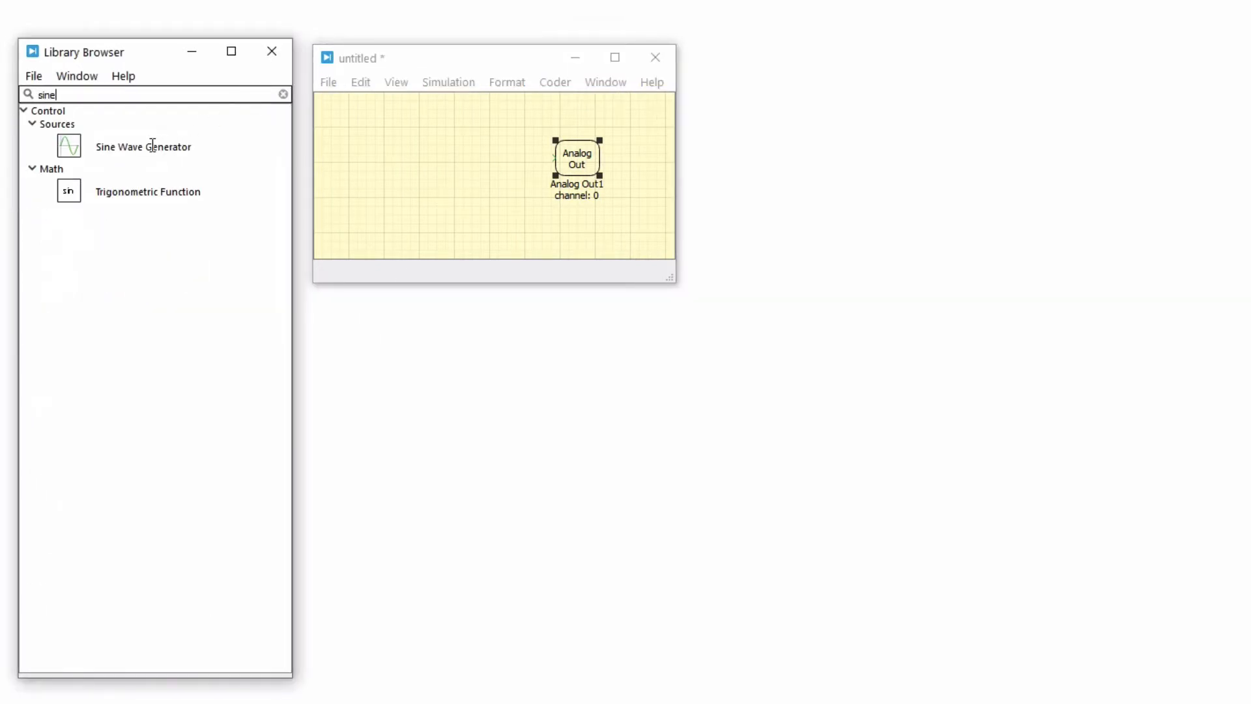
drag(68, 145, 437, 167)
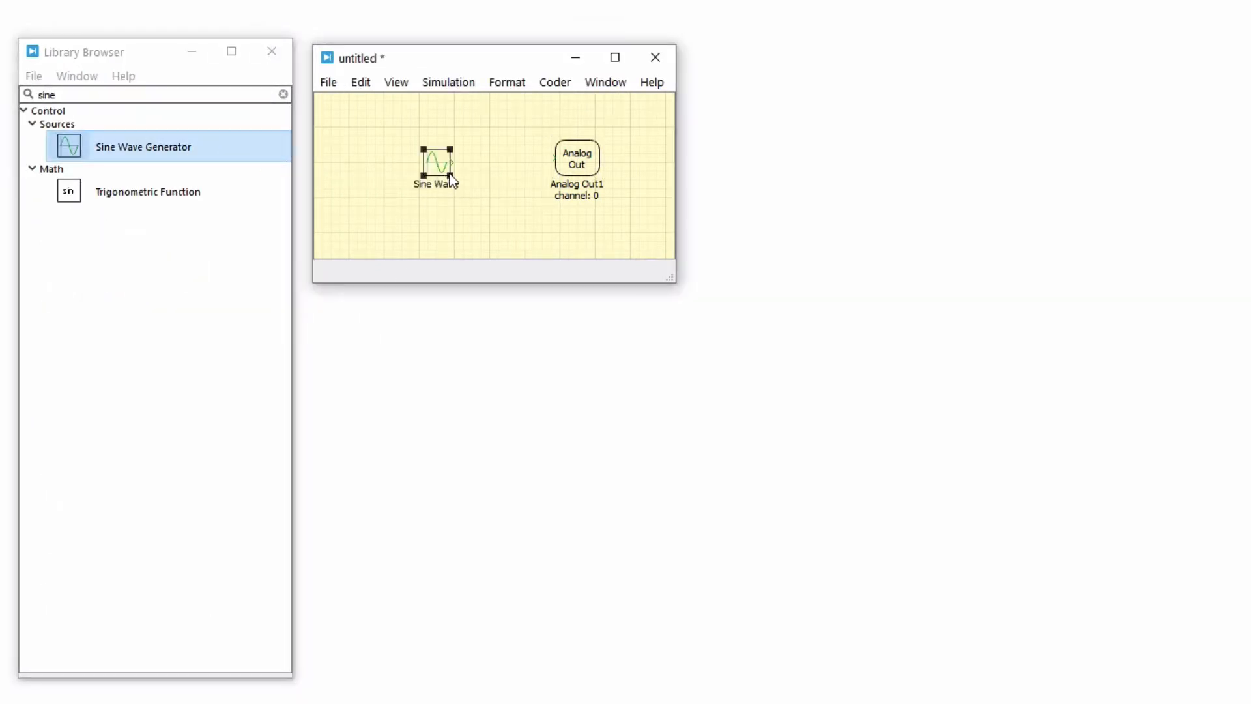
double_click(436, 165)
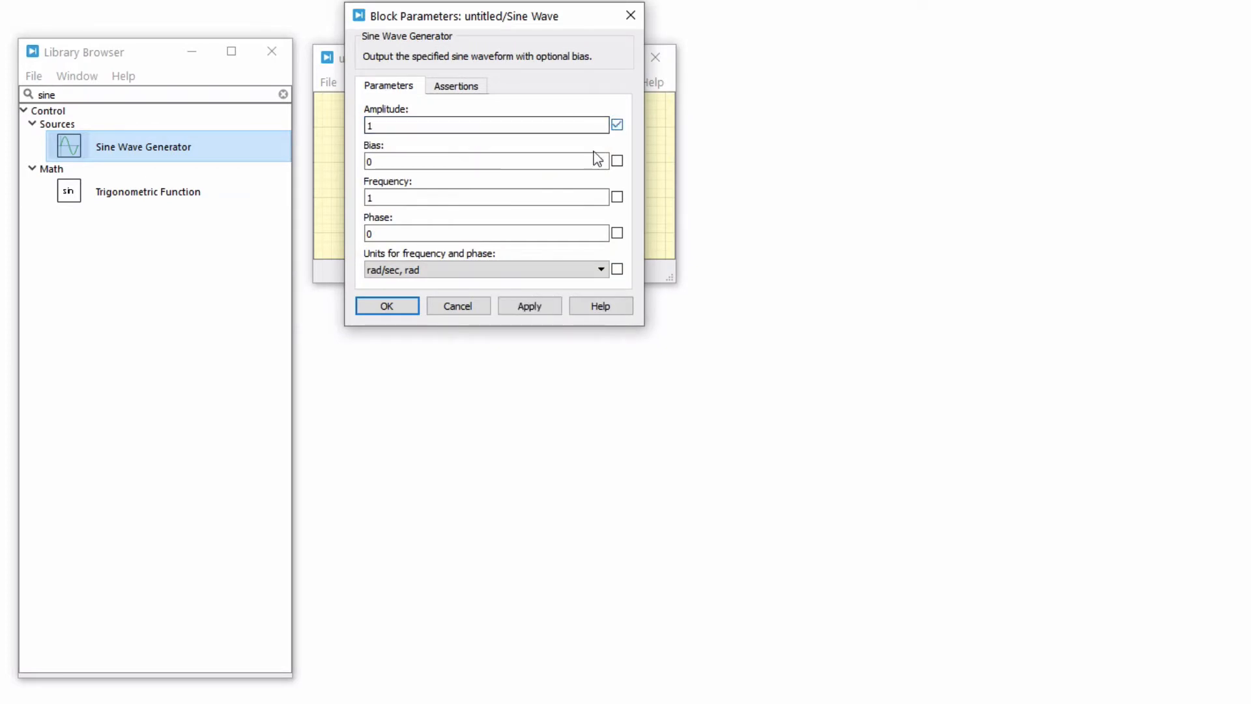
text(50)
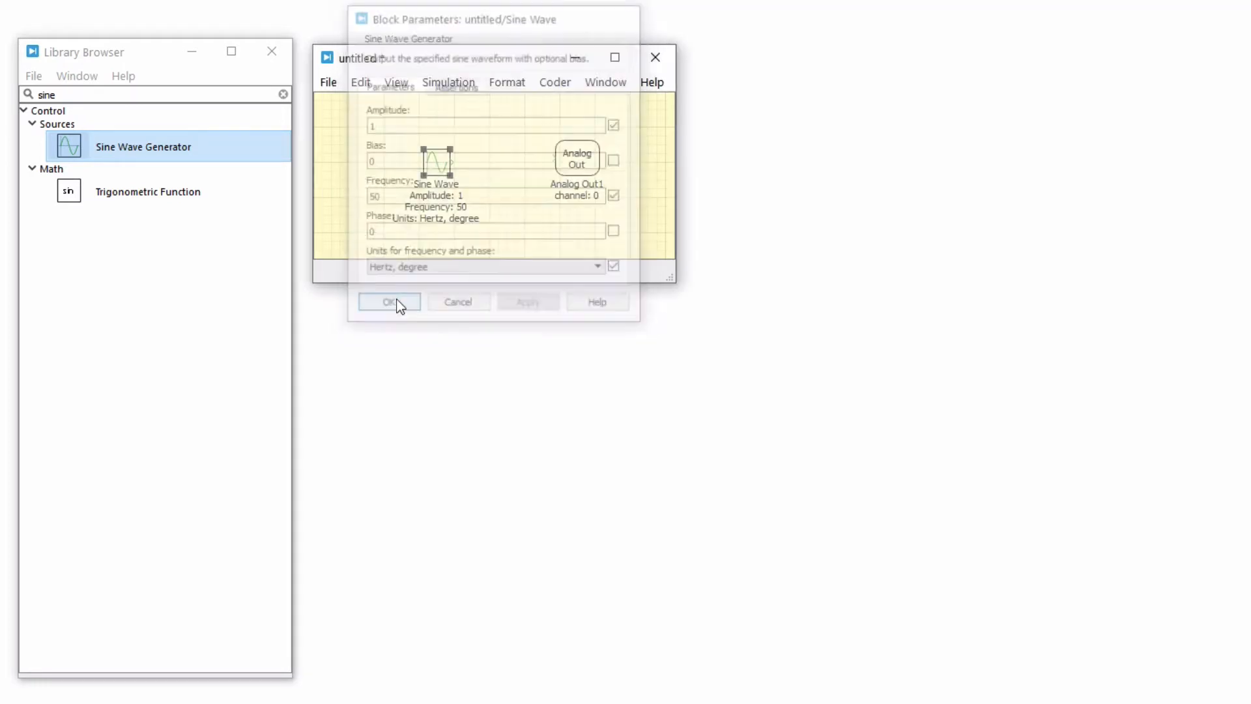
click(388, 302)
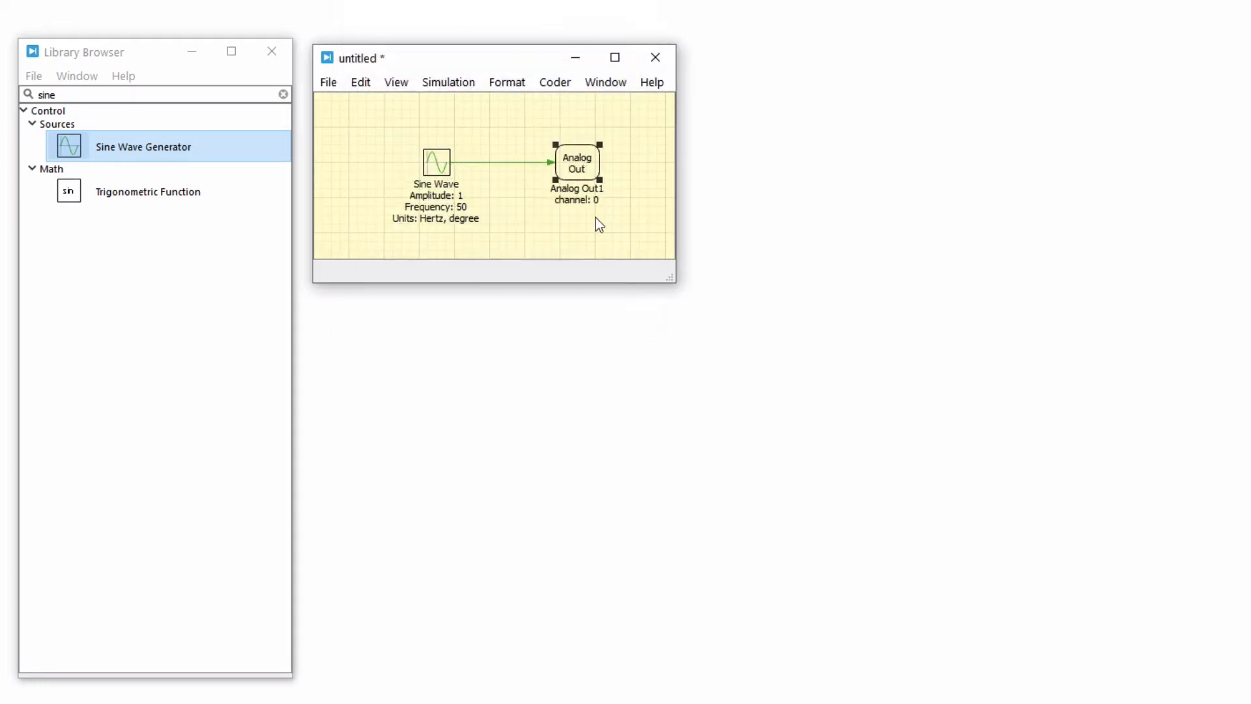
Add a Scope below Analog Out and save the model as 'analog'
text(sco)
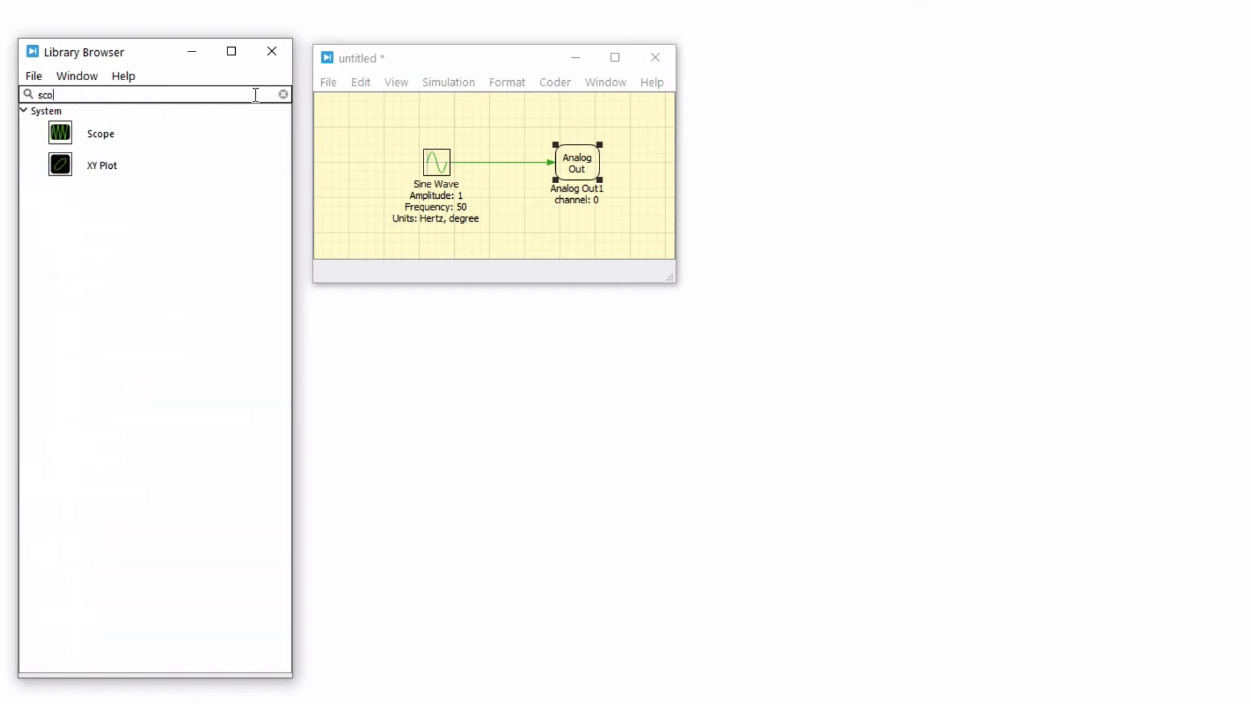
drag(60, 133, 572, 231)
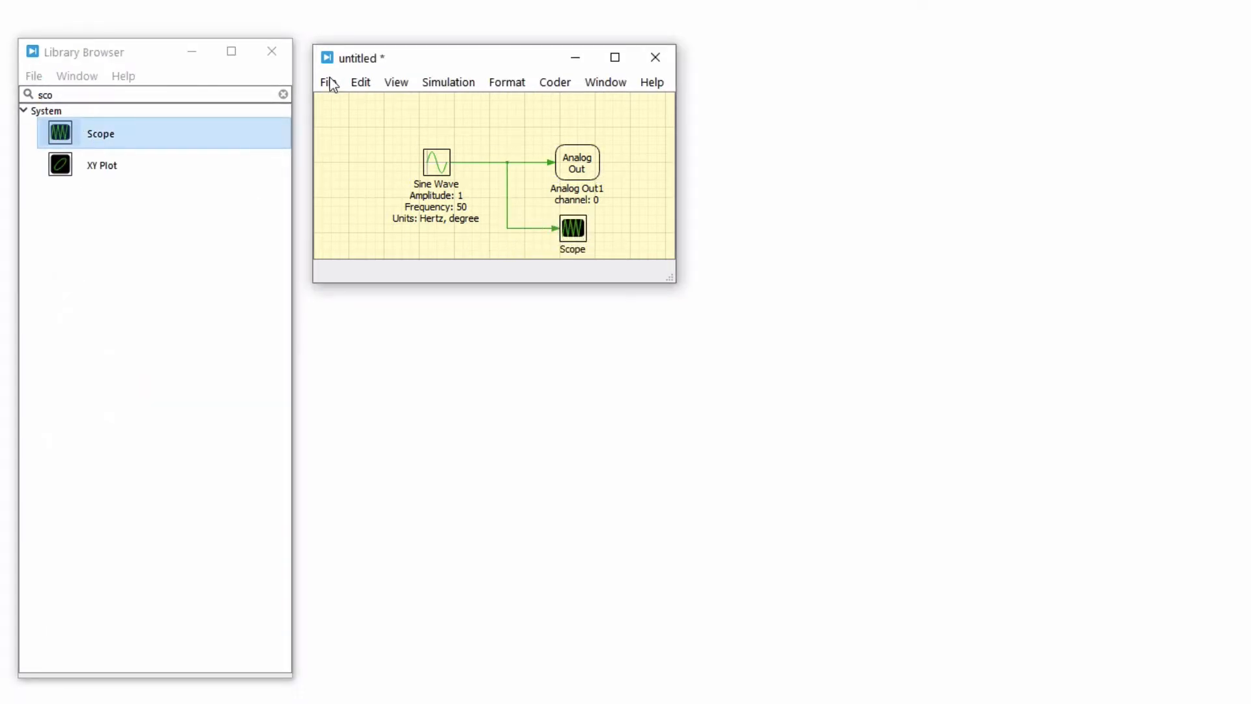
click(328, 82)
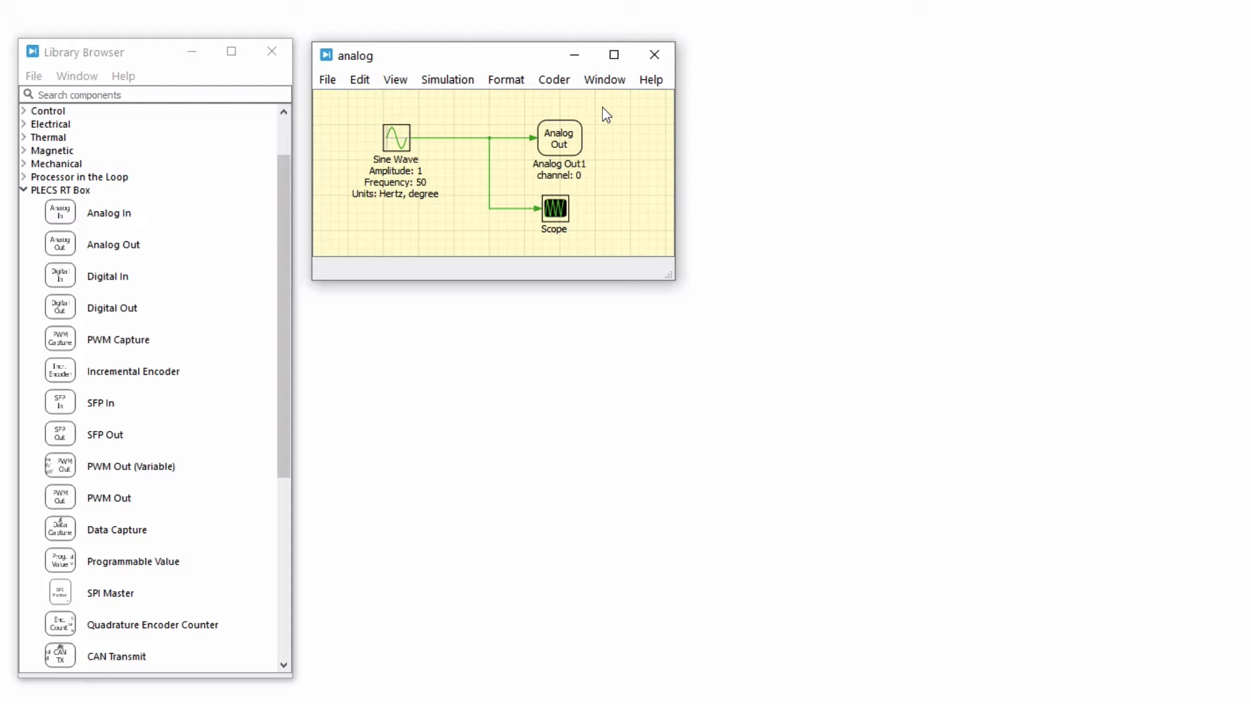
mouse_move(556, 84)
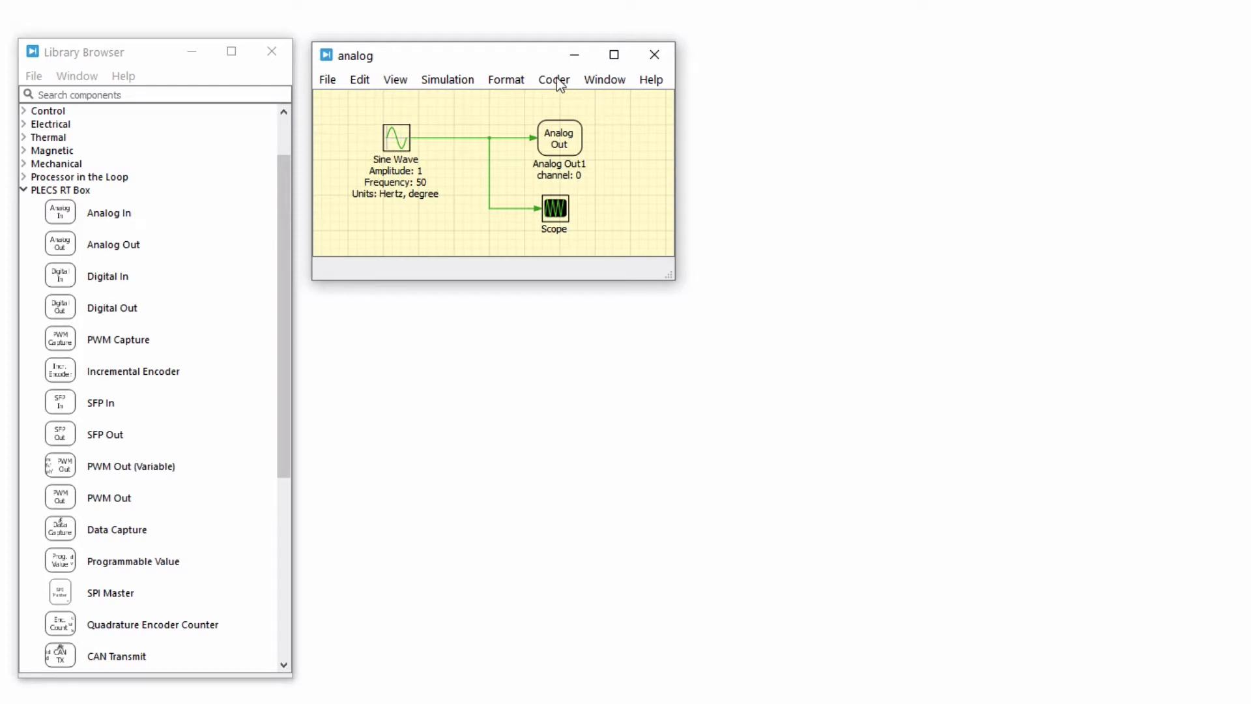
Set the code generation discretization step size to 2e-6
click(553, 79)
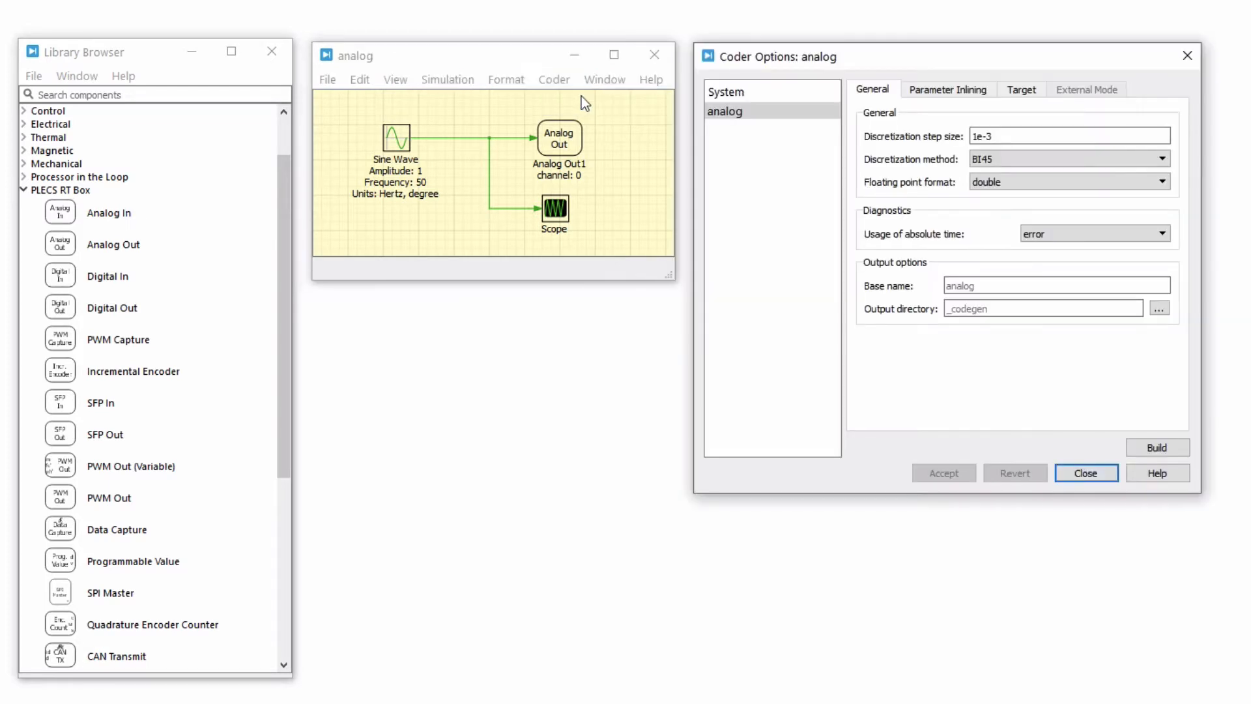
click(1067, 136)
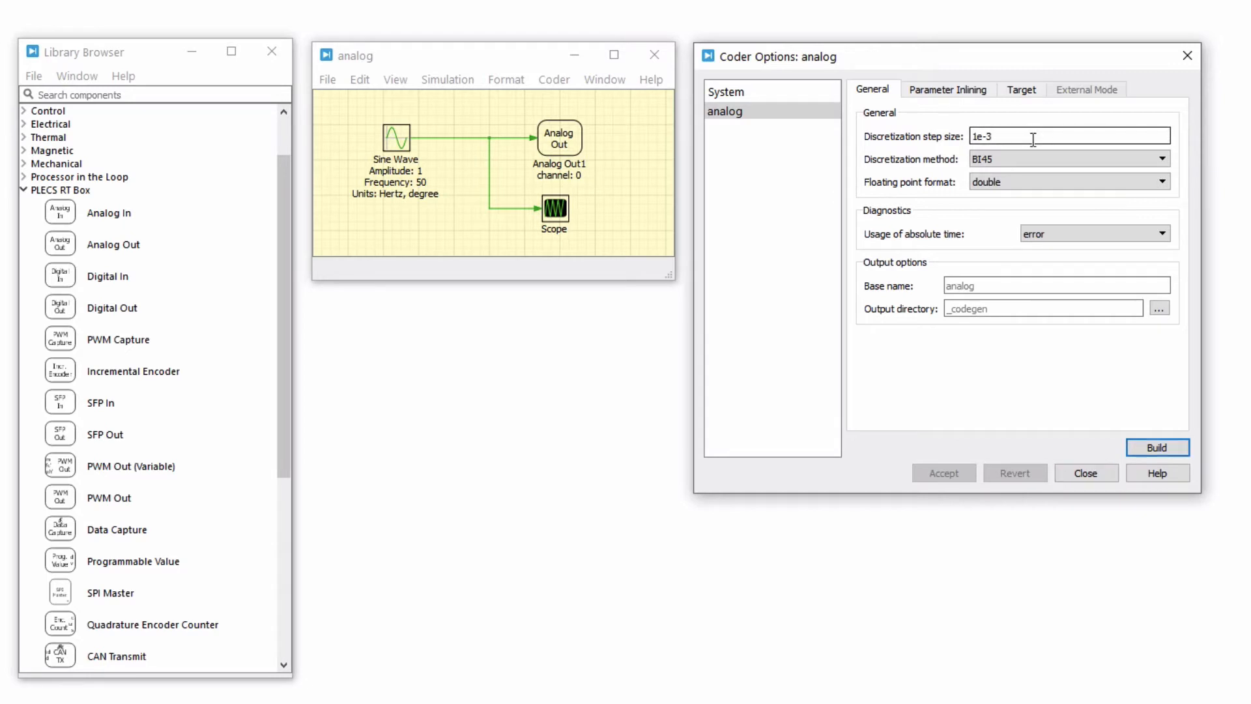
text(2e-6)
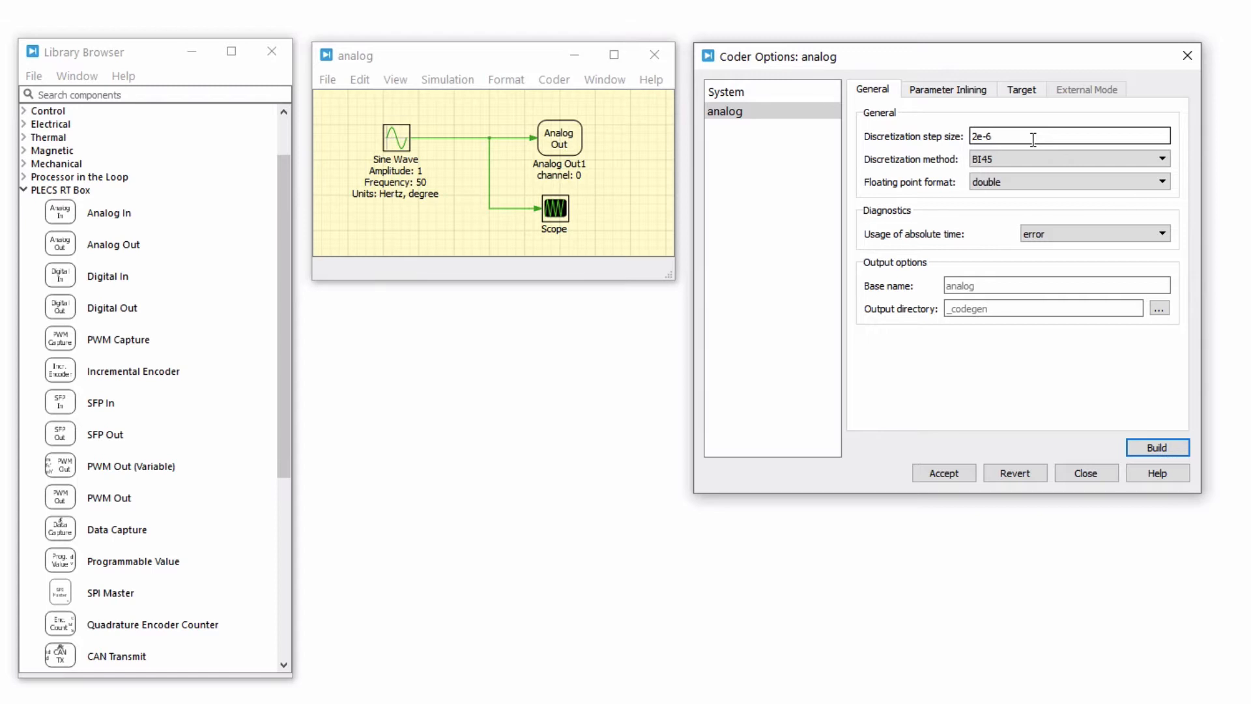
Target PLECS RT Box 1 on RTBox-620 with 0–5 V output, accept, and build
click(1020, 88)
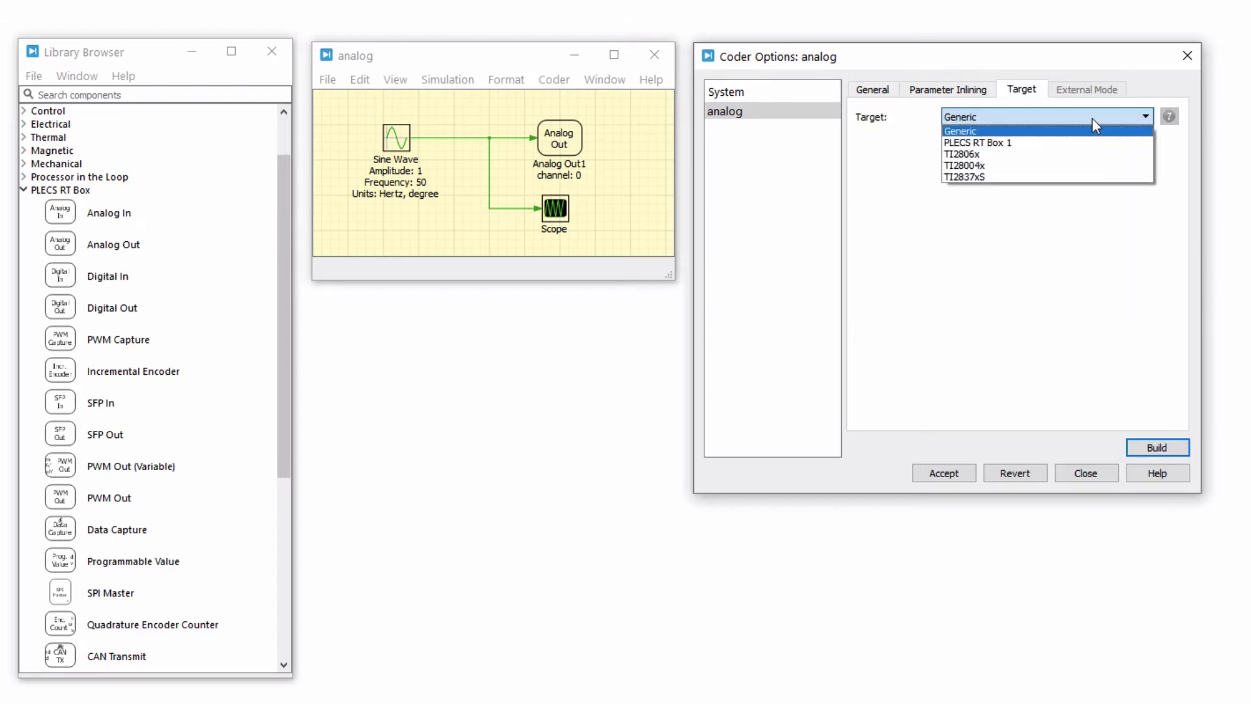
click(977, 142)
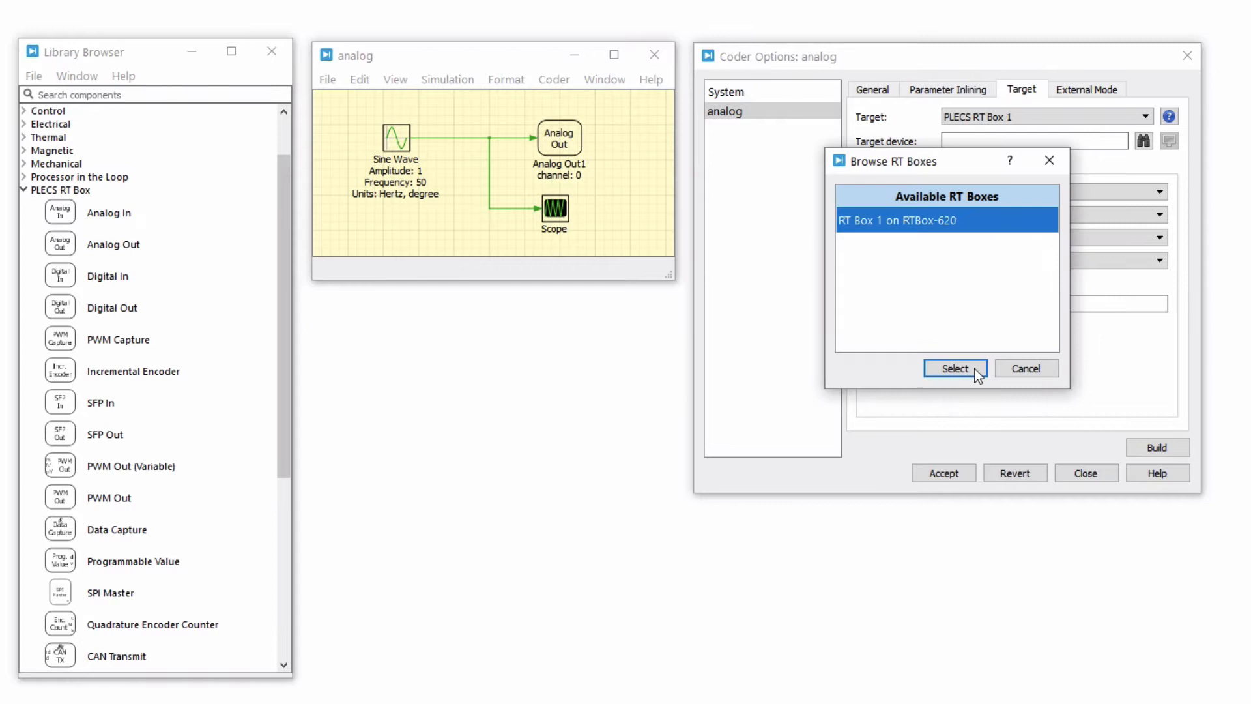
click(954, 369)
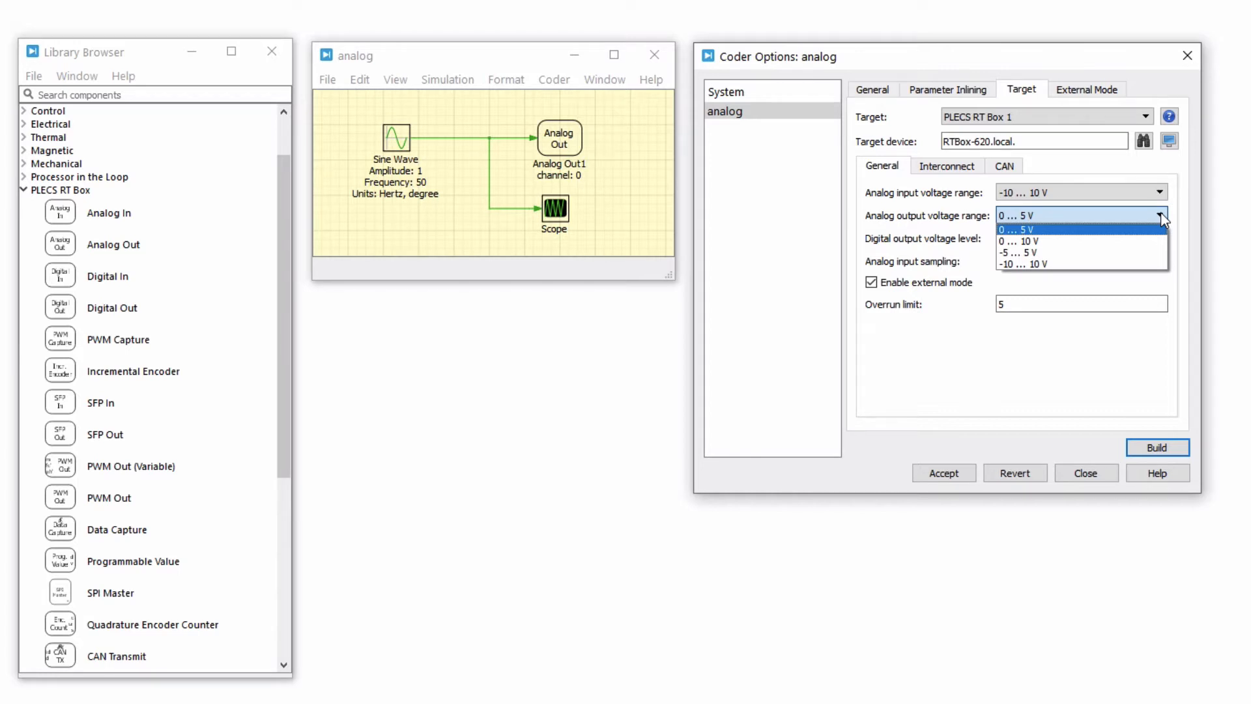
click(1013, 228)
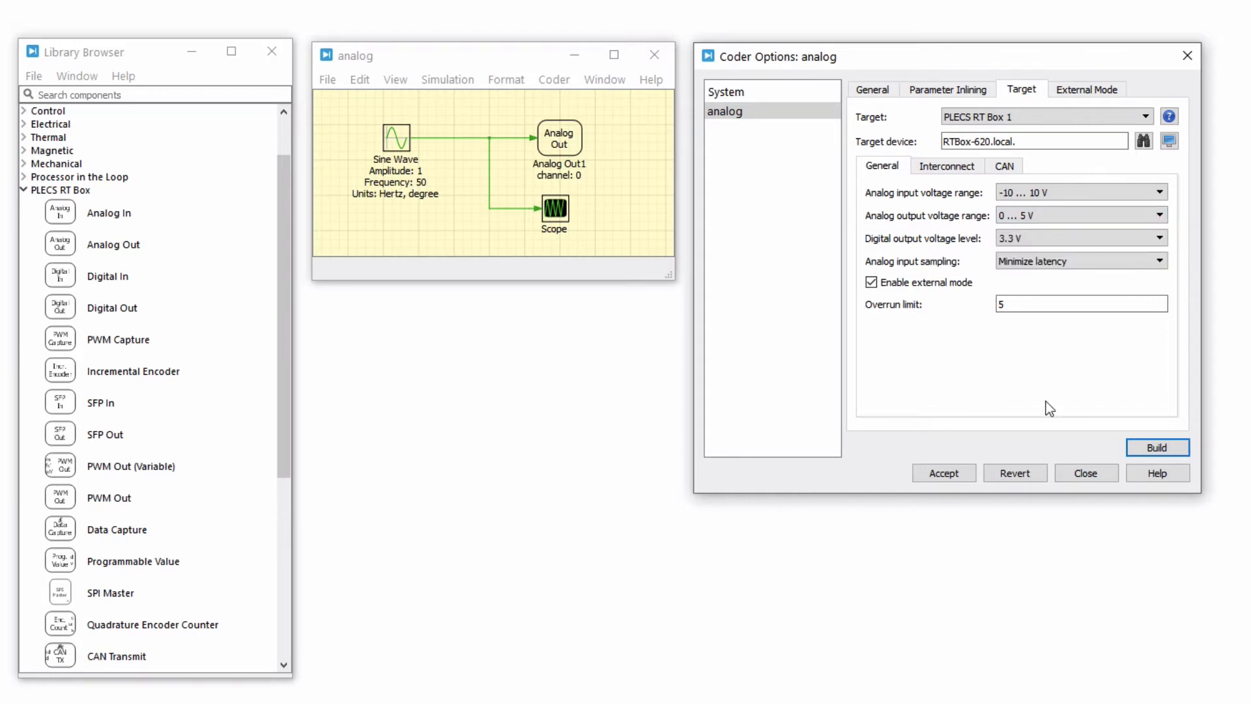
click(1156, 447)
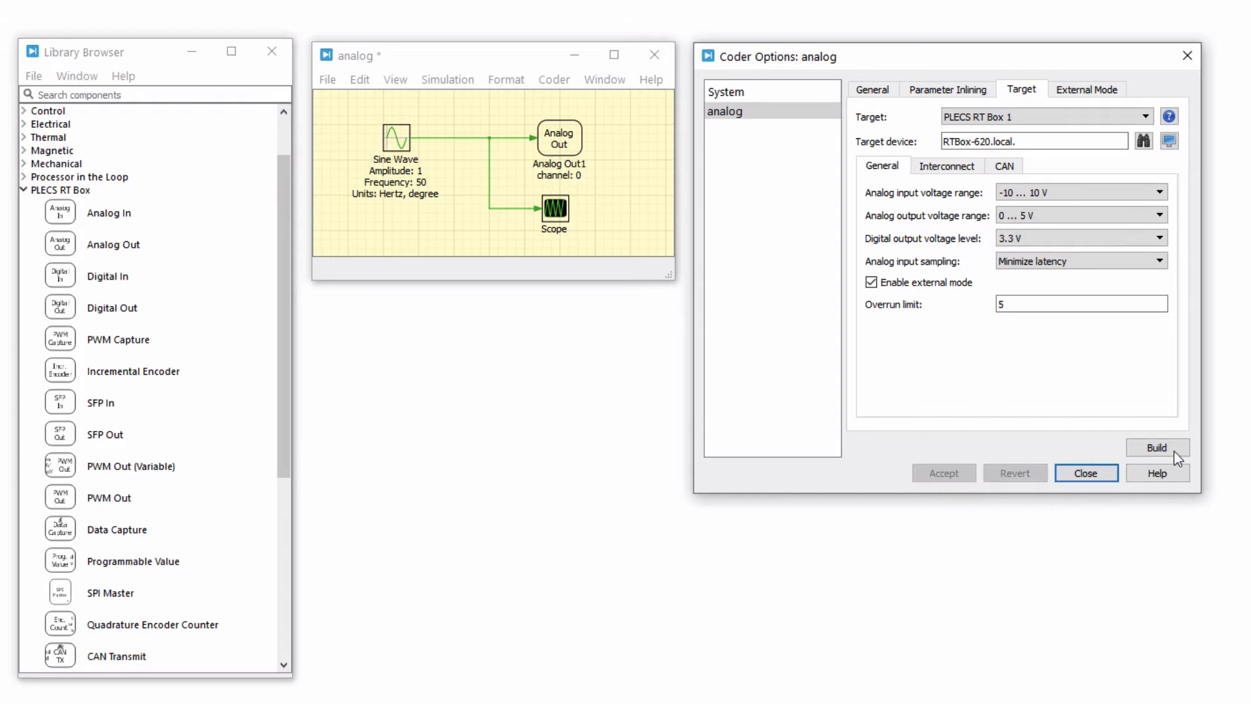
click(1156, 447)
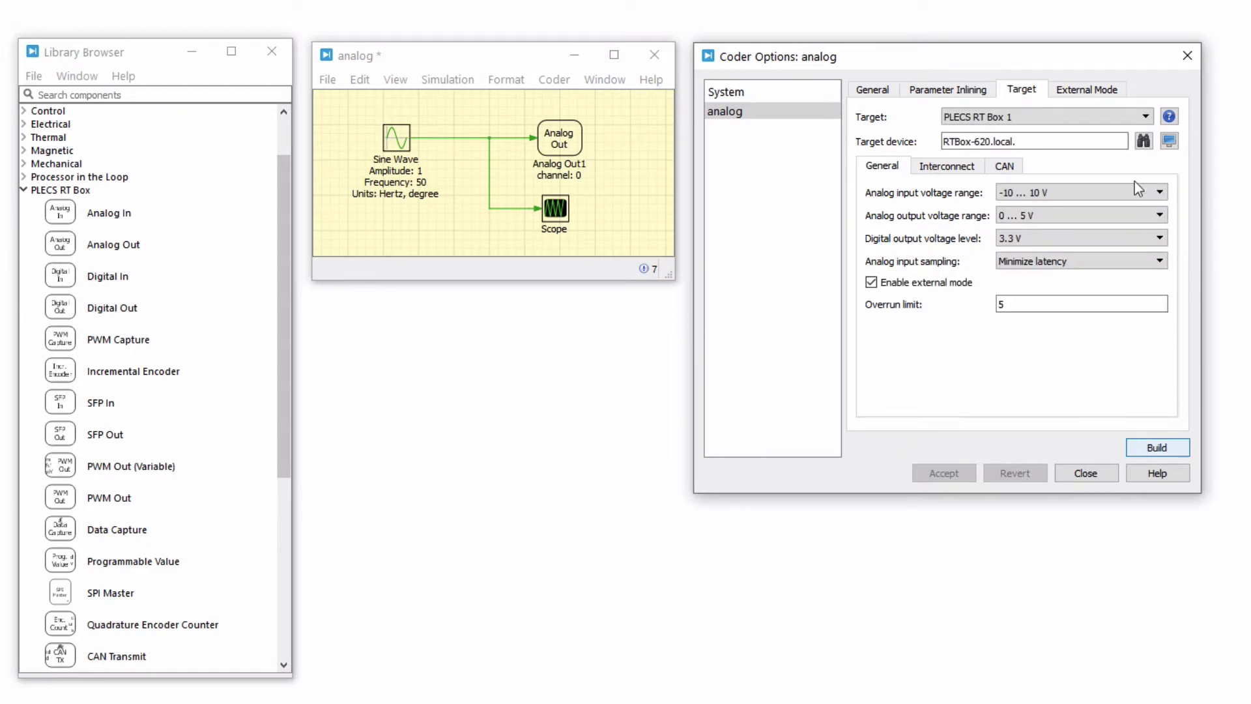
Connect to the RT Box in external mode with autotriggering enabled
click(1087, 90)
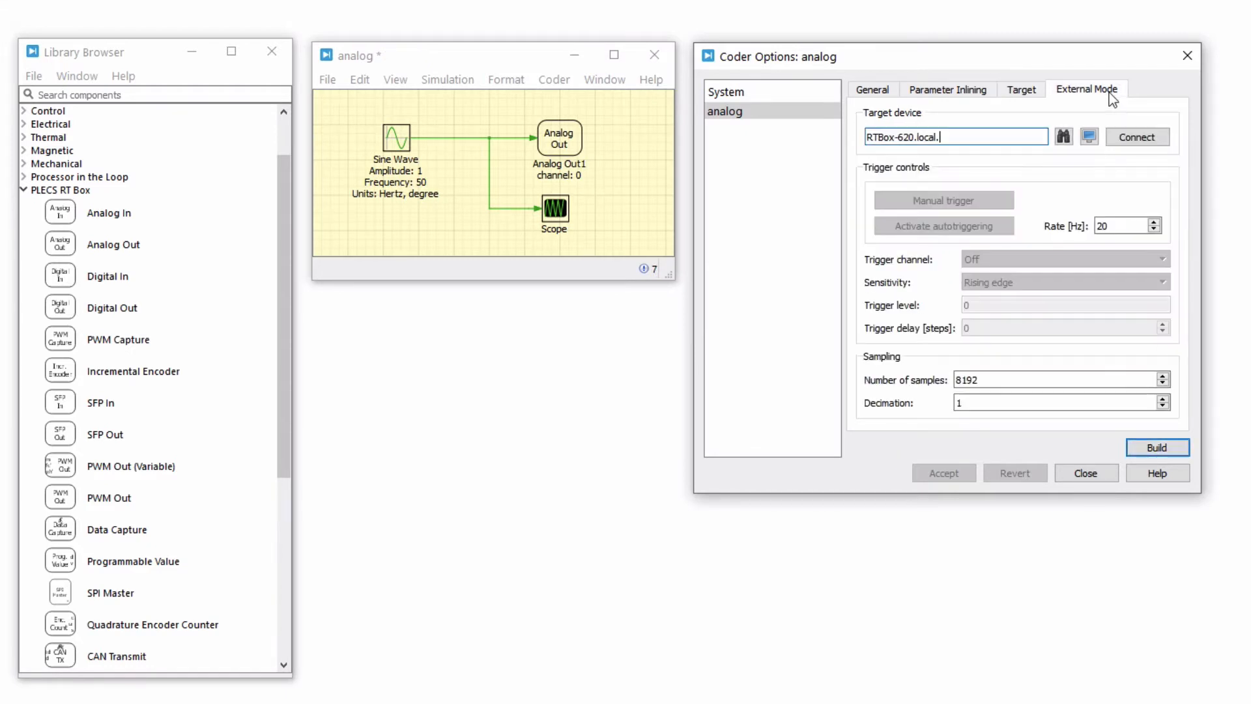
mouse_move(1132, 114)
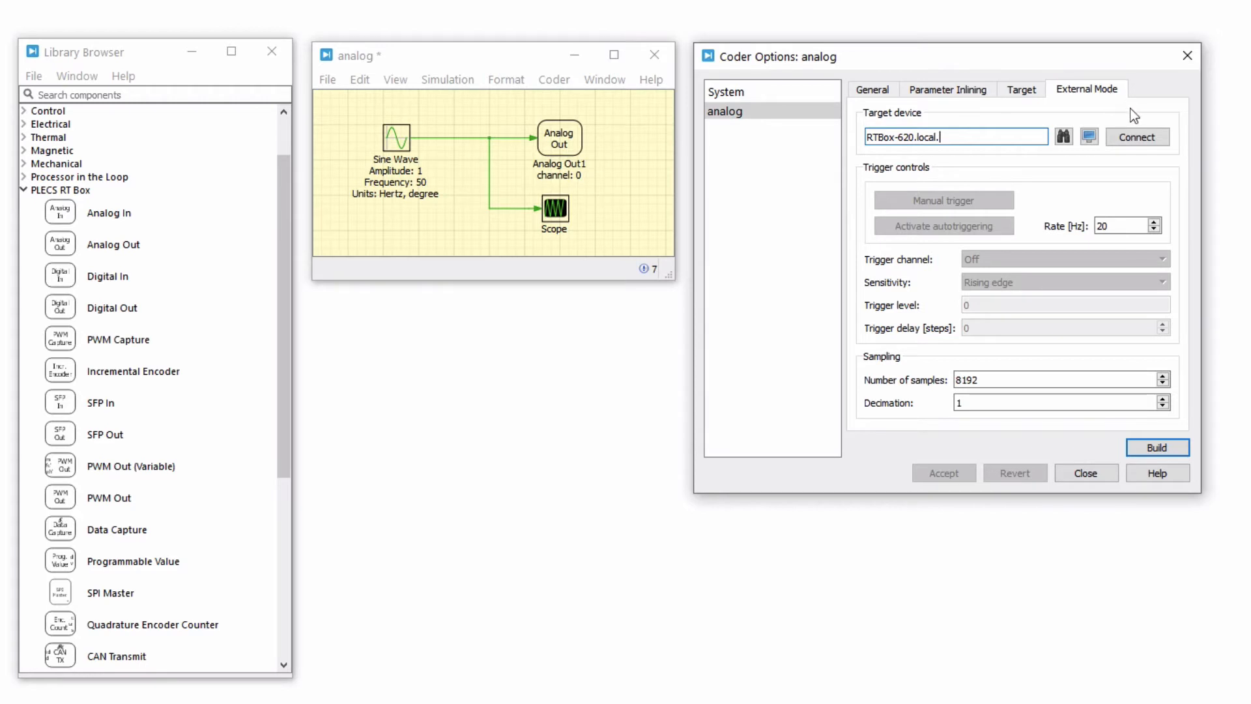
click(1137, 136)
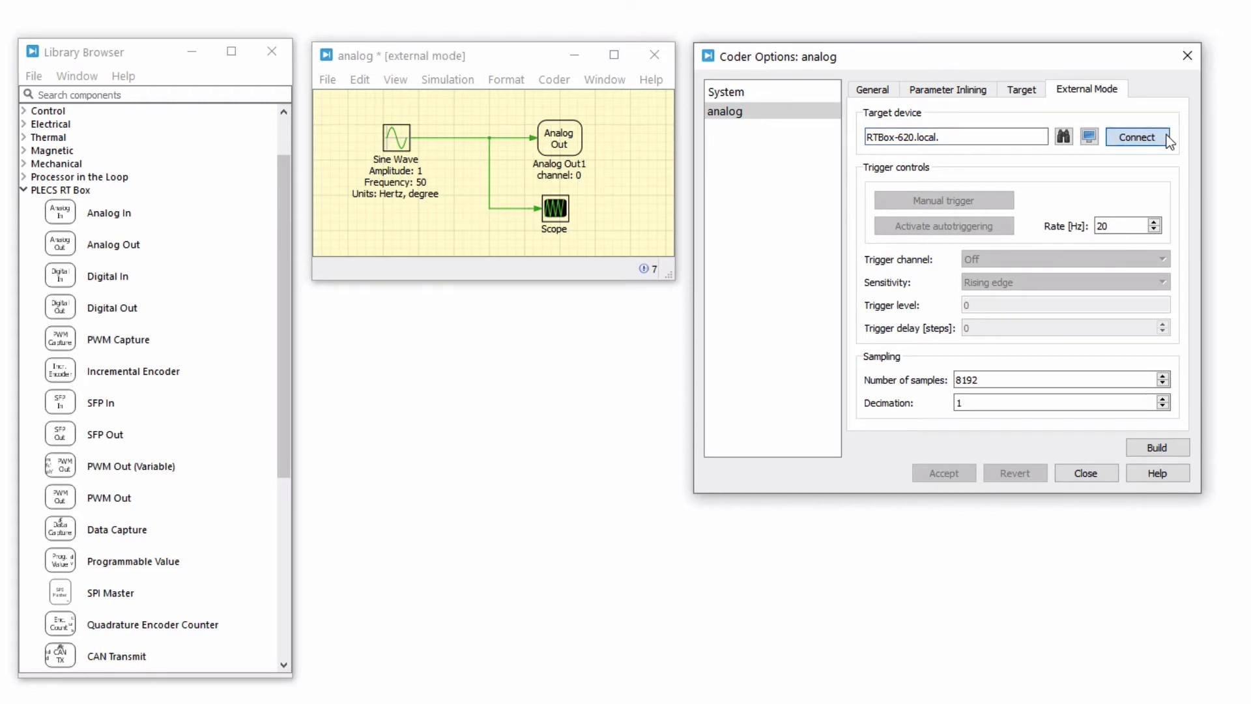
click(1137, 136)
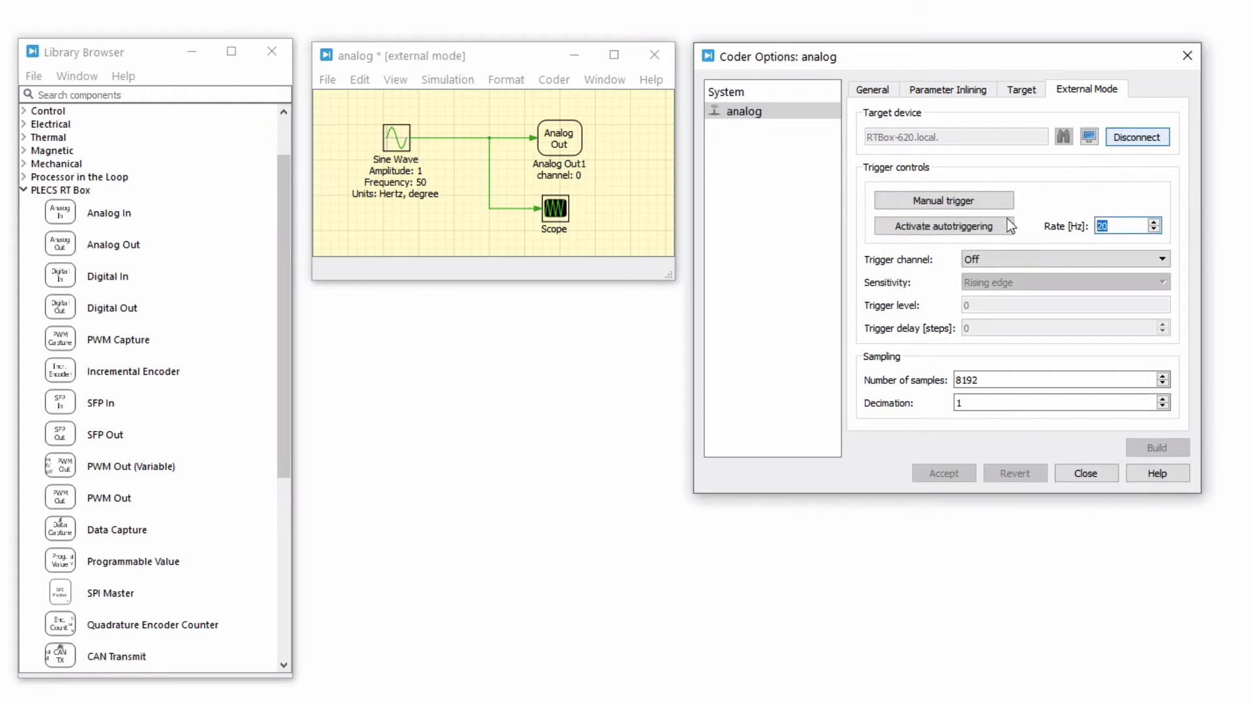
click(943, 226)
text(0)
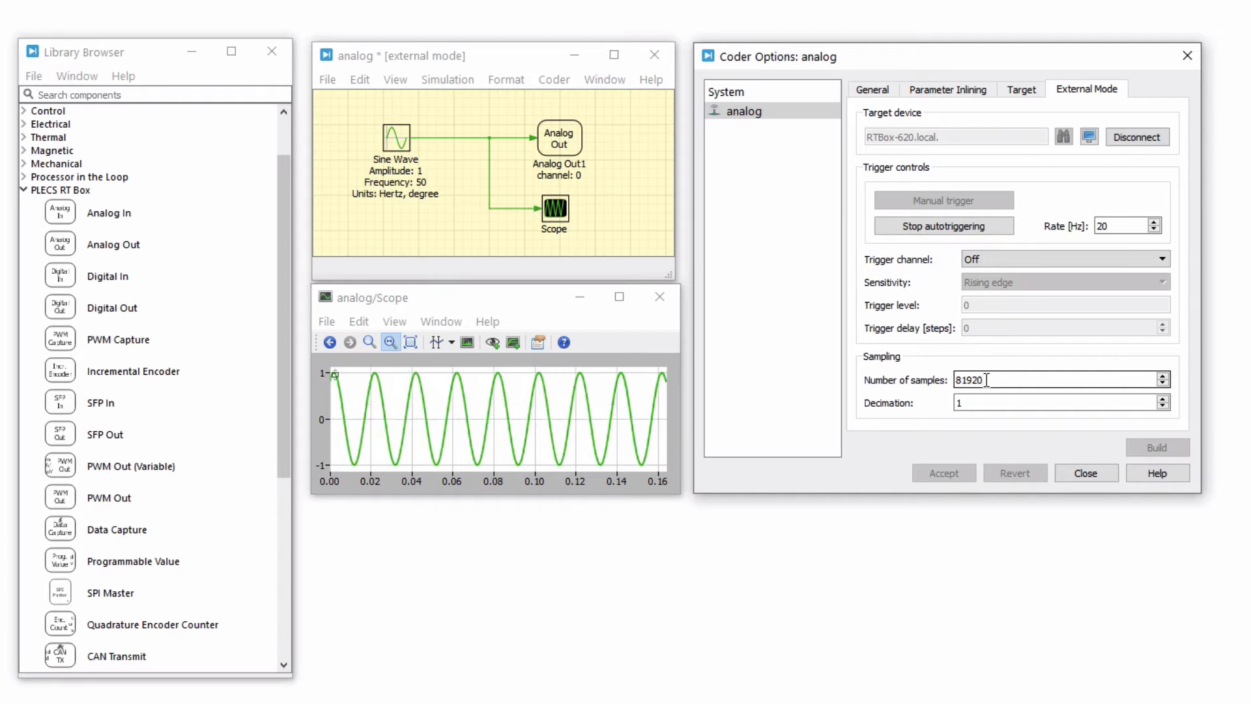
Set scope decimation to 2 and number of samples to 8192
text(2)
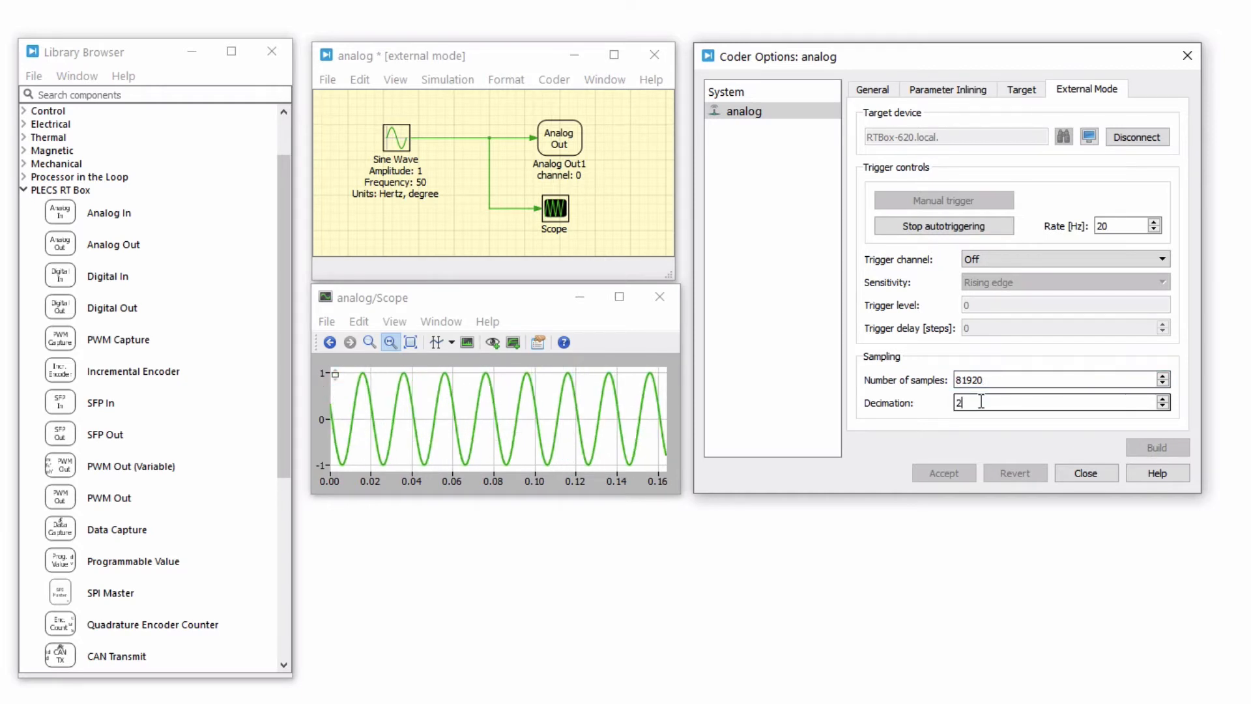
click(391, 342)
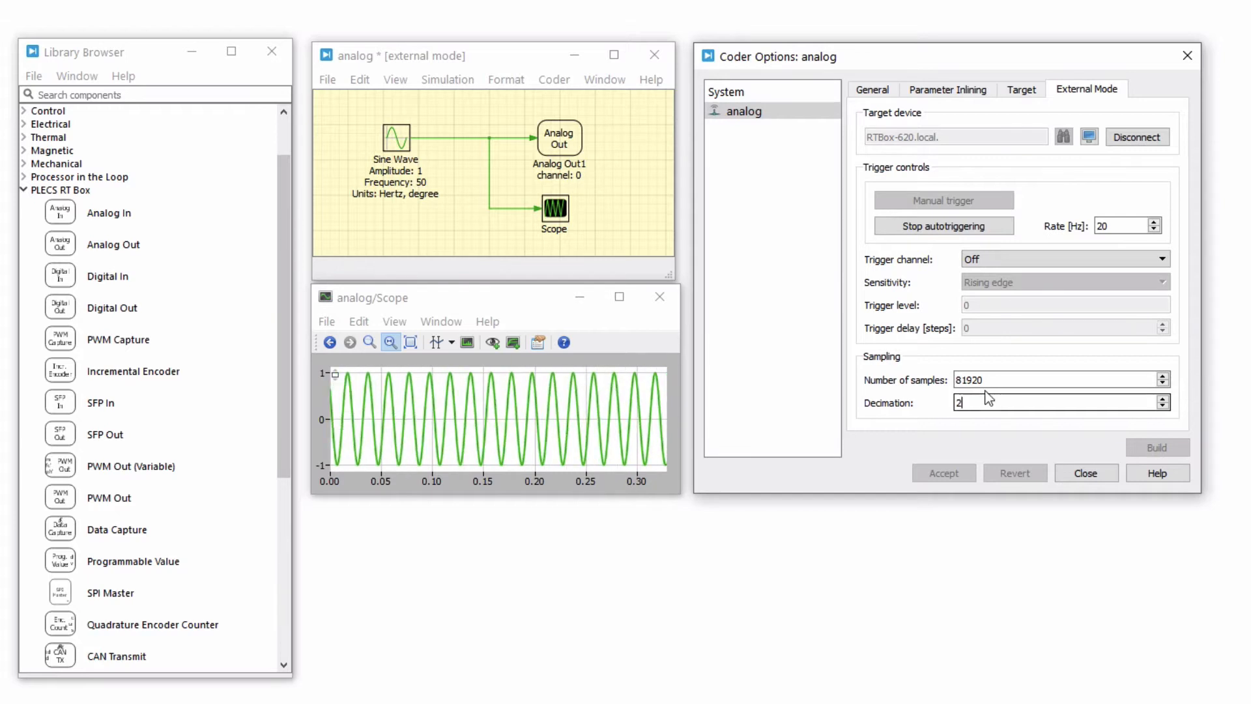
text(8192)
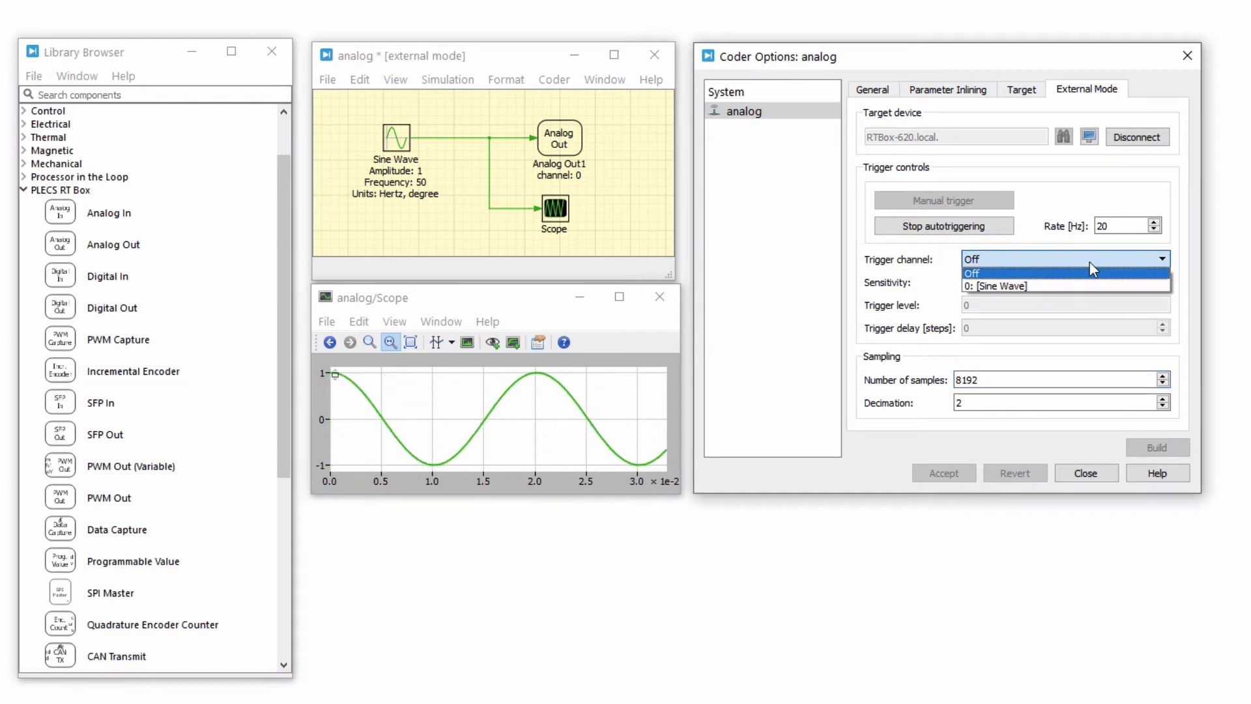
click(998, 286)
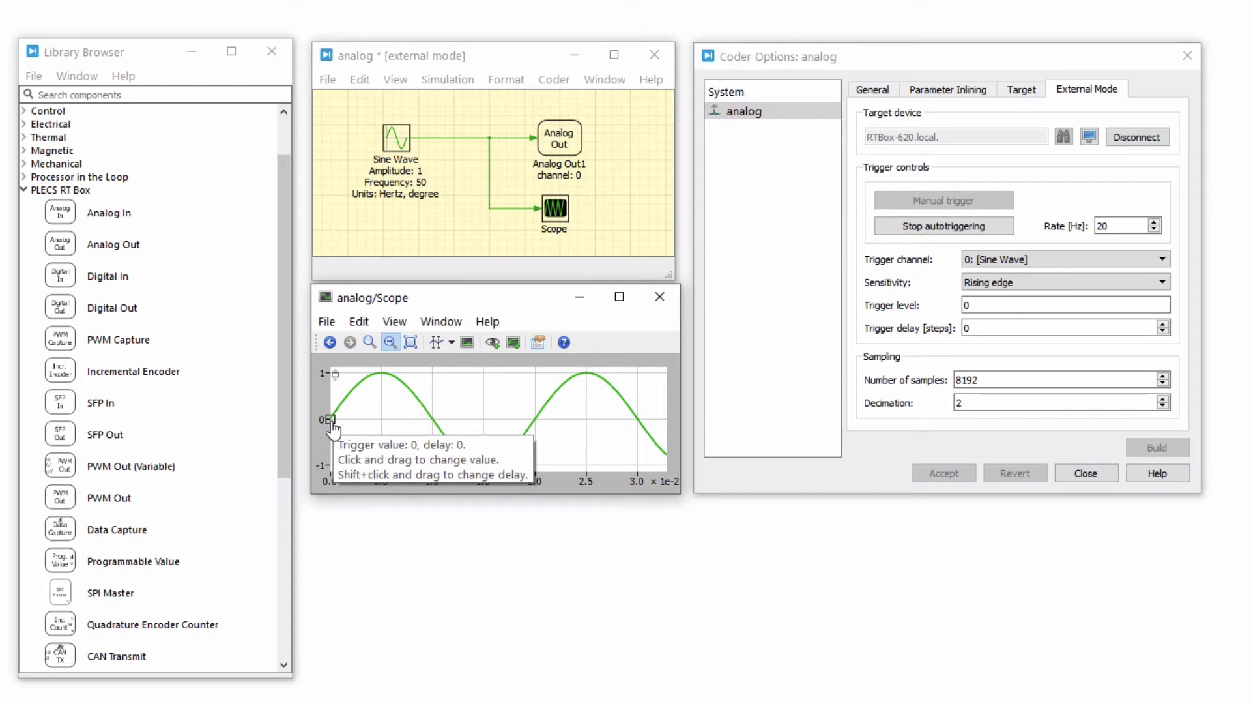
click(1062, 328)
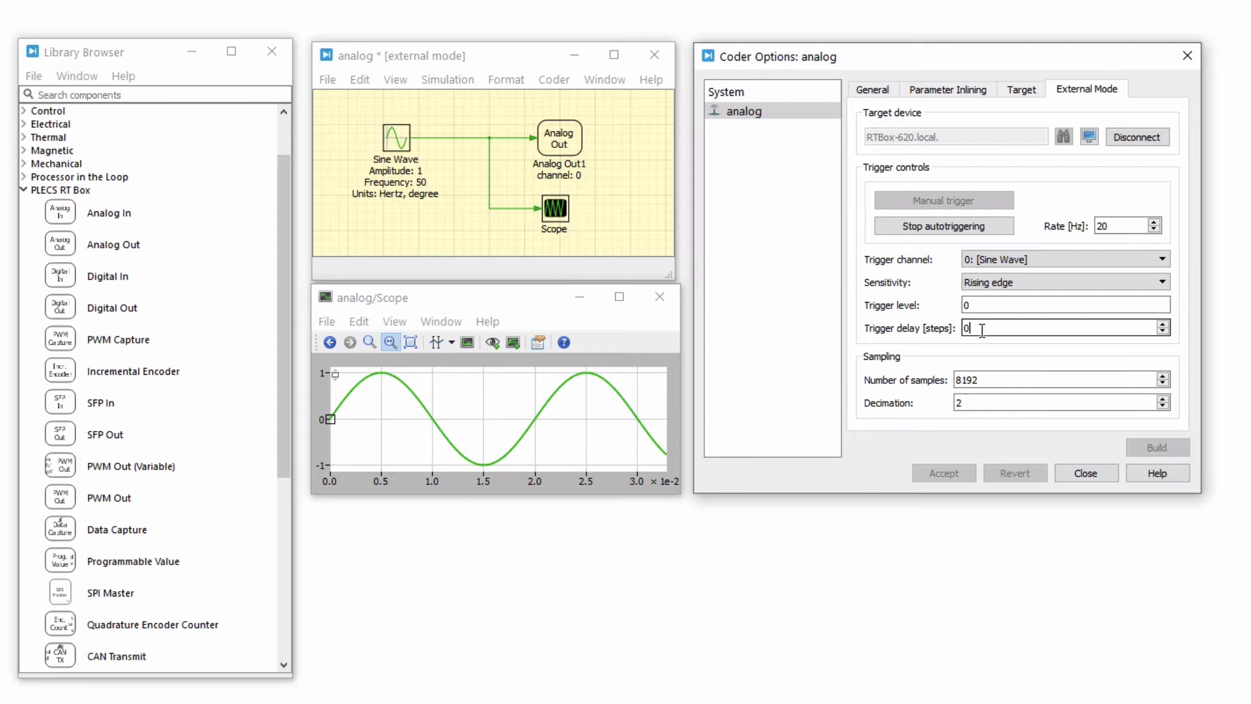
text(1)
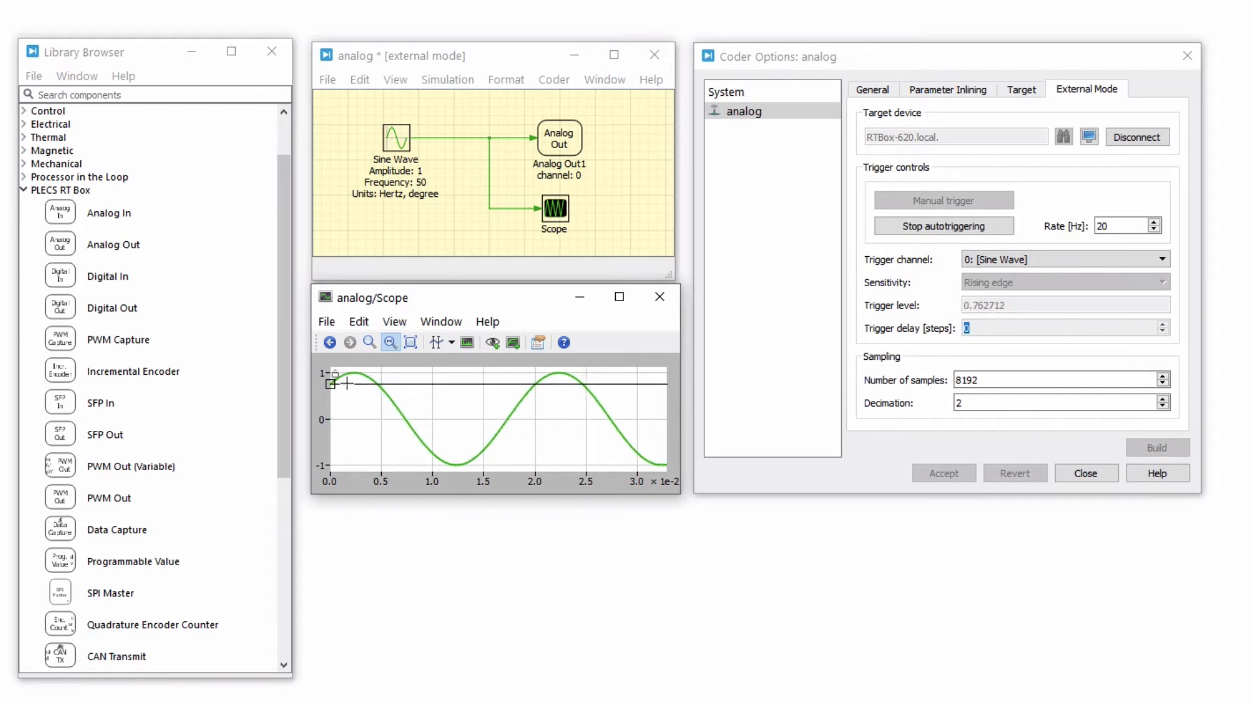
drag(333, 383, 333, 425)
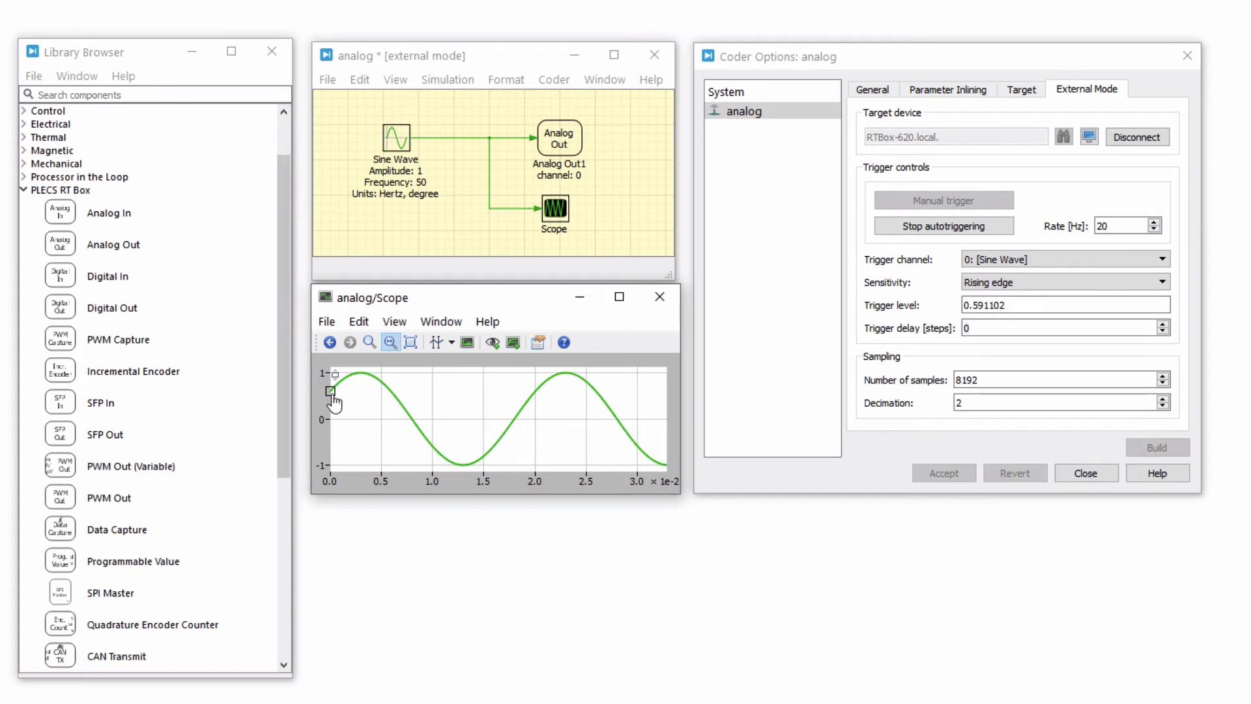
drag(331, 392, 379, 392)
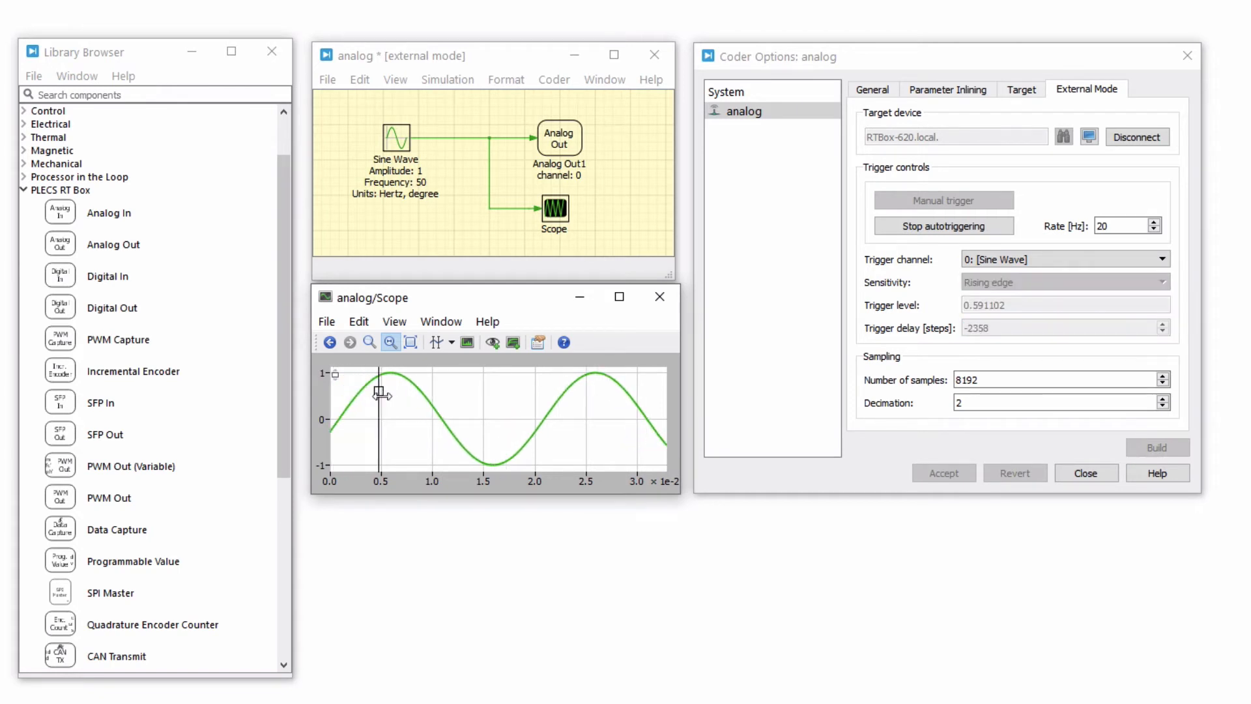
drag(380, 392, 437, 399)
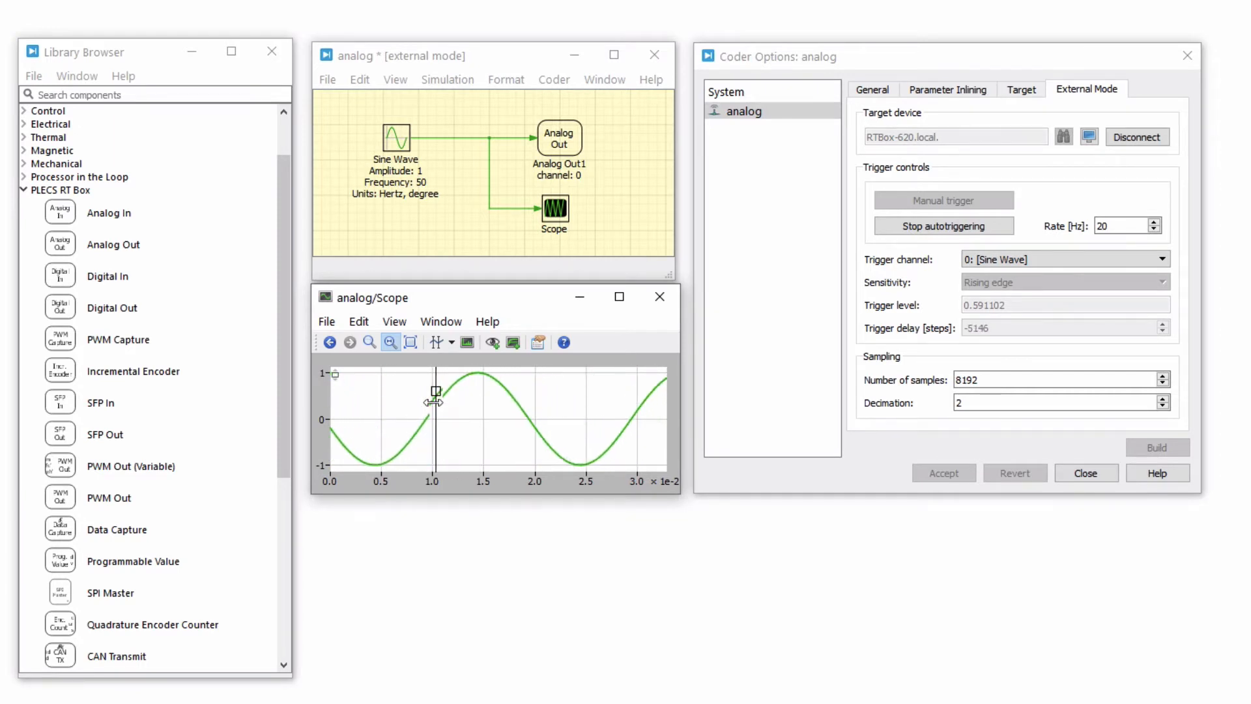
drag(434, 399, 509, 392)
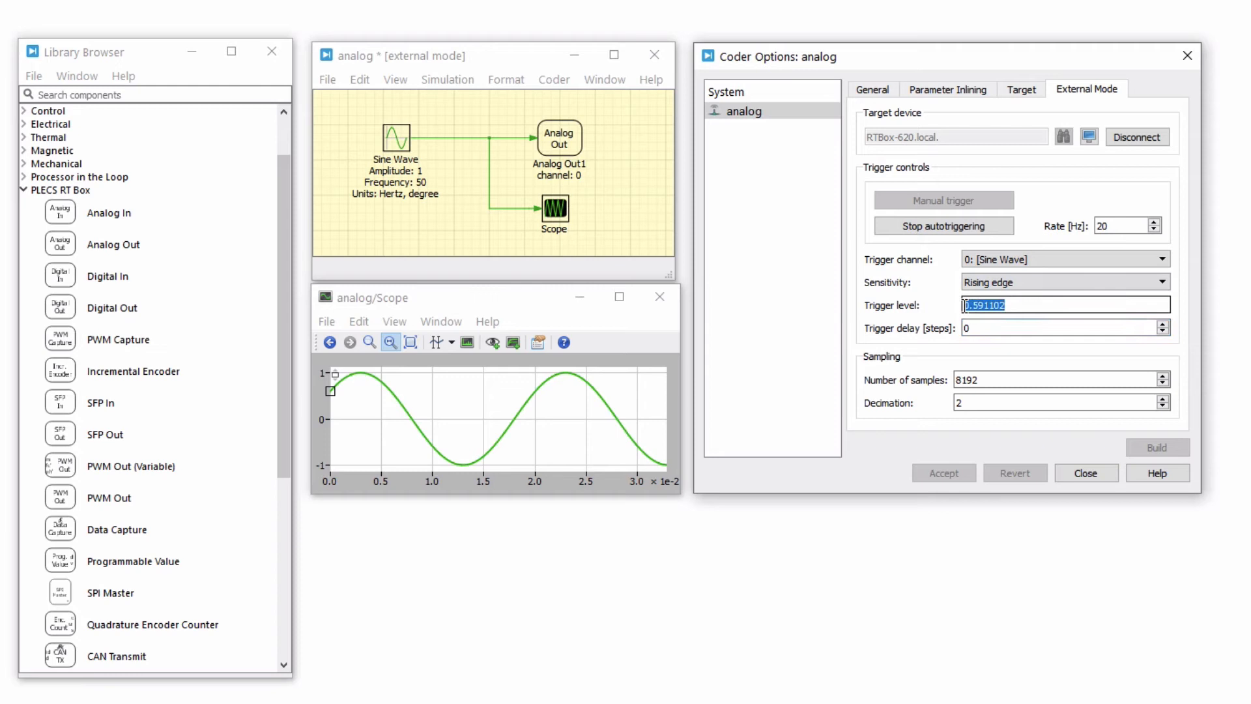
text(0)
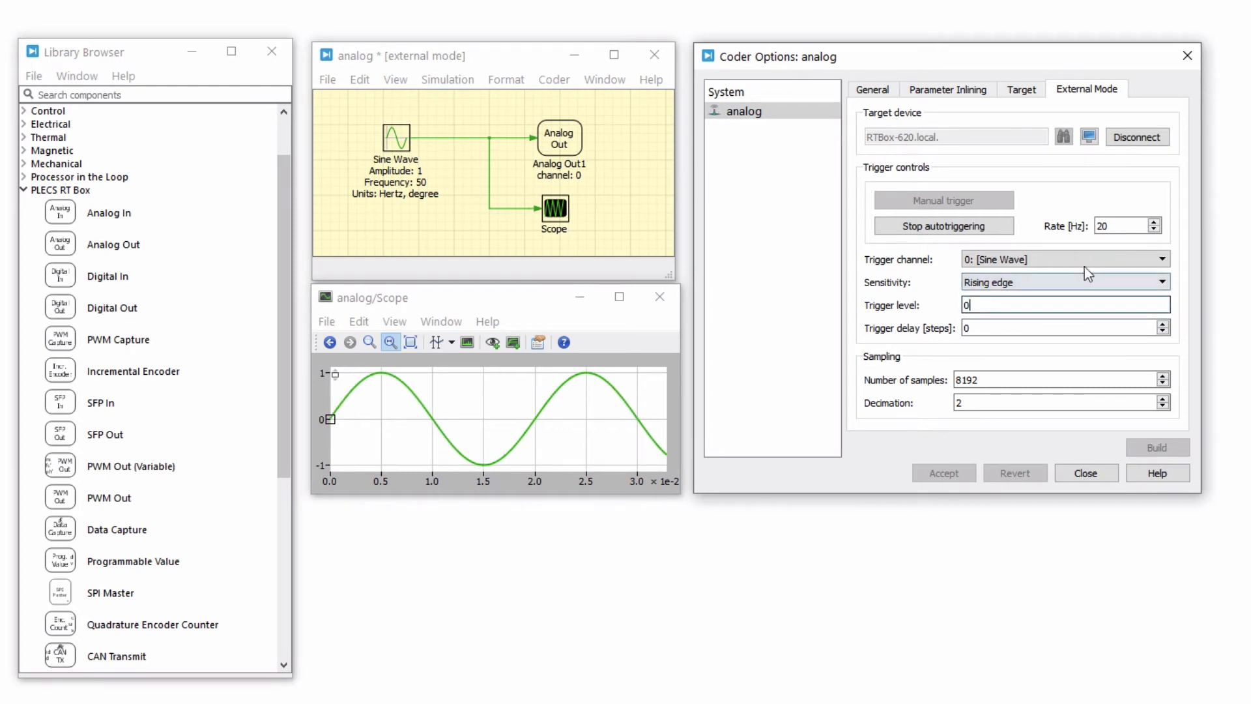
text(2)
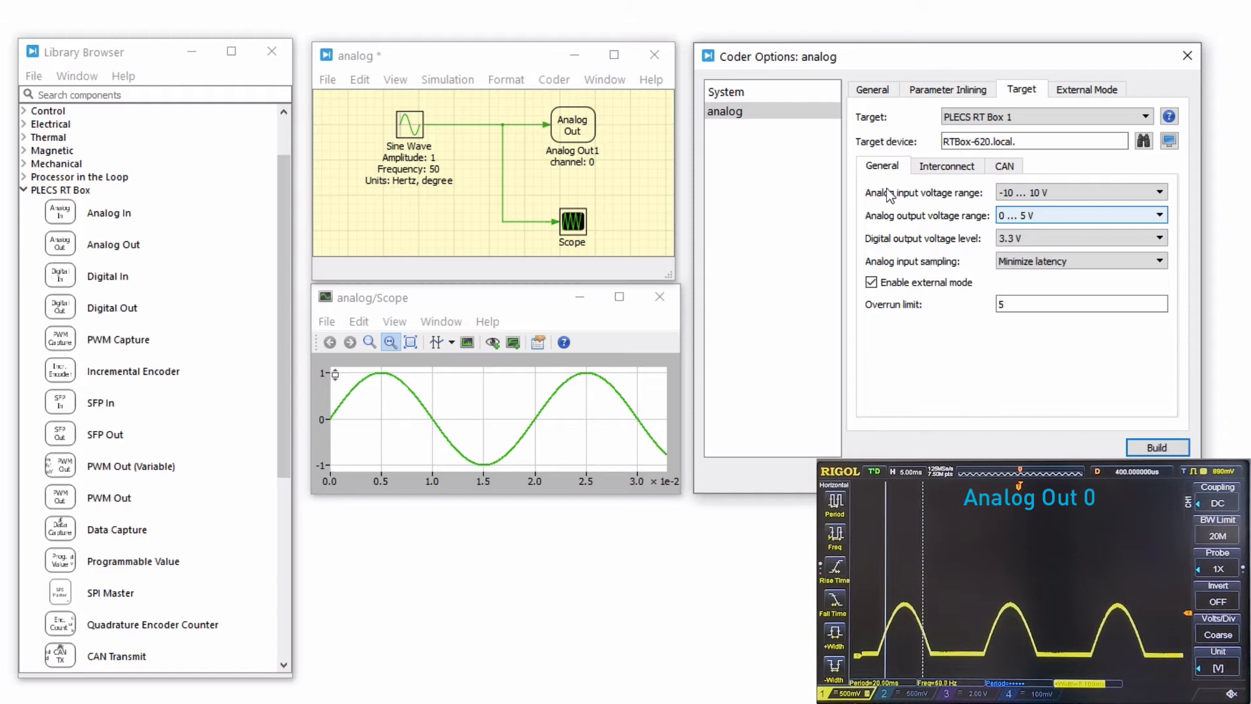
Give Analog Out1 tunable scale and offset of 3.3/2
double_click(573, 125)
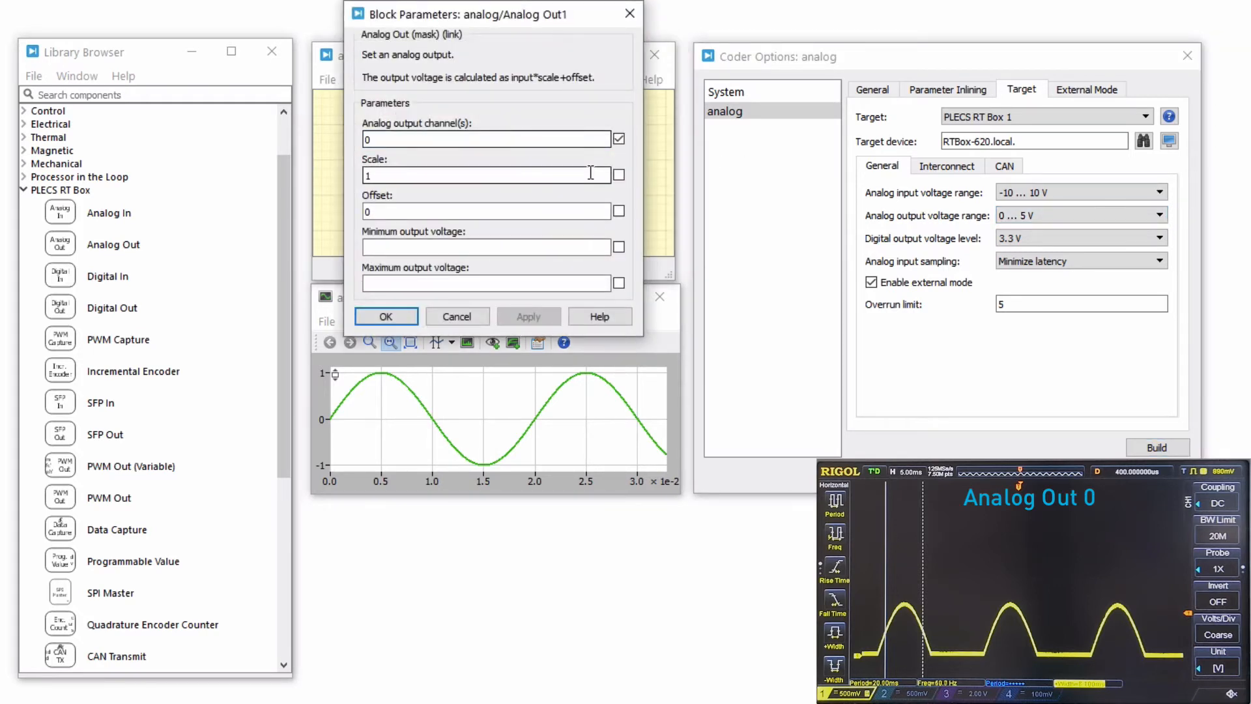
text(3.3/2)
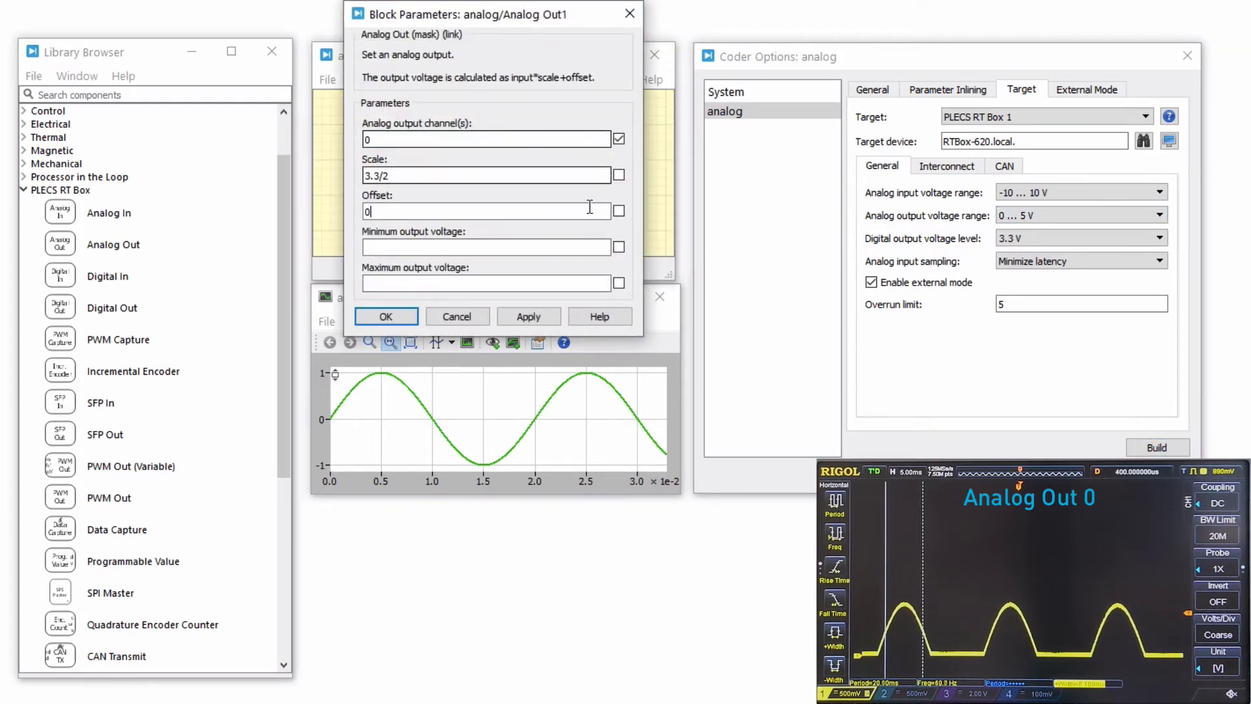
text(3.3/2)
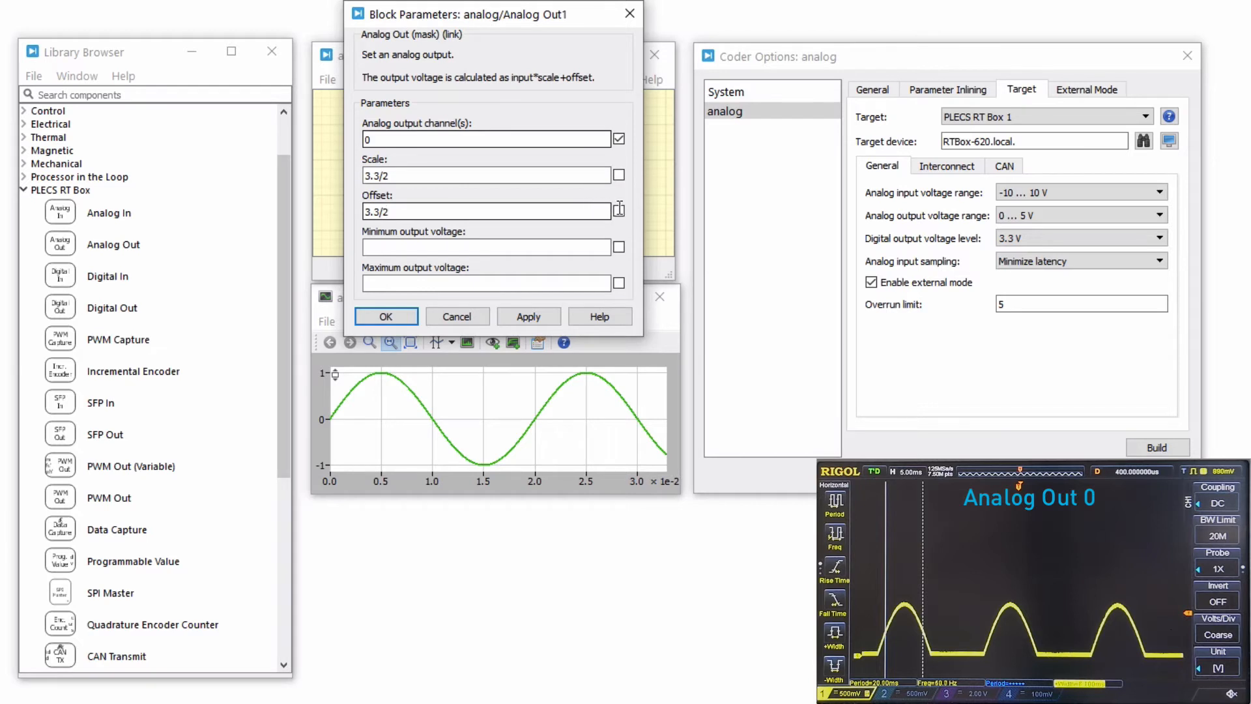
click(618, 175)
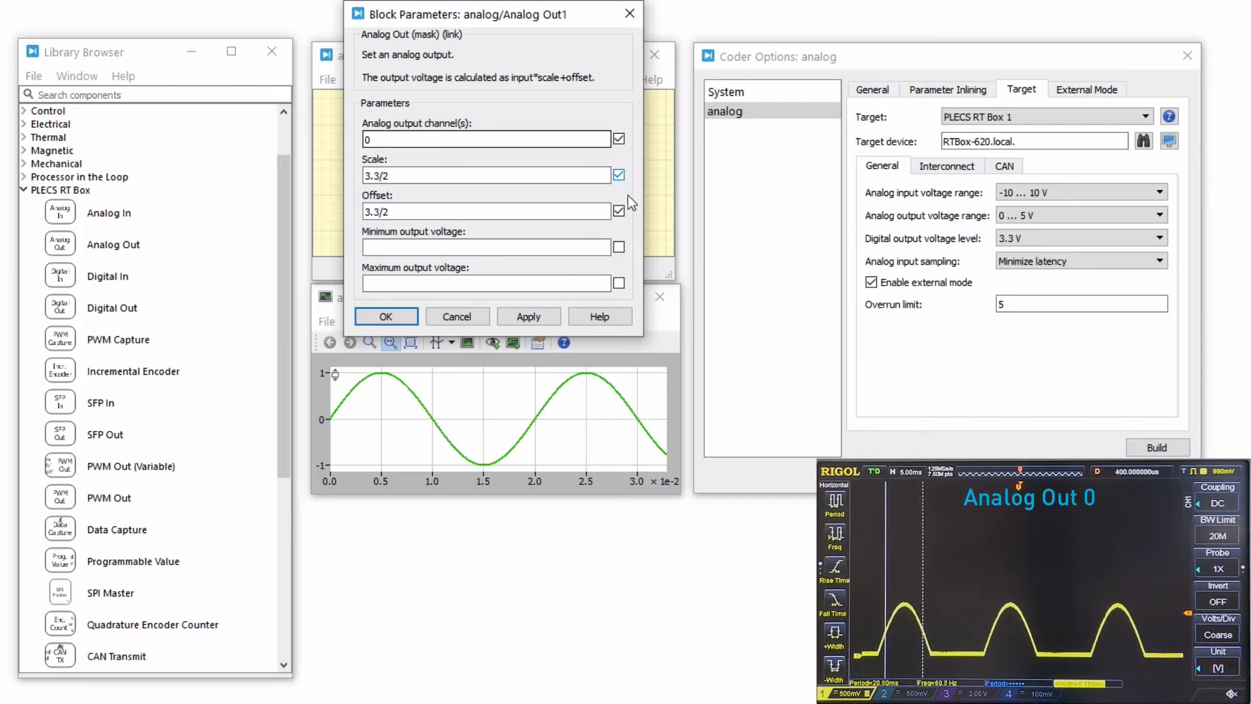
click(385, 316)
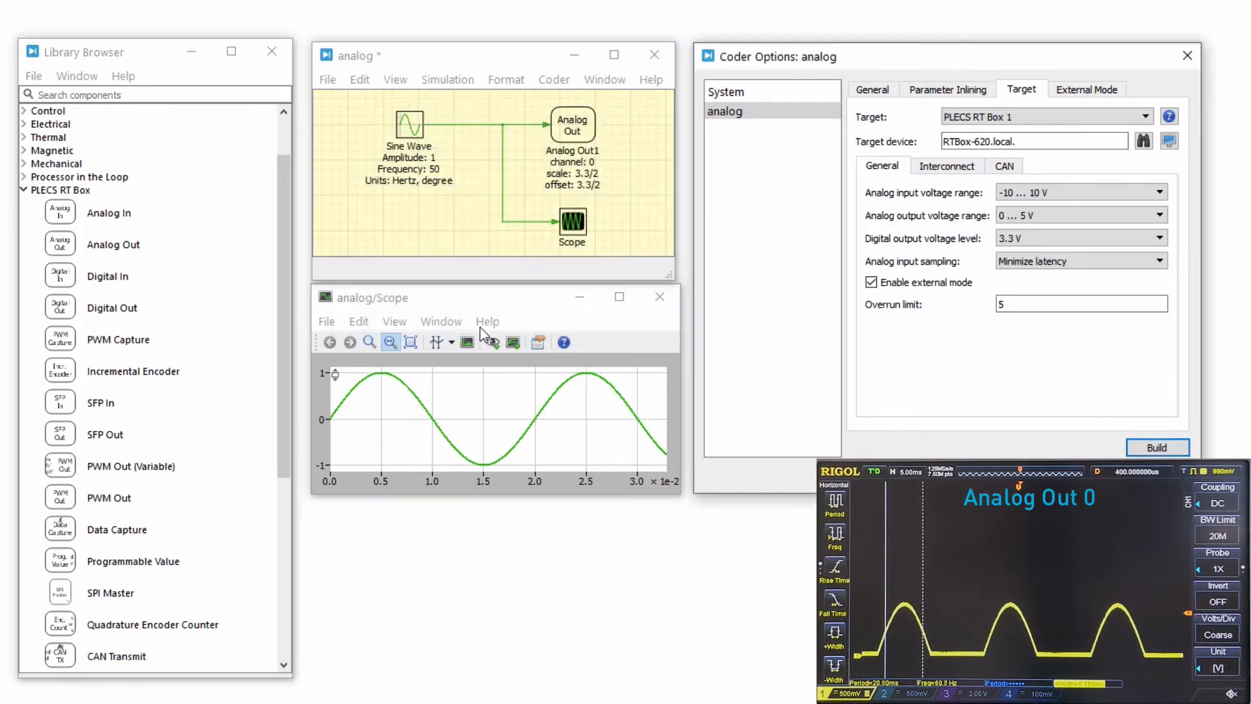
Build the model onto the RT Box and reconnect in external mode with autotriggering
click(1156, 447)
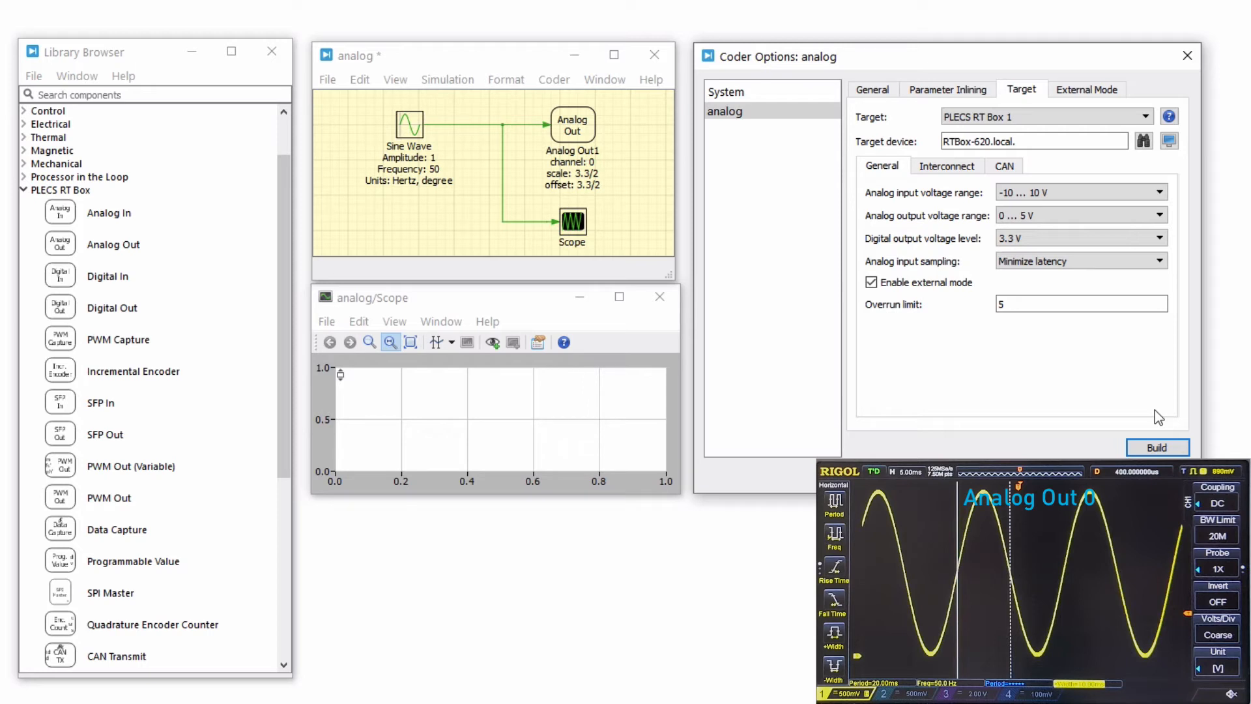
click(1087, 89)
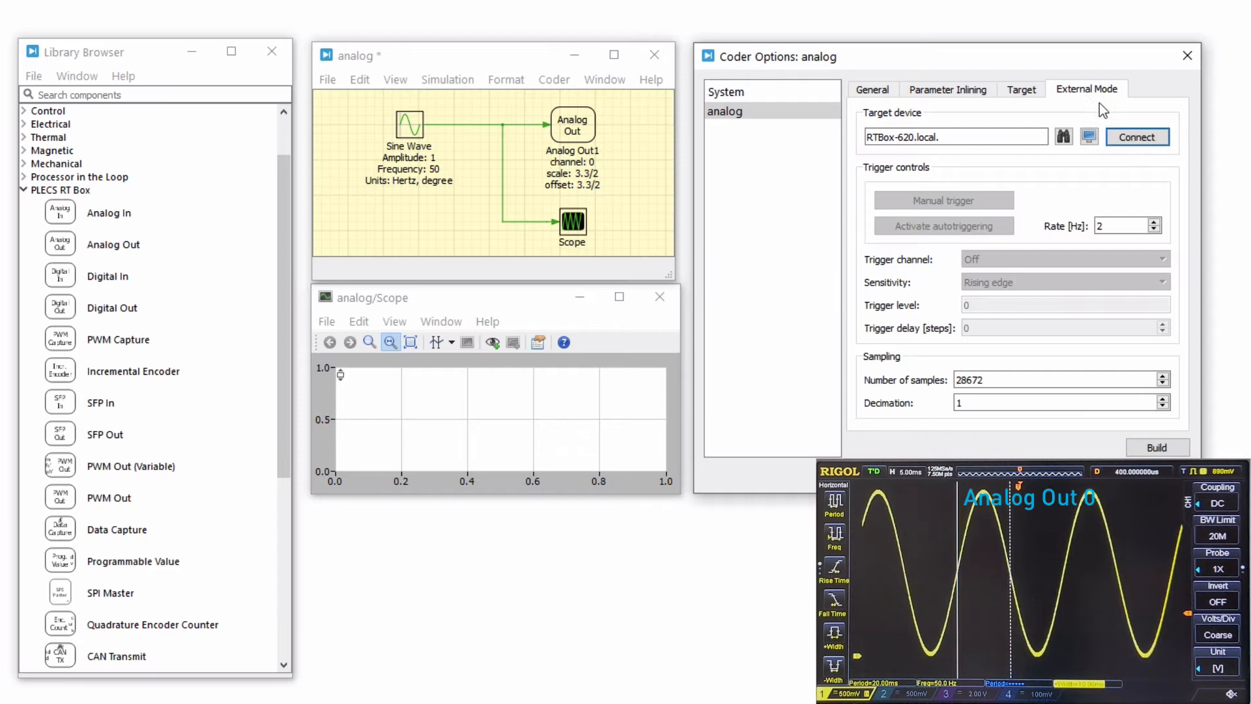
click(1137, 136)
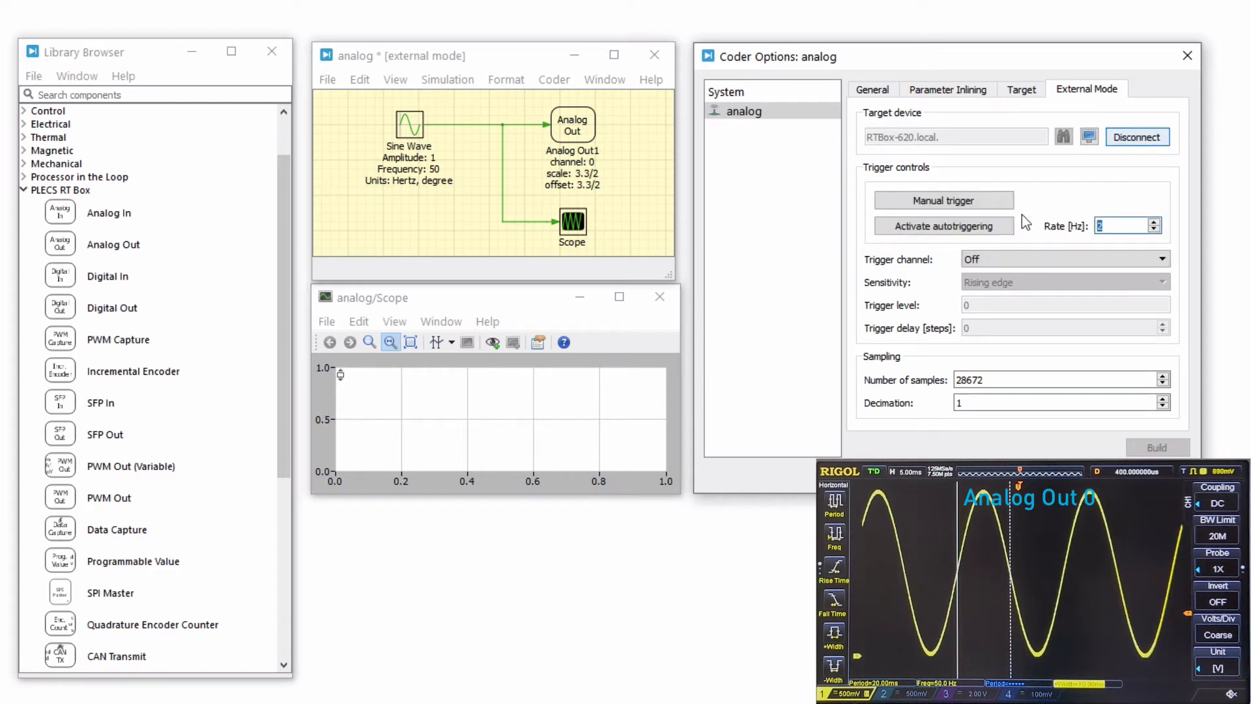
click(943, 226)
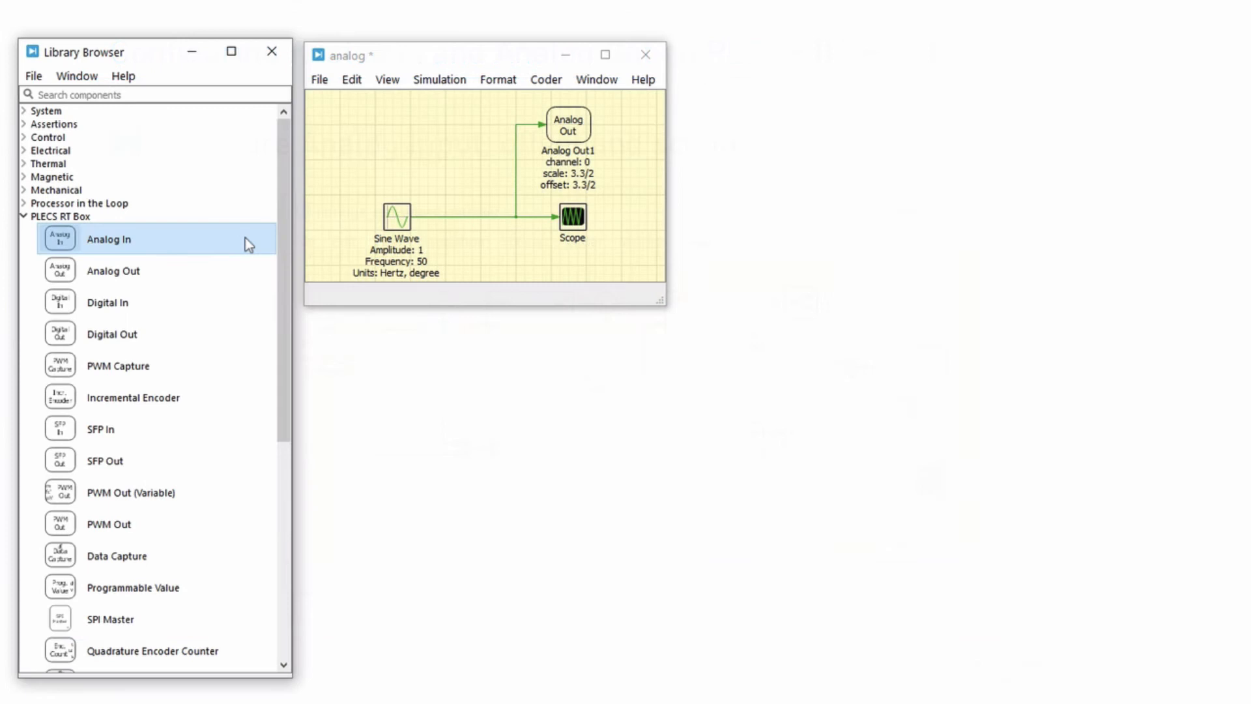
Place an Analog In block reading channel 1 with tunable scale and offset
drag(60, 239, 402, 128)
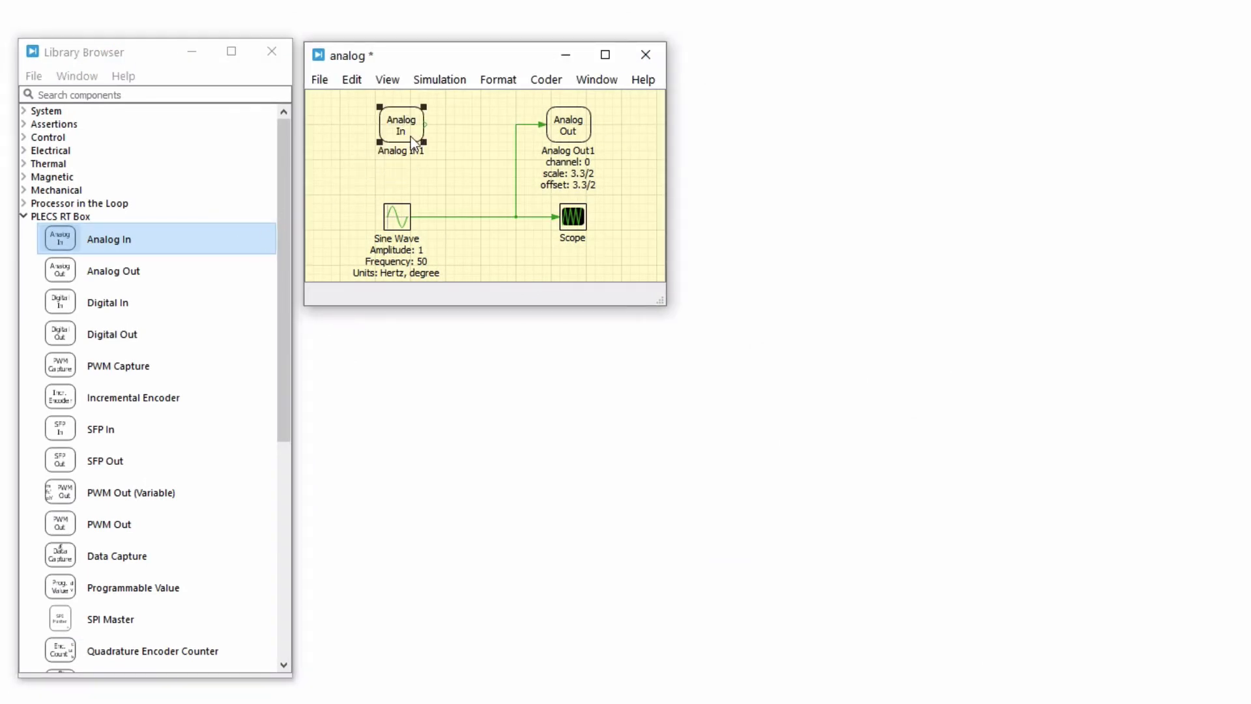
double_click(401, 125)
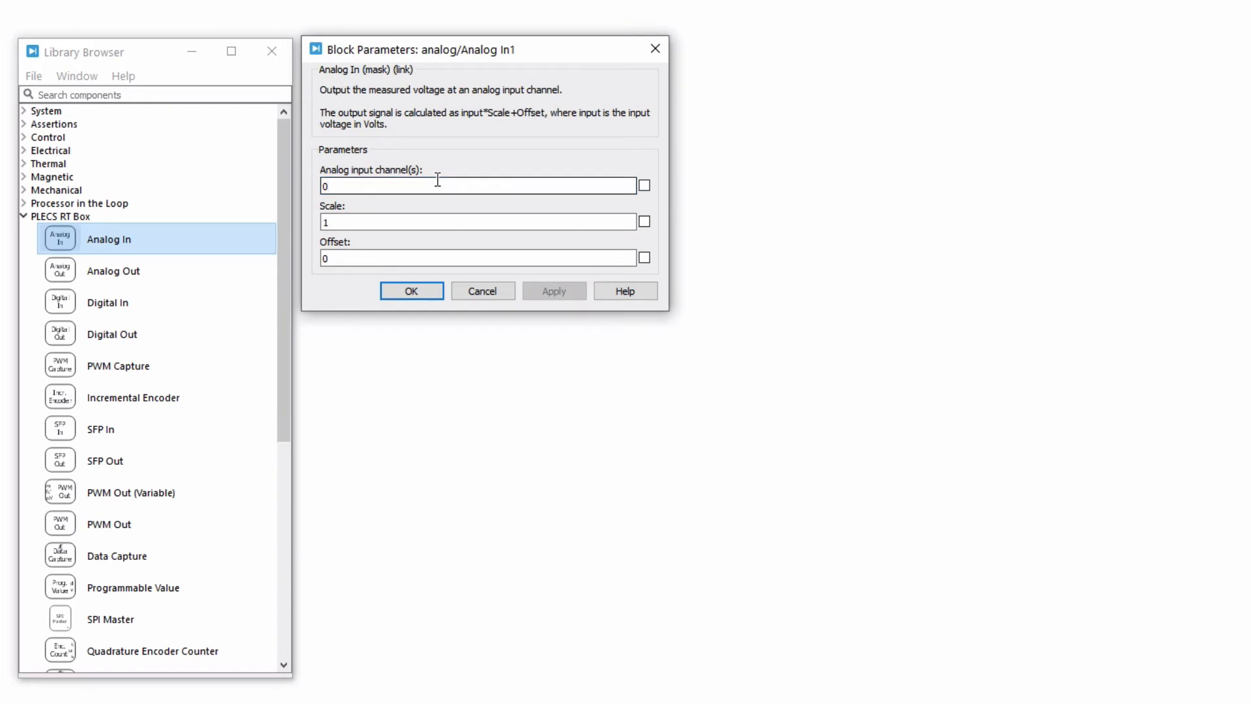
text(1)
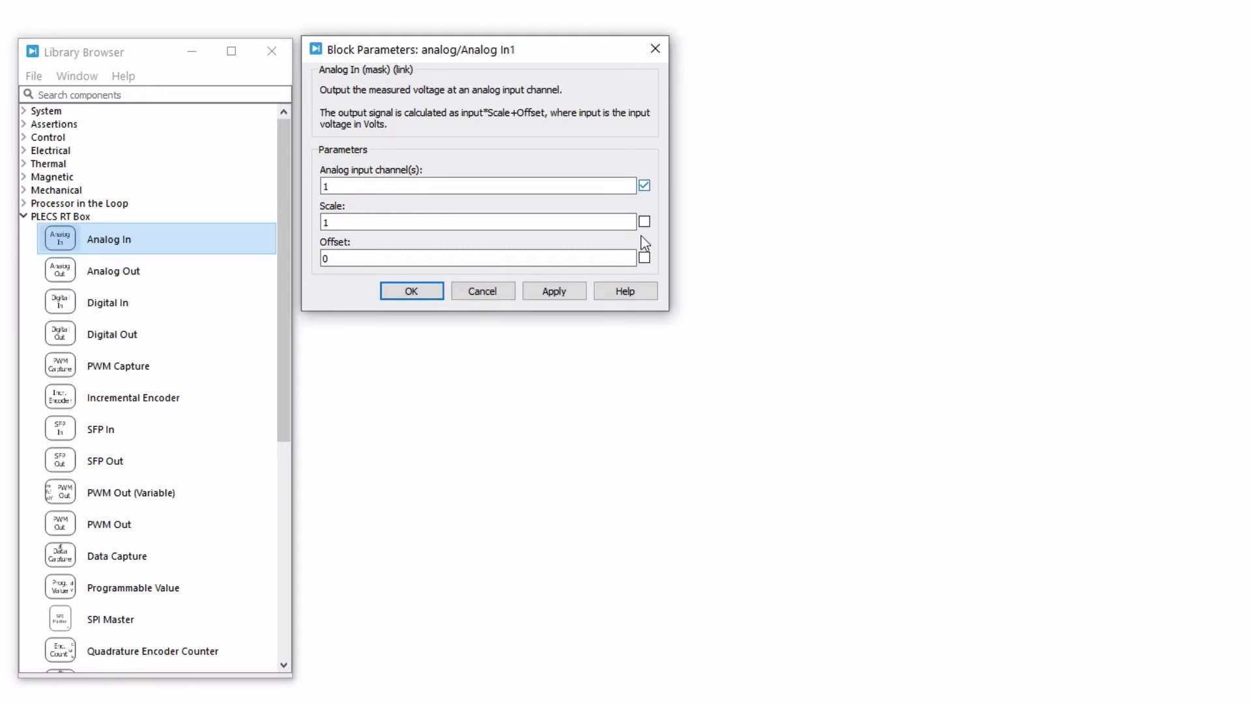
click(645, 221)
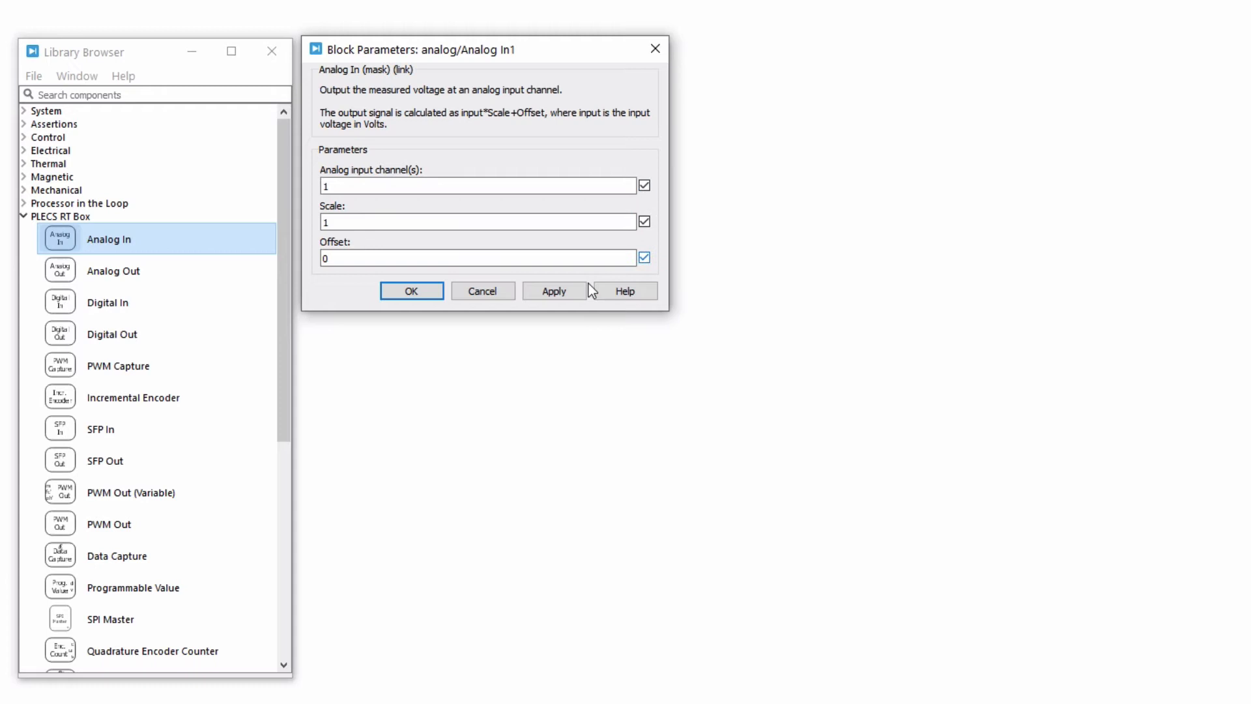
click(411, 289)
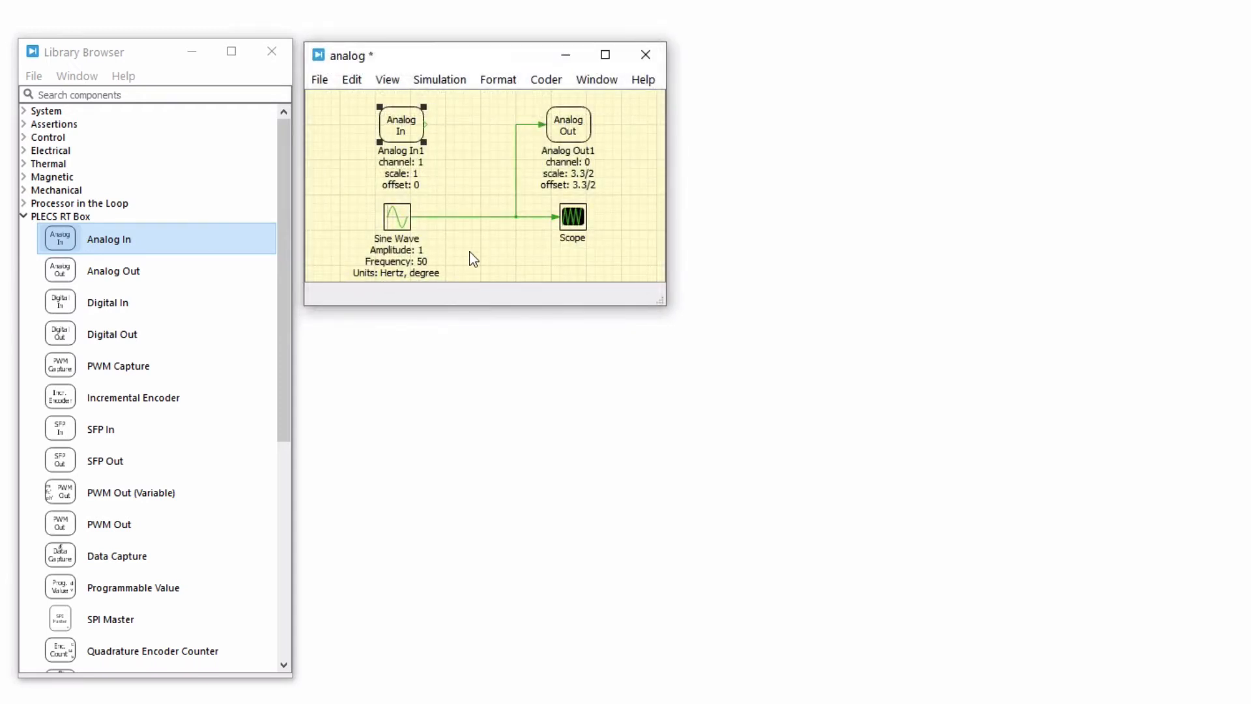
text(sign)
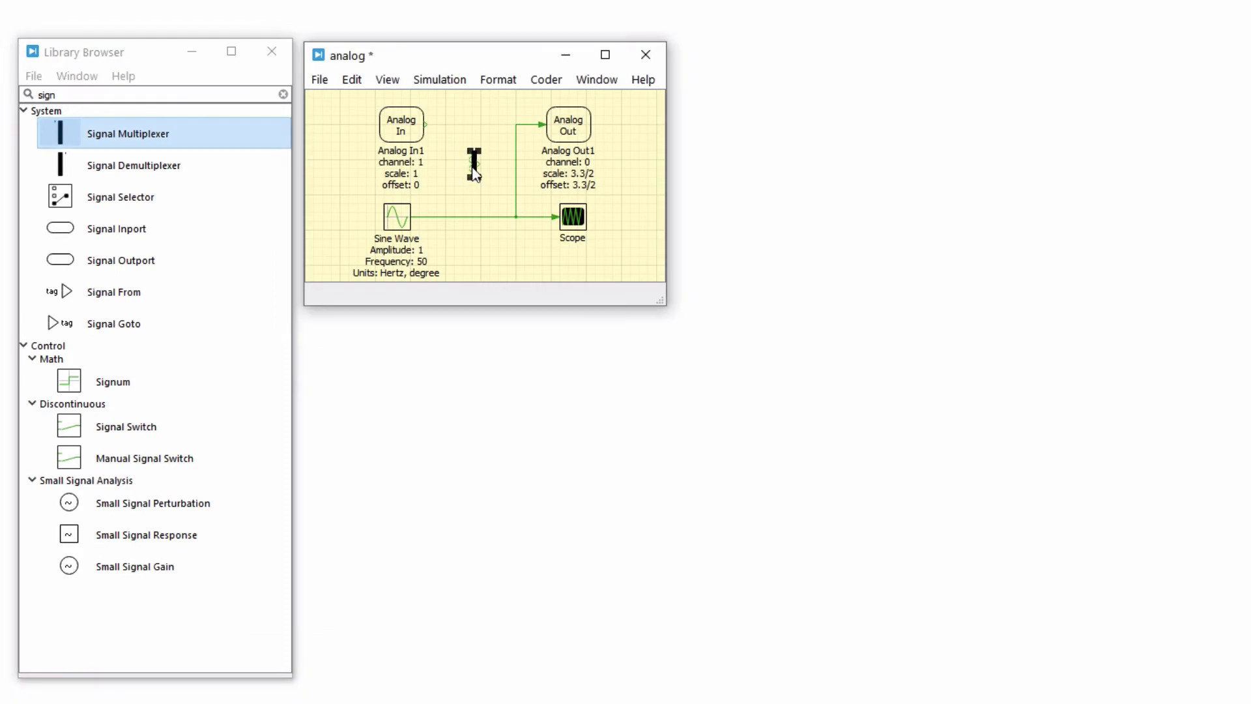
Insert a Signal Multiplexer combining Analog In1 and the sine wave
double_click(473, 164)
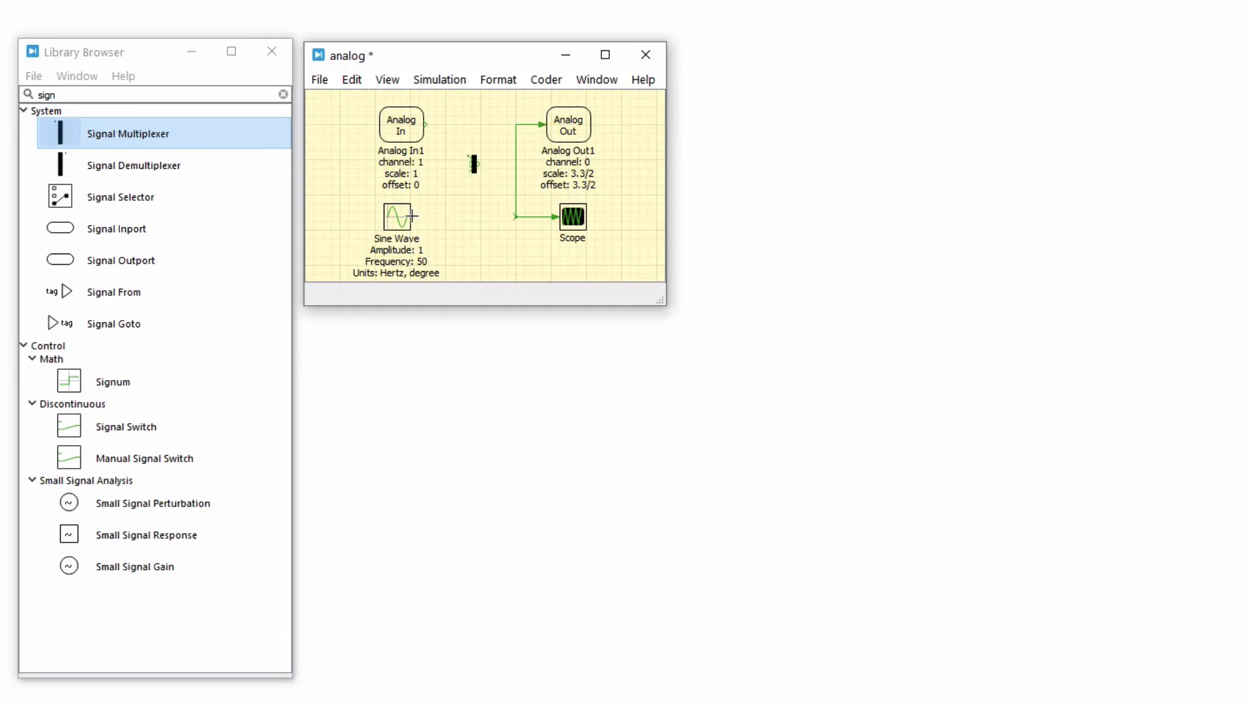
drag(411, 215, 471, 165)
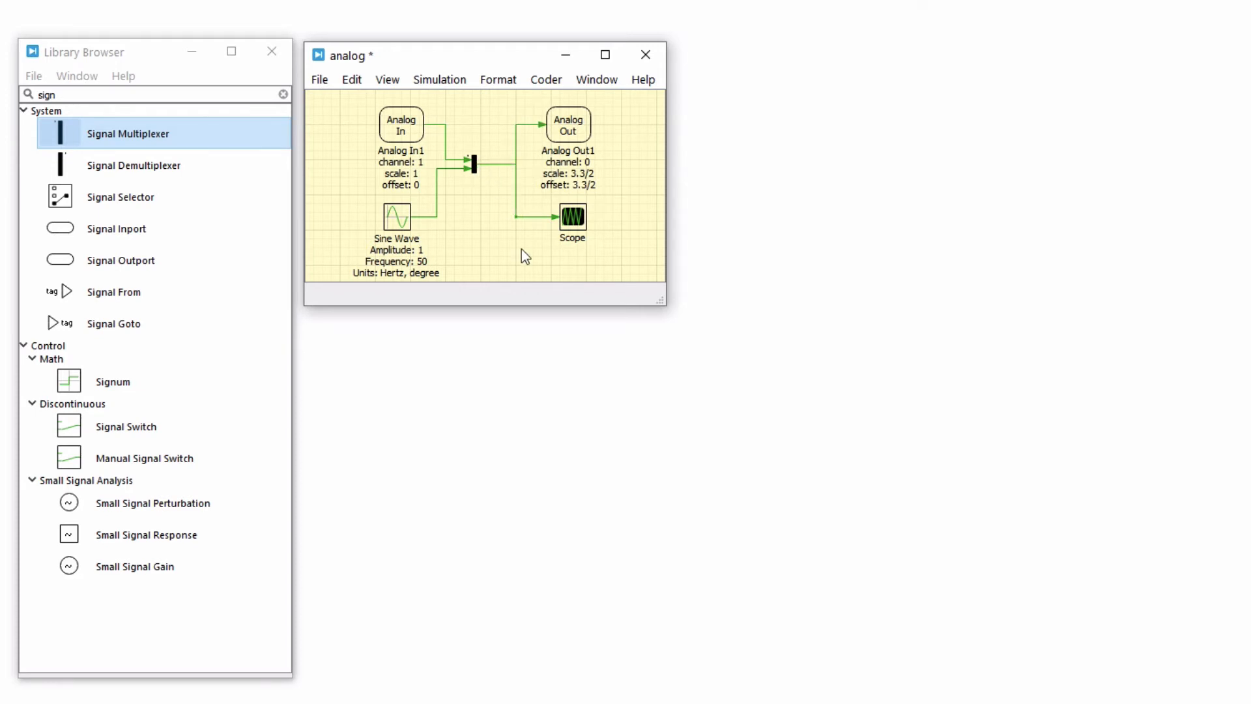
double_click(568, 123)
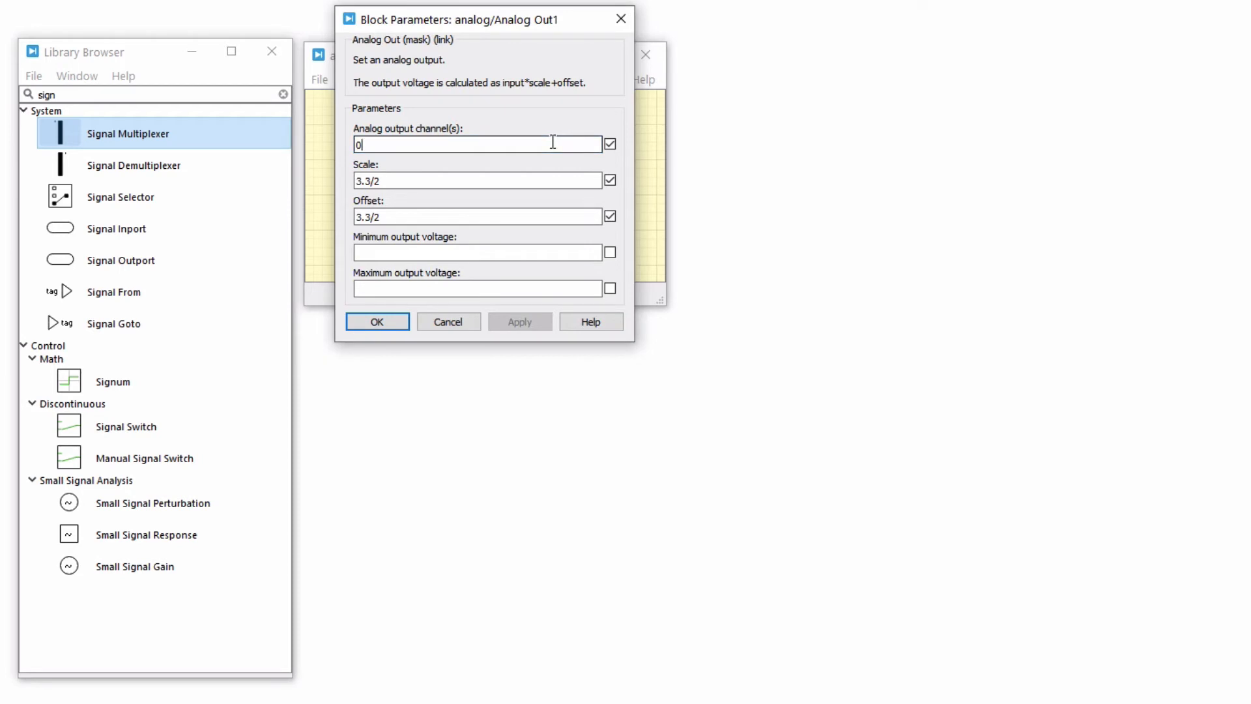
Set Analog Out1 to output on channels [0,1], keeping scale and offset 3.3/2
text(:15)
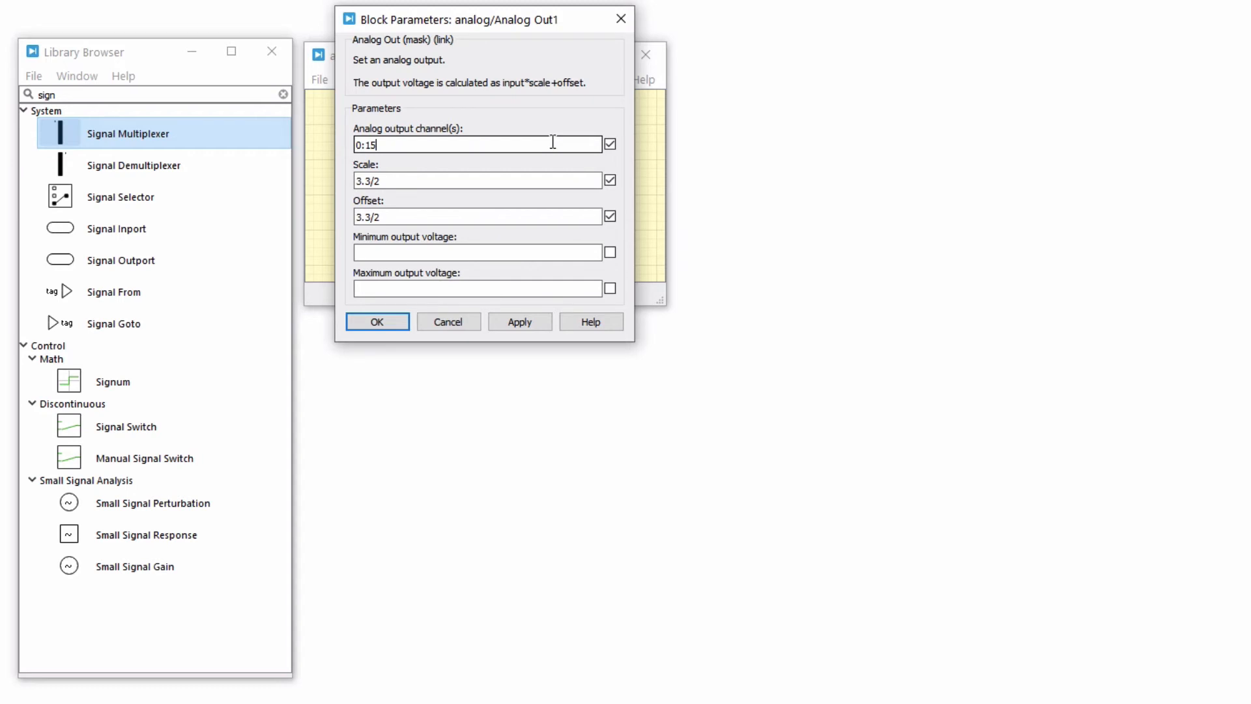
key(Backspace)
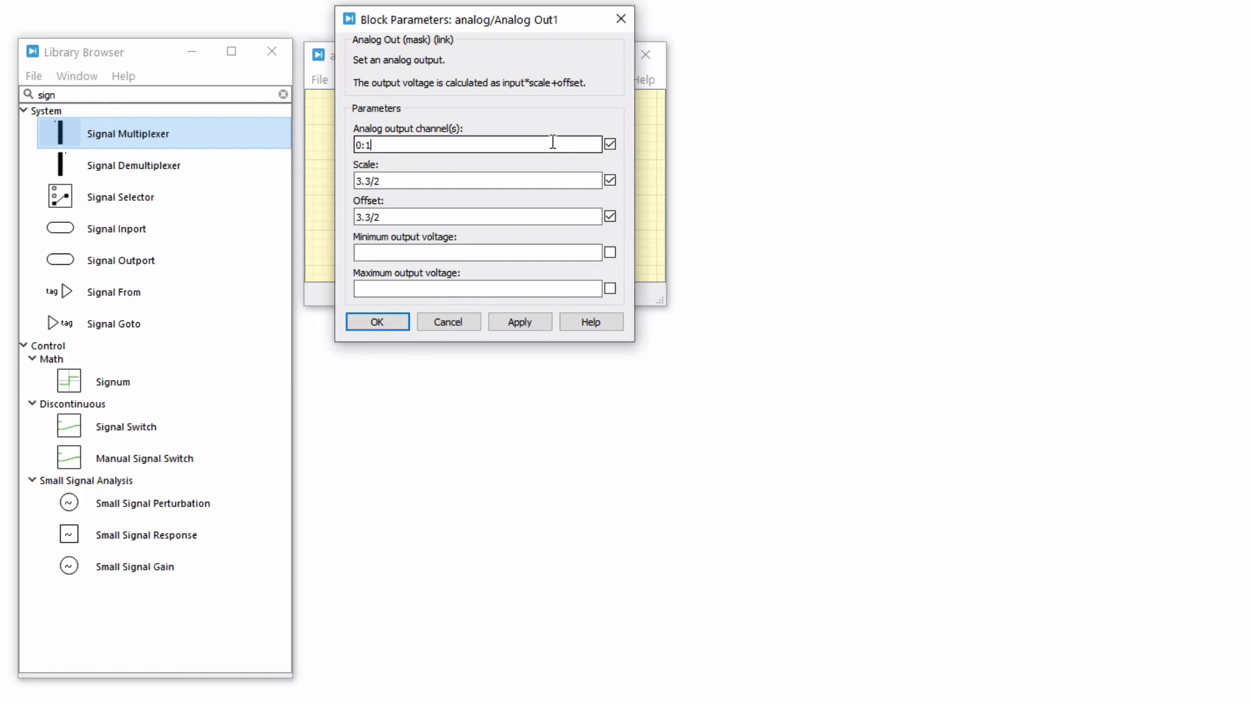
text([0,1])
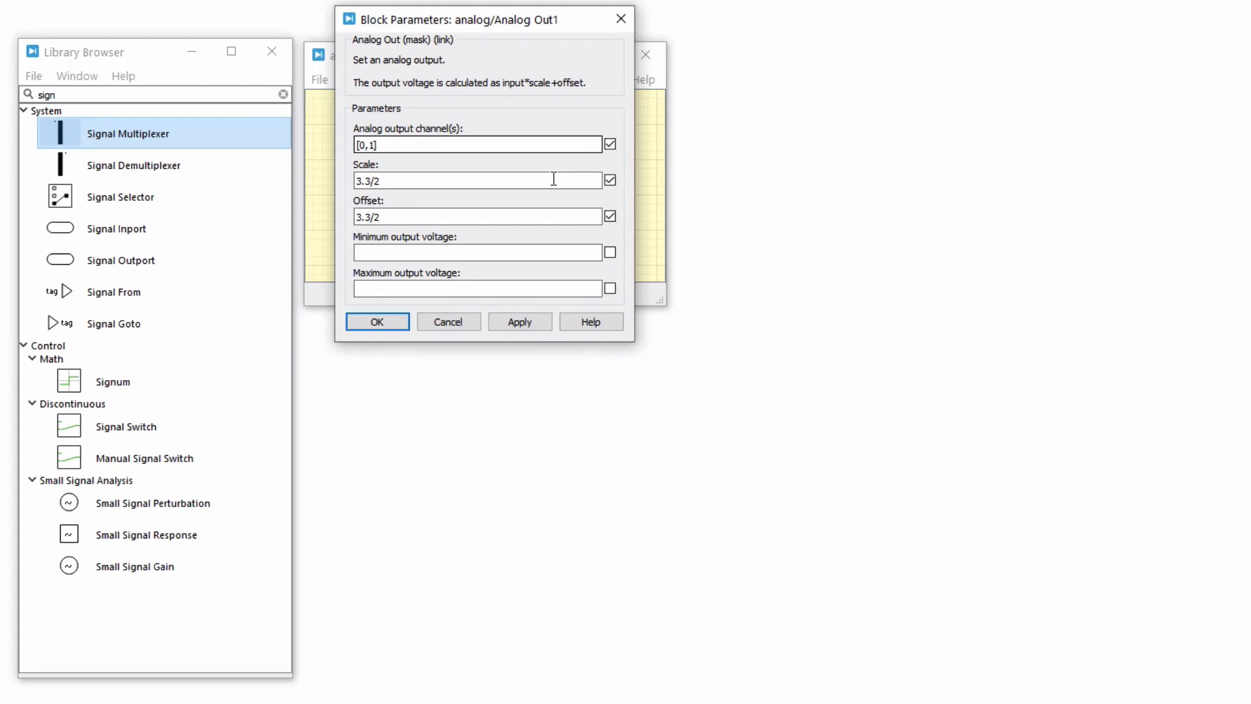
mouse_move(551, 217)
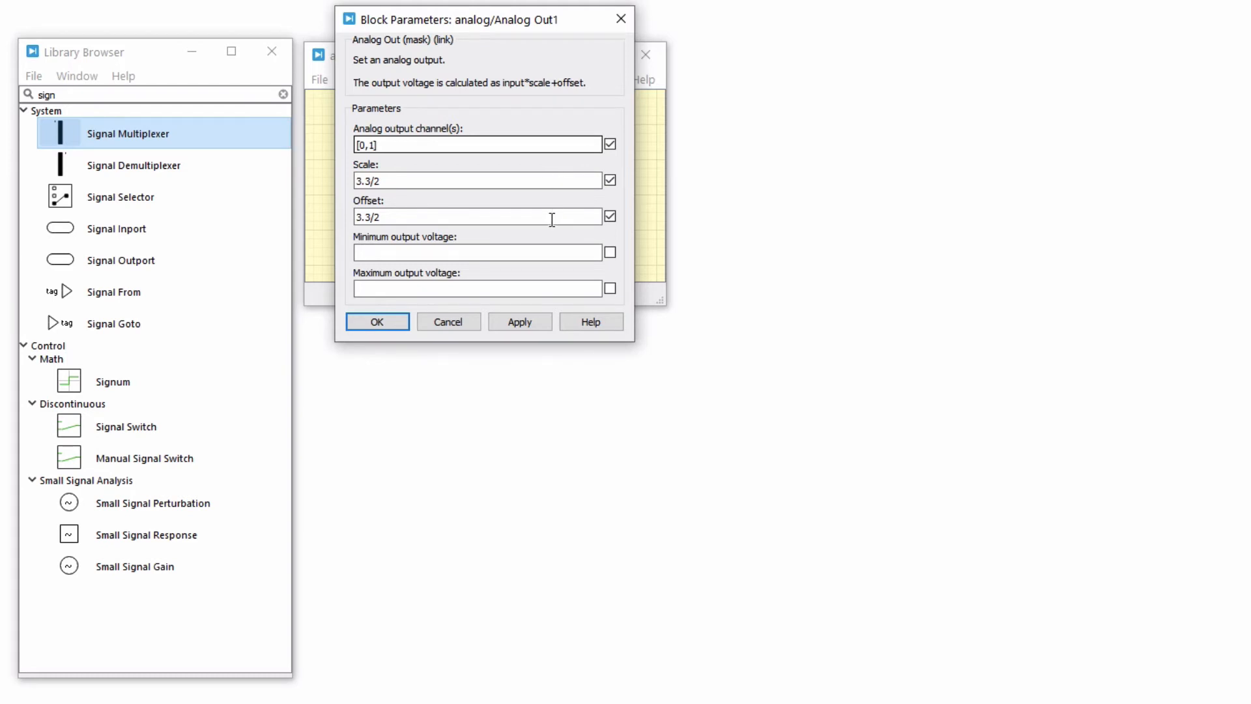
click(477, 145)
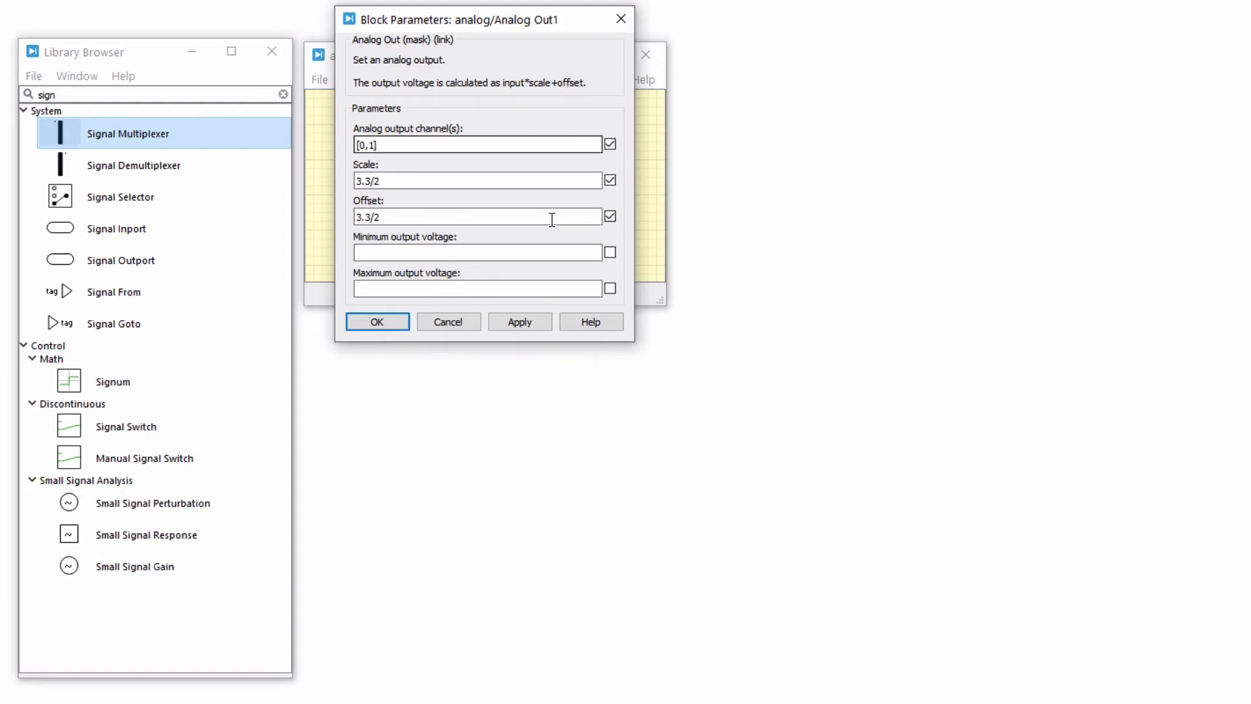
click(520, 321)
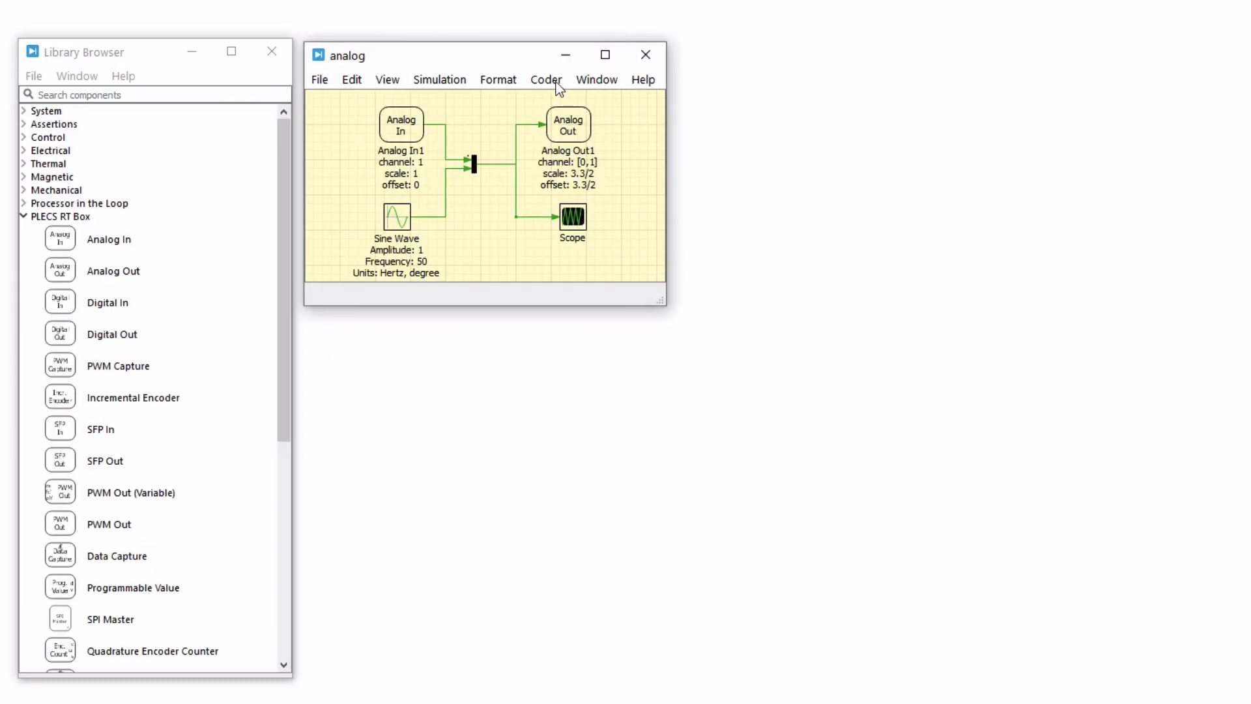
Rebuild onto RTBox-620, connect in external mode, and view signals on the Scope
click(546, 79)
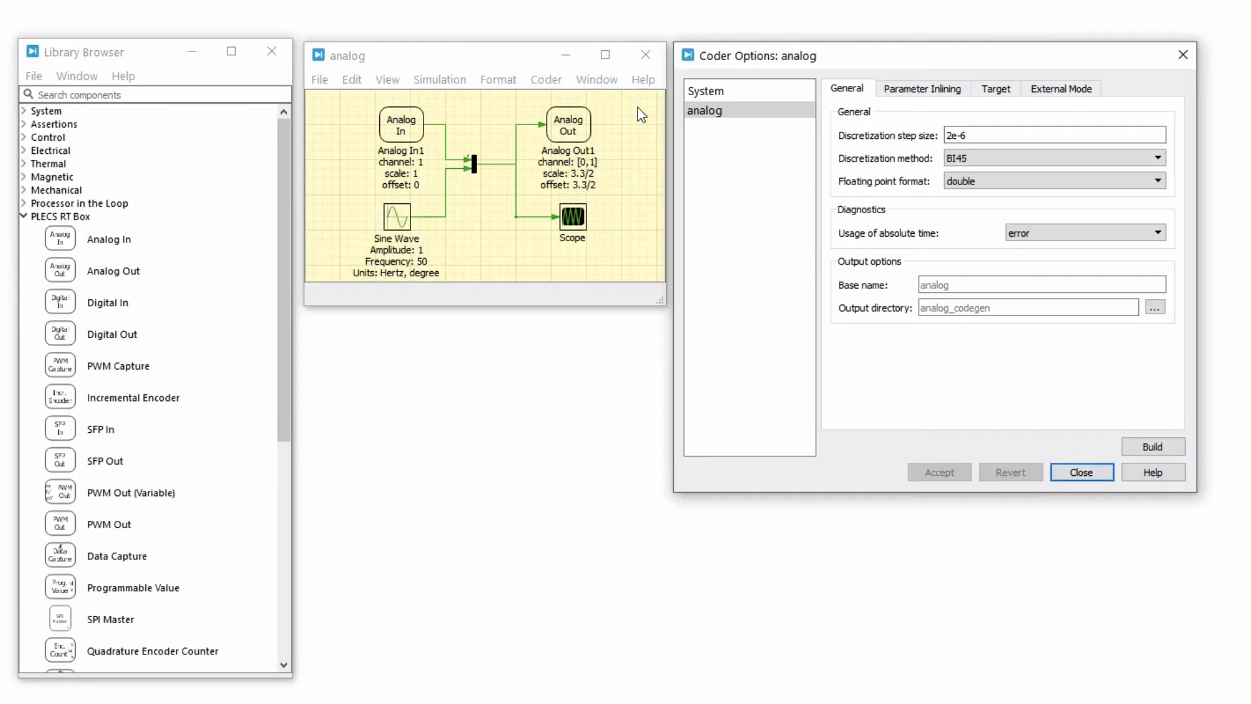
click(1053, 134)
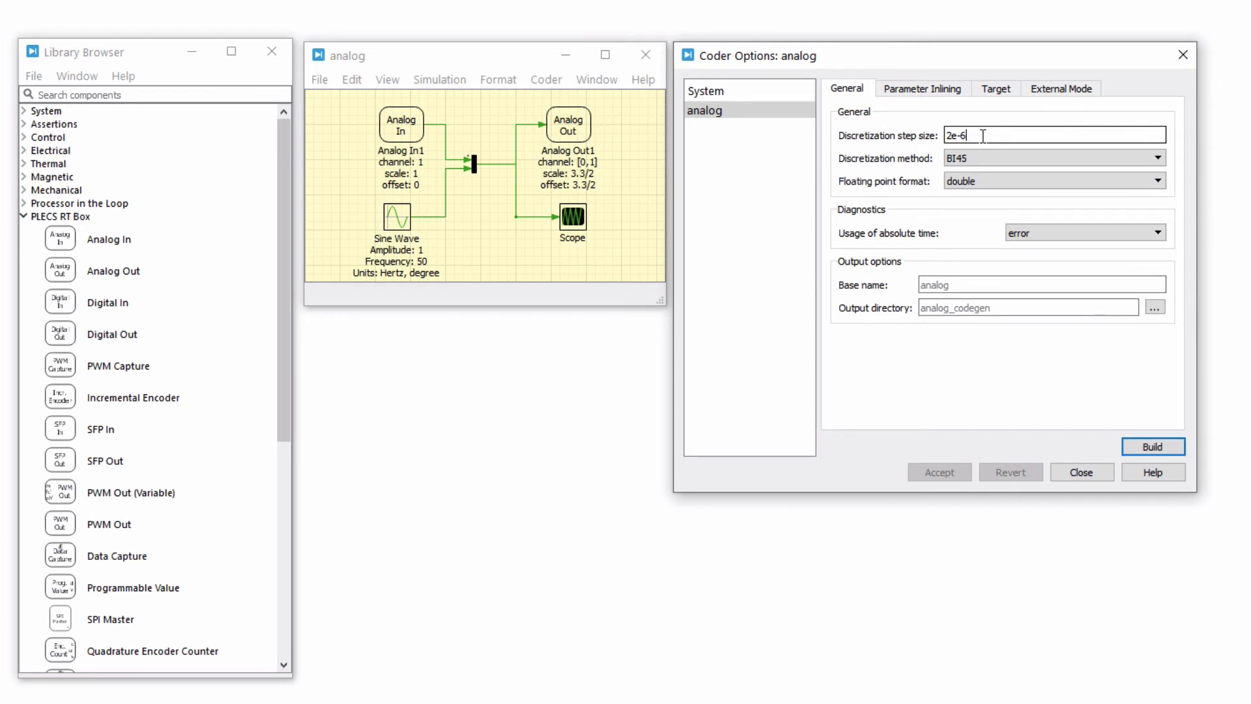
click(1153, 446)
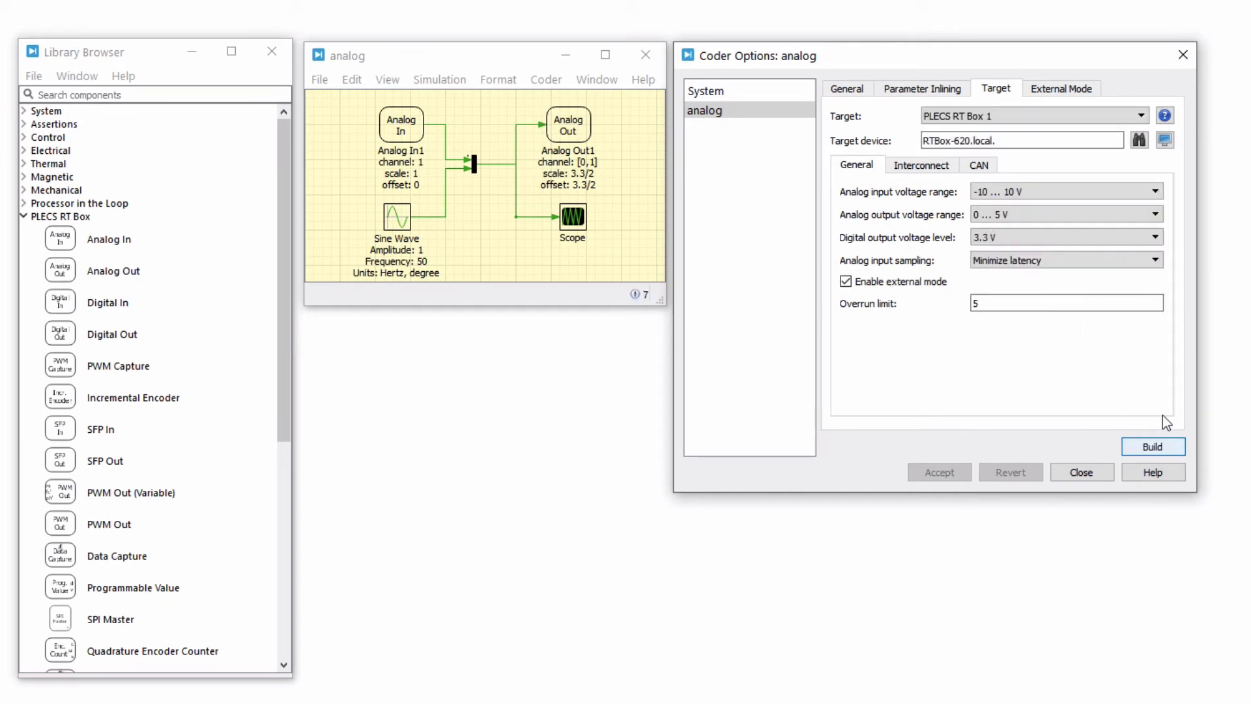
click(1063, 88)
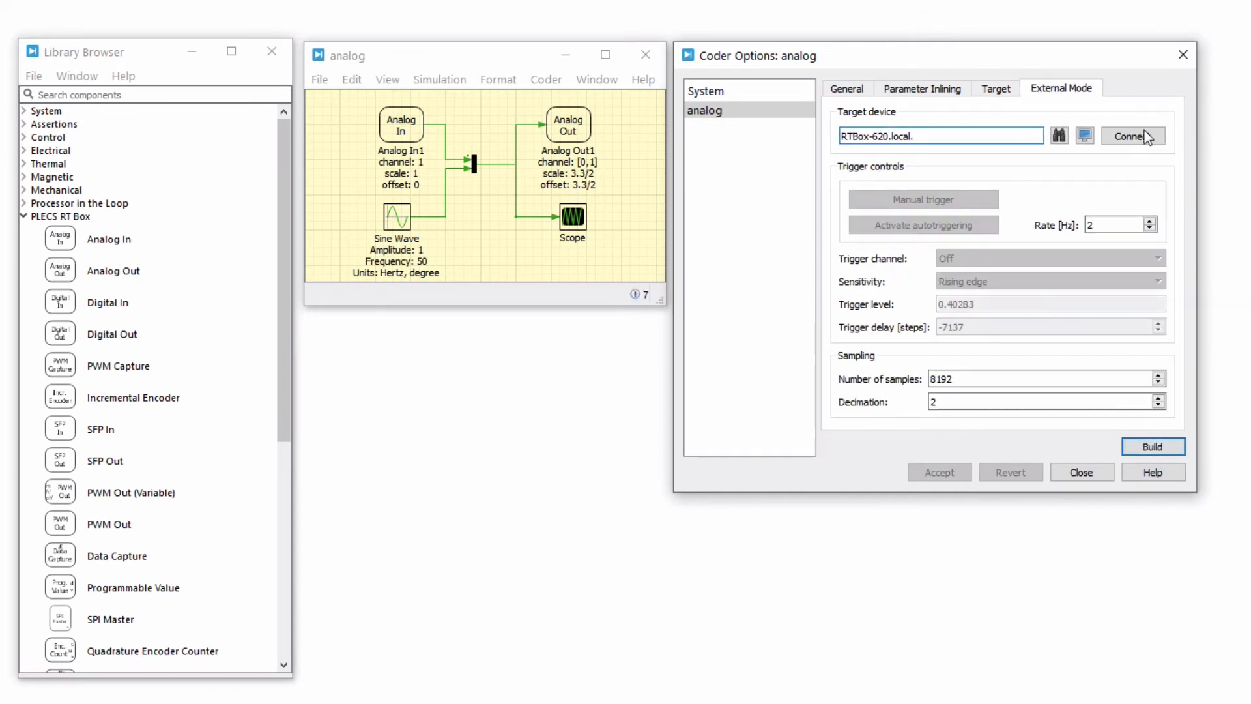
click(1130, 136)
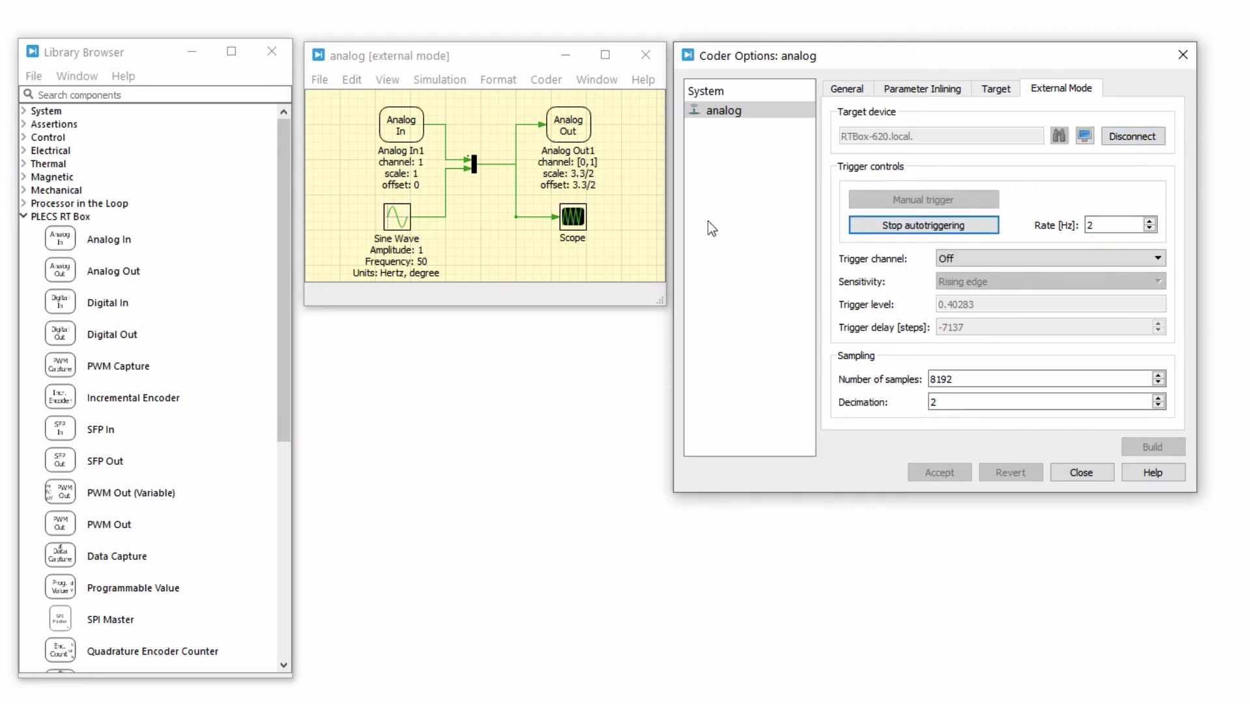
double_click(572, 217)
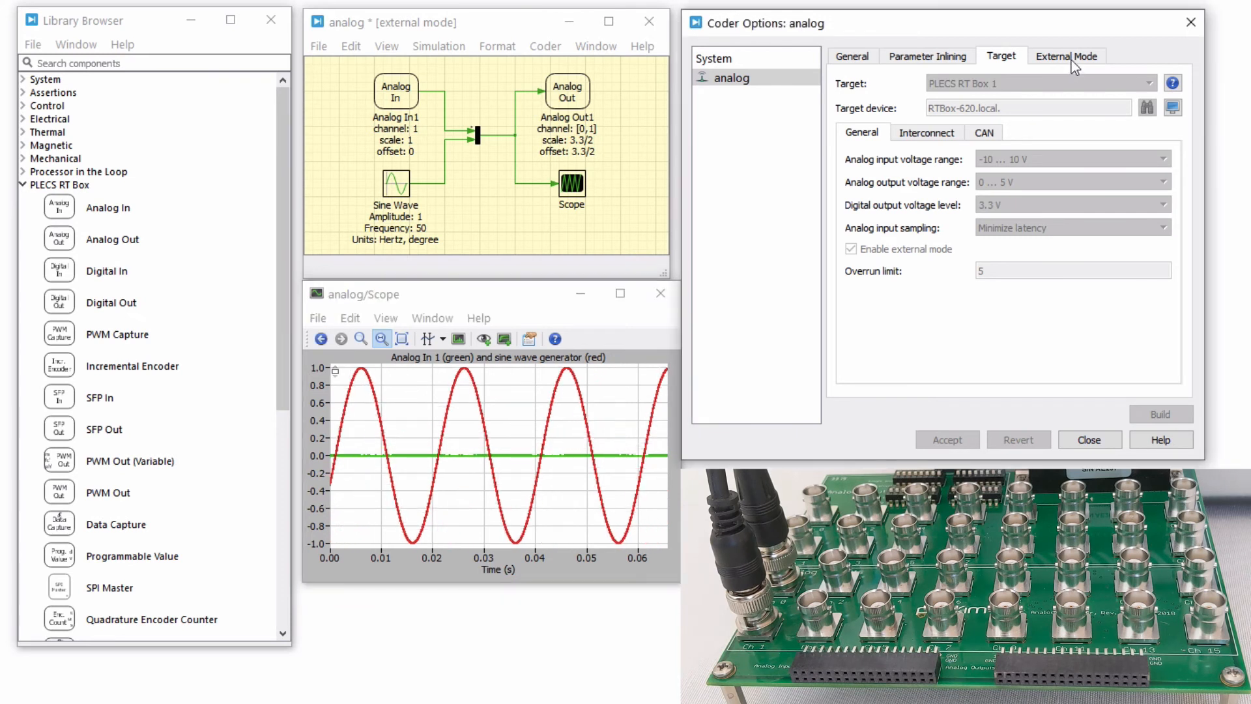
Trigger the scope on Analog In1 to see the looped-back sine, then reset trigger to Off
click(1067, 55)
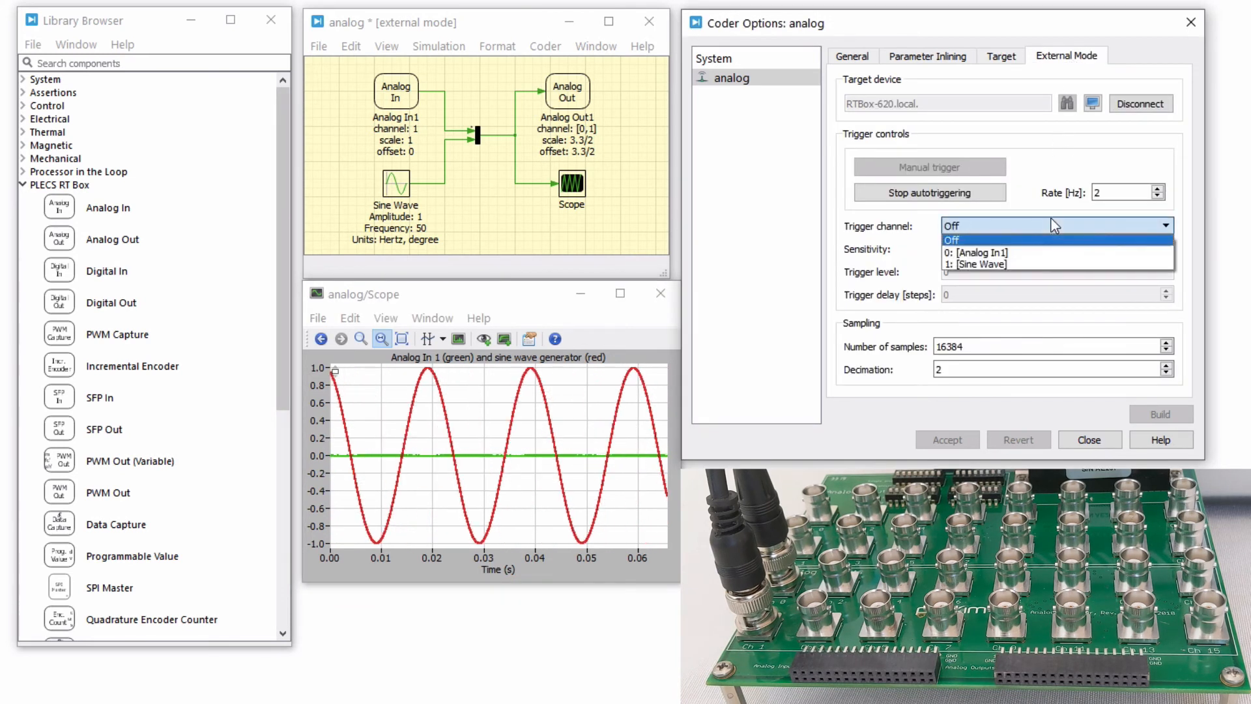
click(975, 253)
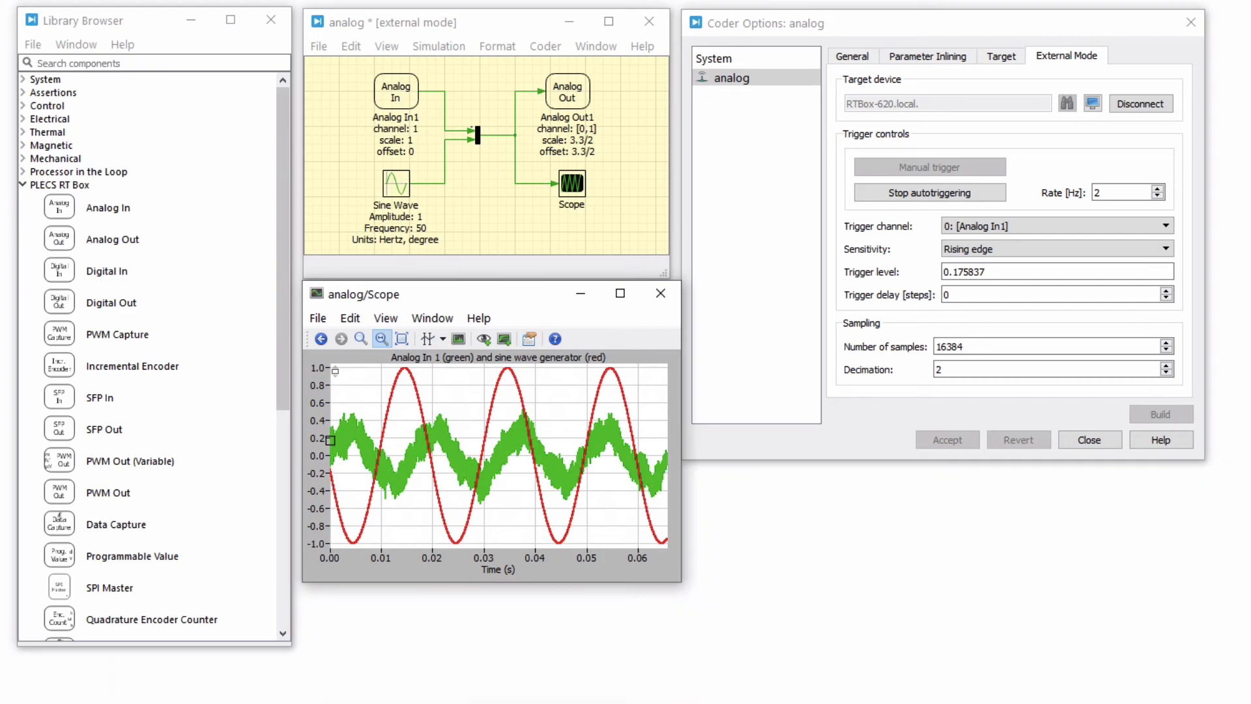
click(1053, 226)
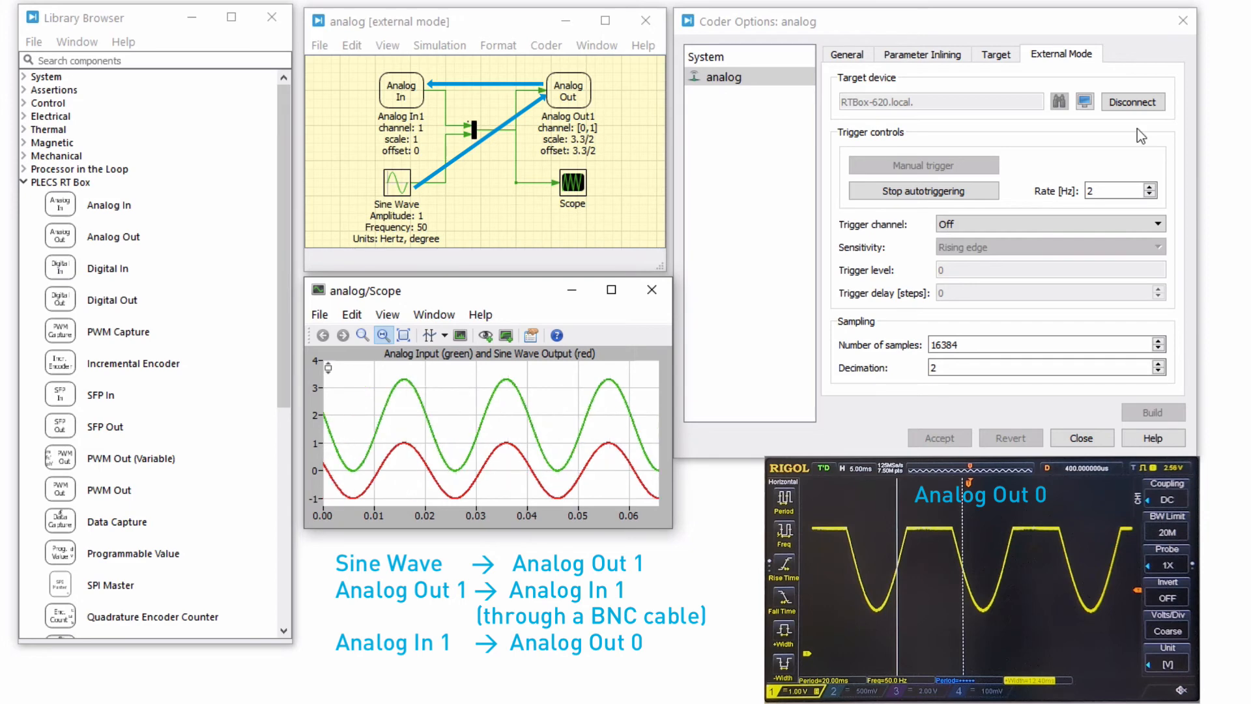
Disconnect from the RT Box and give Analog In1 scale 2/3.3 and offset -(3.3/2)*(2/3.3)
click(1132, 102)
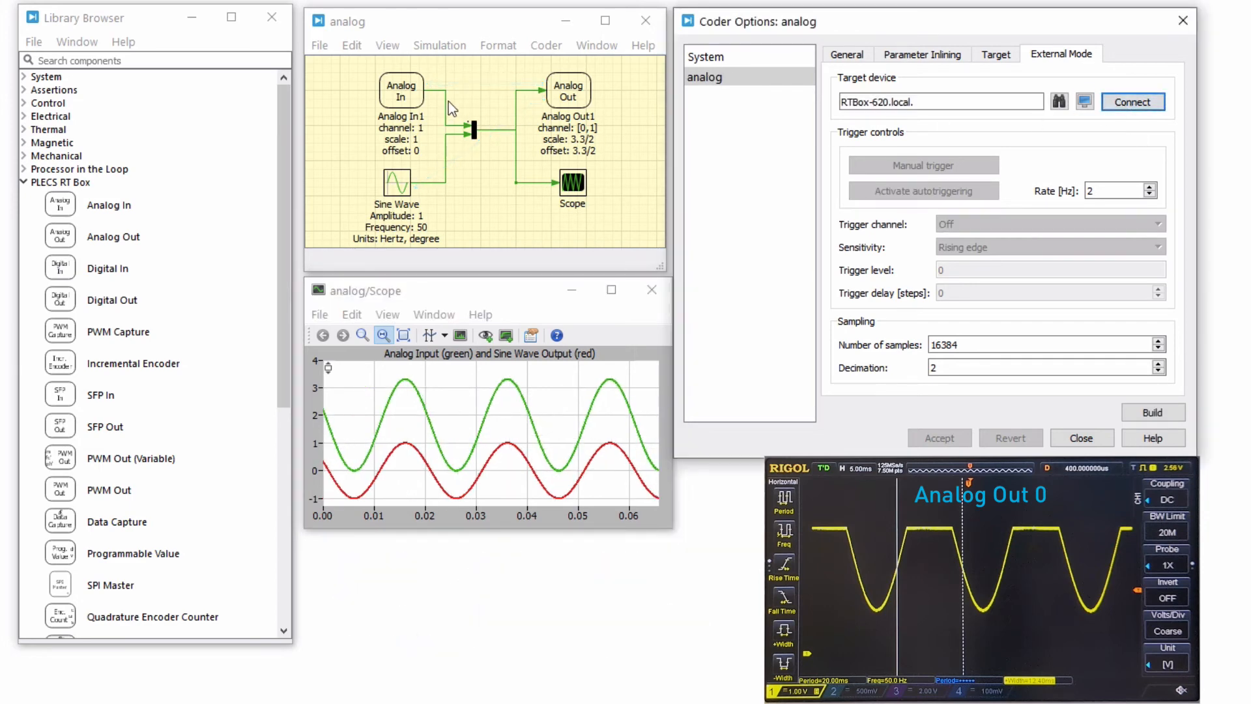
double_click(401, 88)
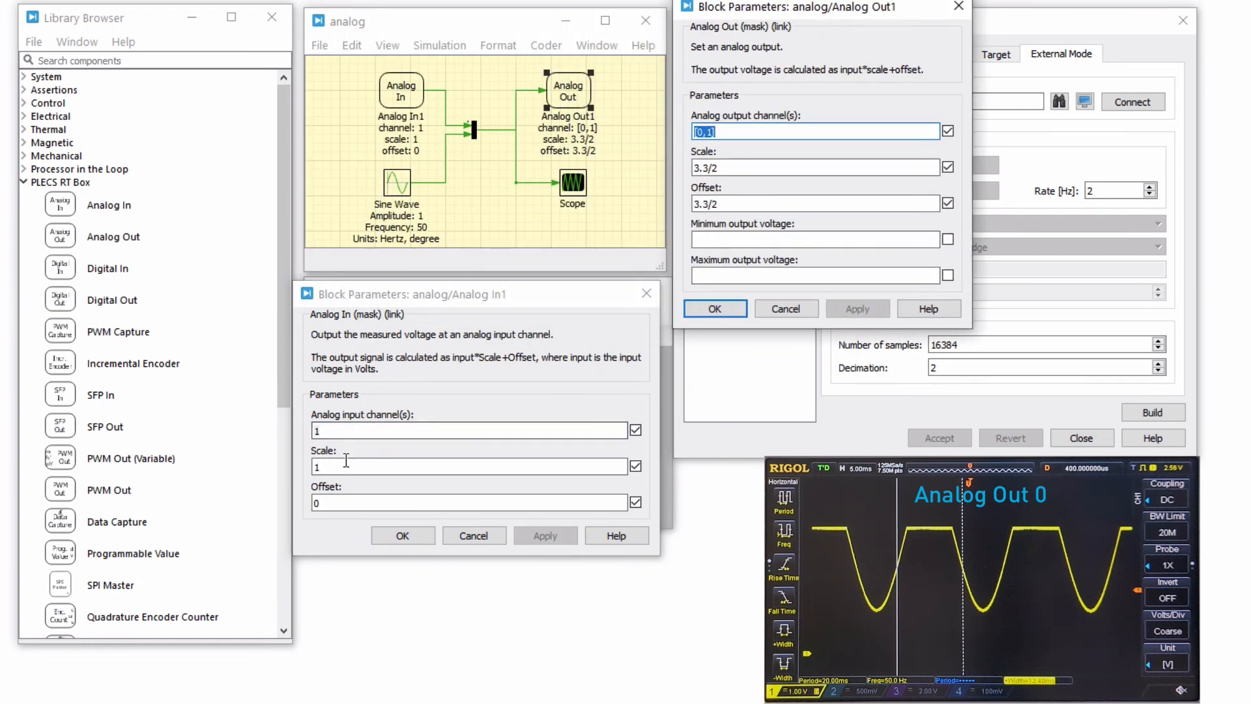
text(2/3.3)
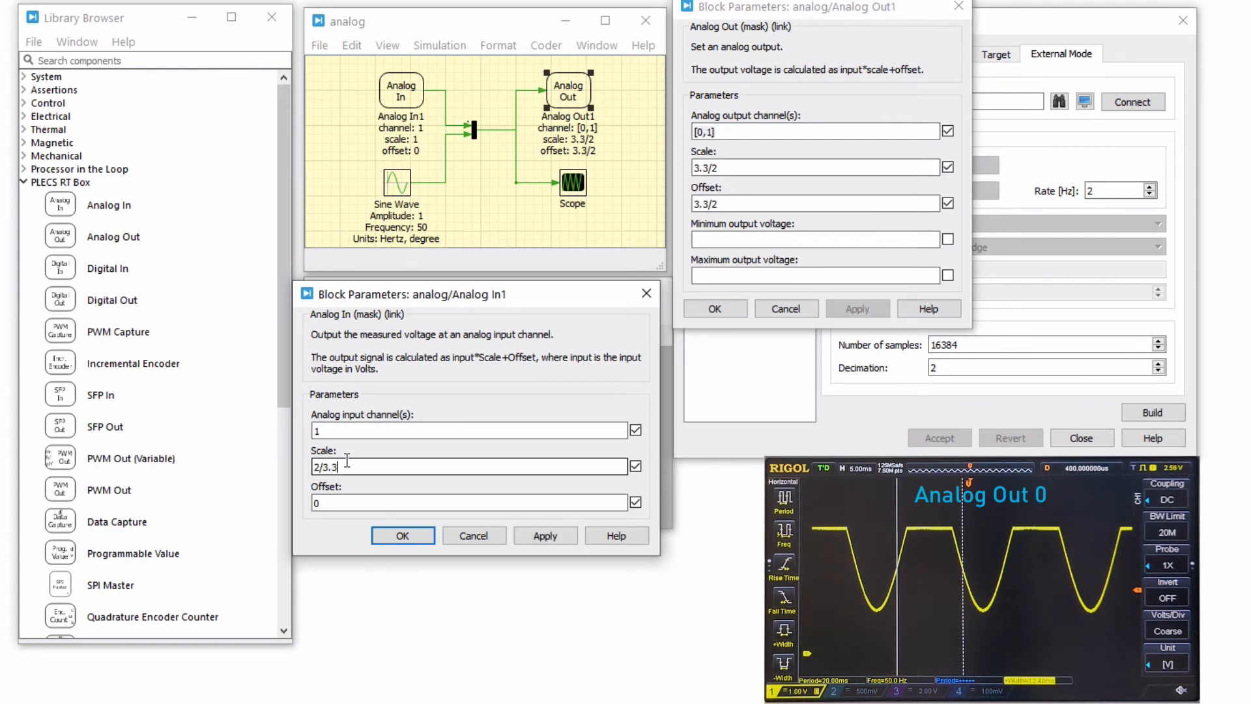
text(-(3.3/2)*(2/3.3))
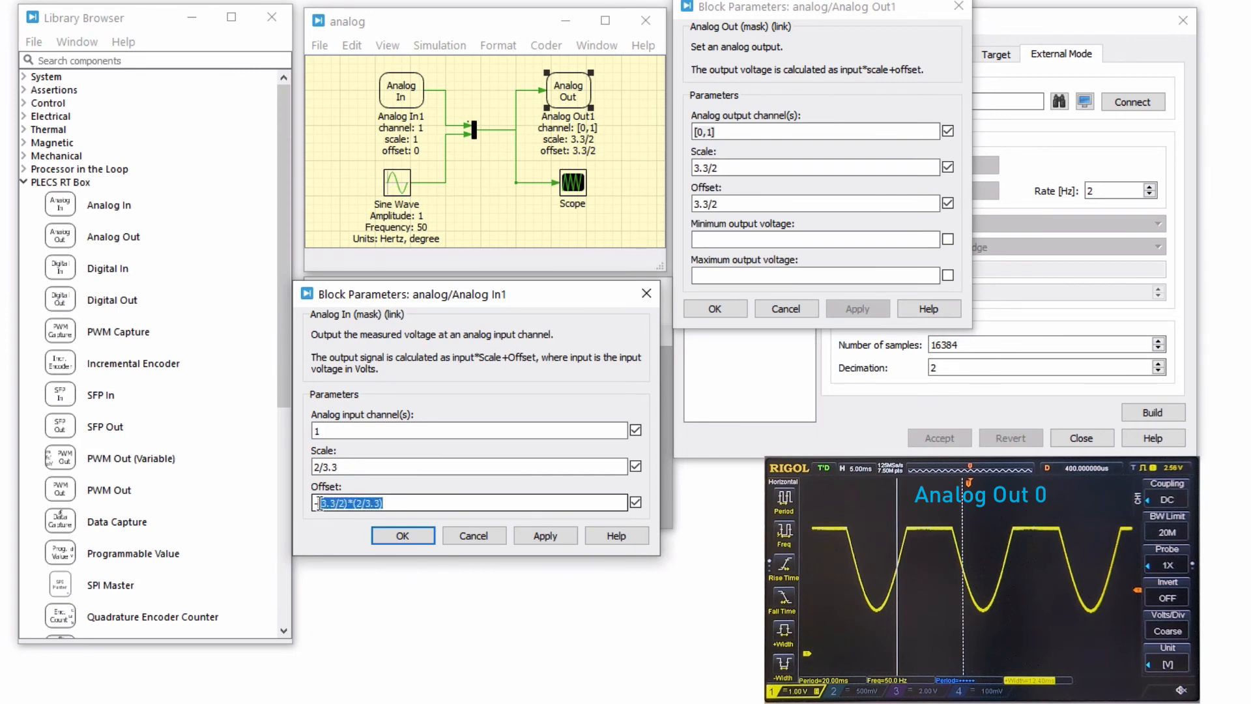
click(403, 536)
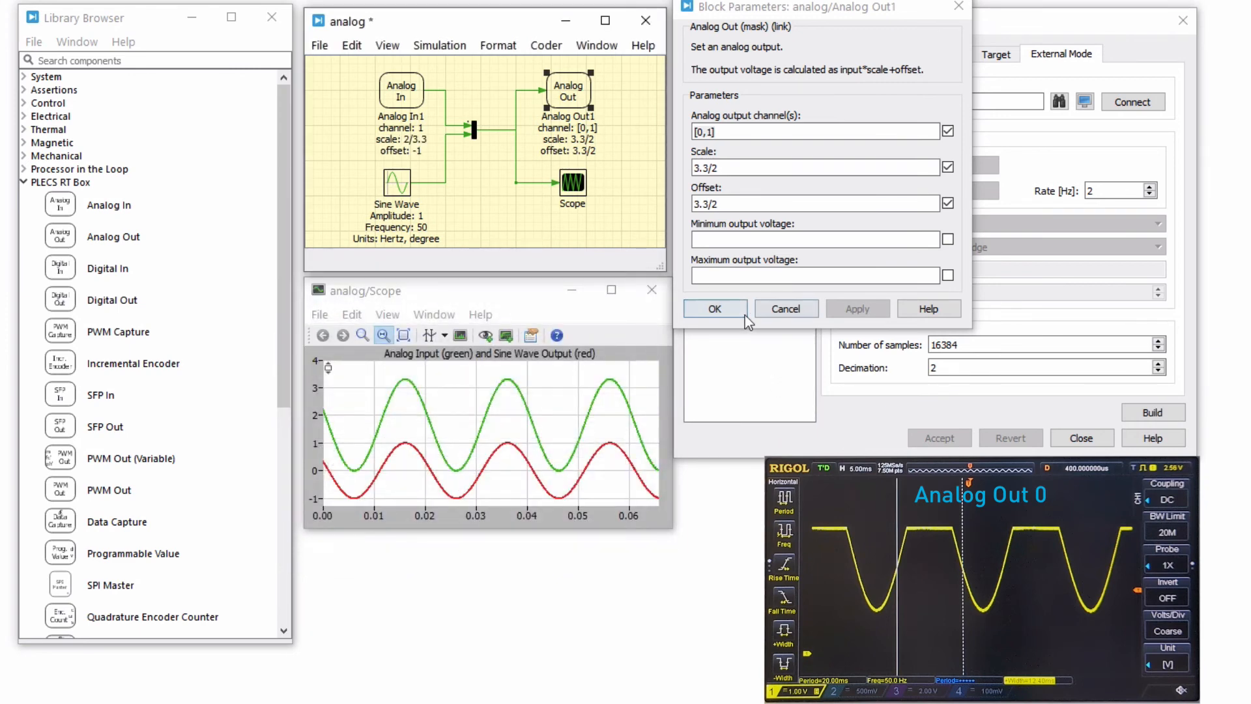
click(714, 309)
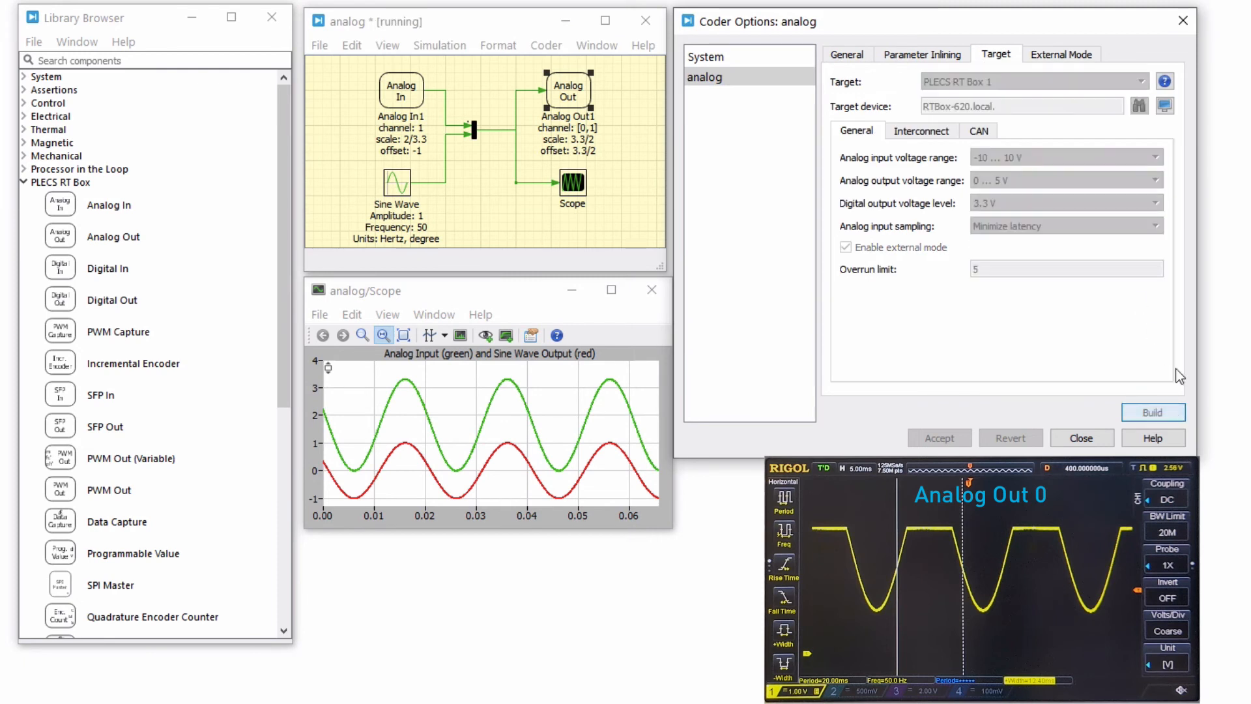
Rebuild the model, connect to the RT Box in external mode, and enable autotriggering
click(1153, 411)
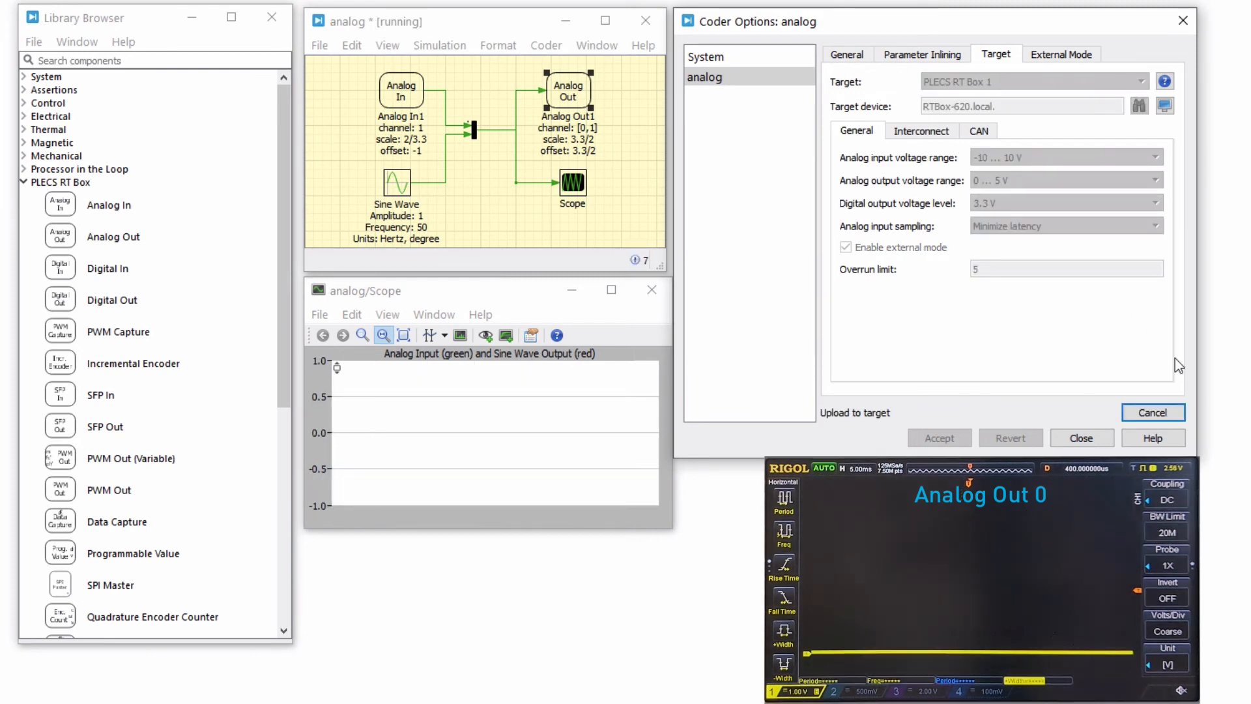
click(1062, 54)
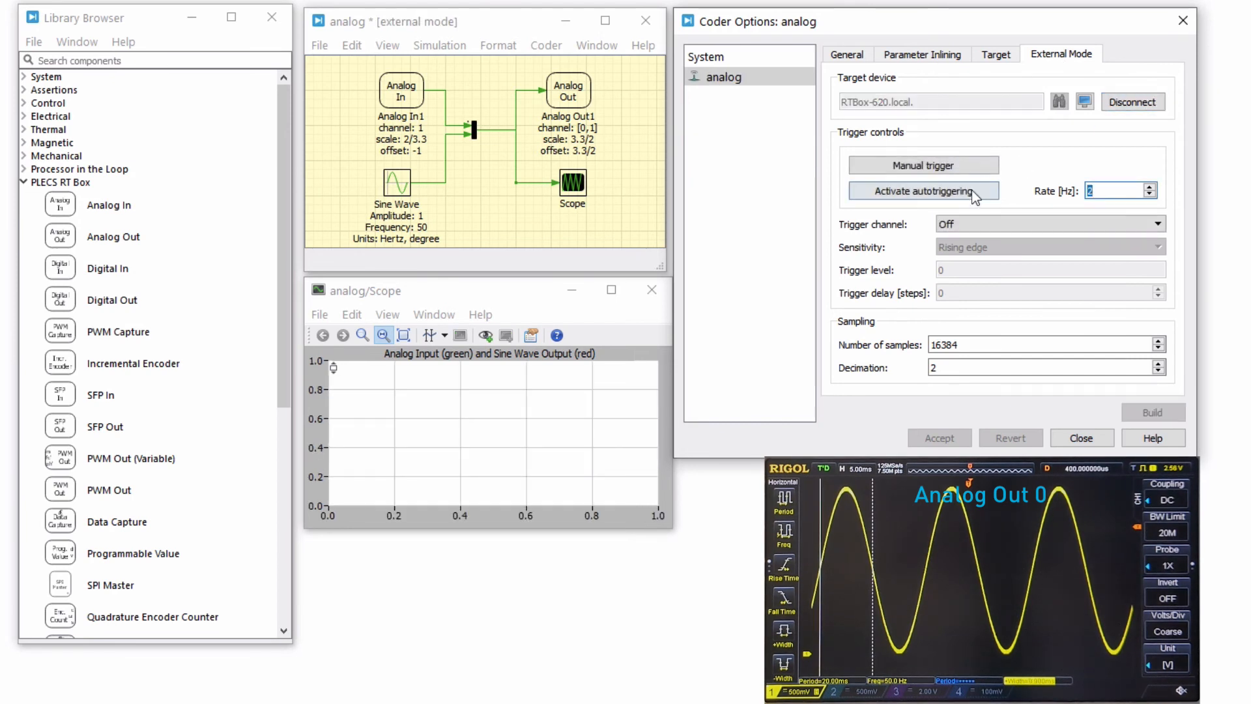
click(923, 191)
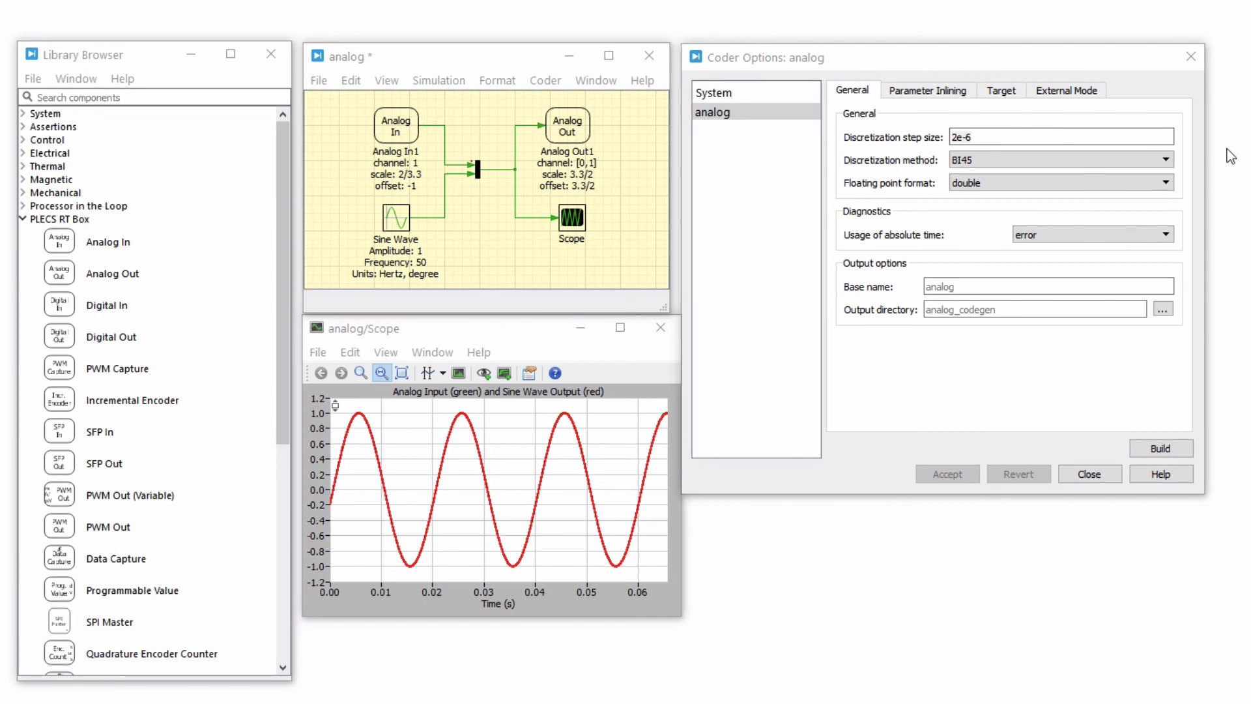
Set the discretization step size to 1e-3, rebuild, and reconnect to the RT Box
click(1061, 136)
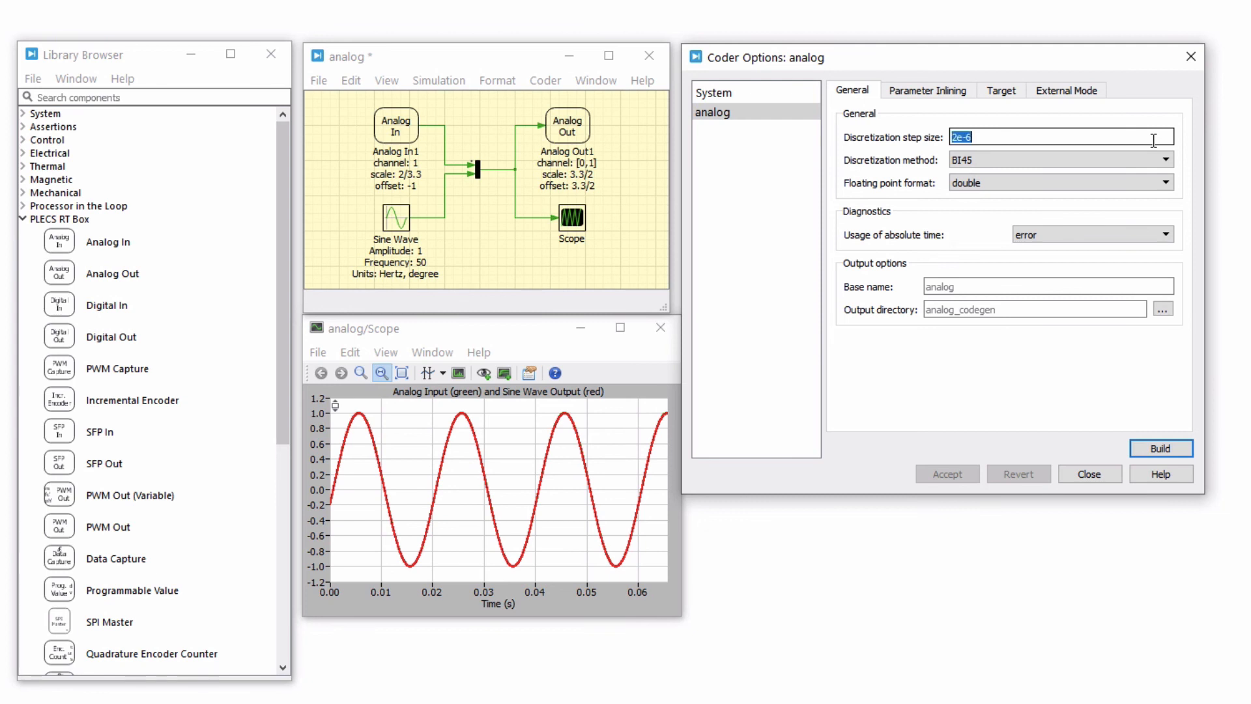
text(1e-3)
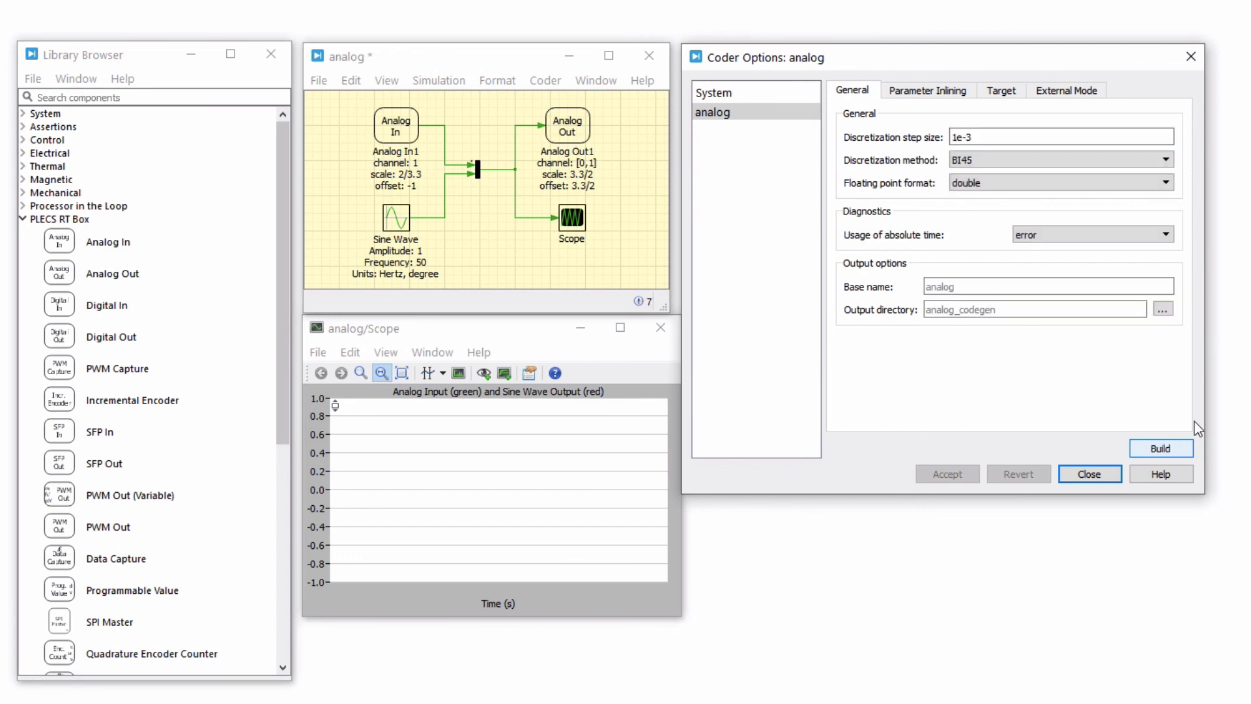
click(1065, 89)
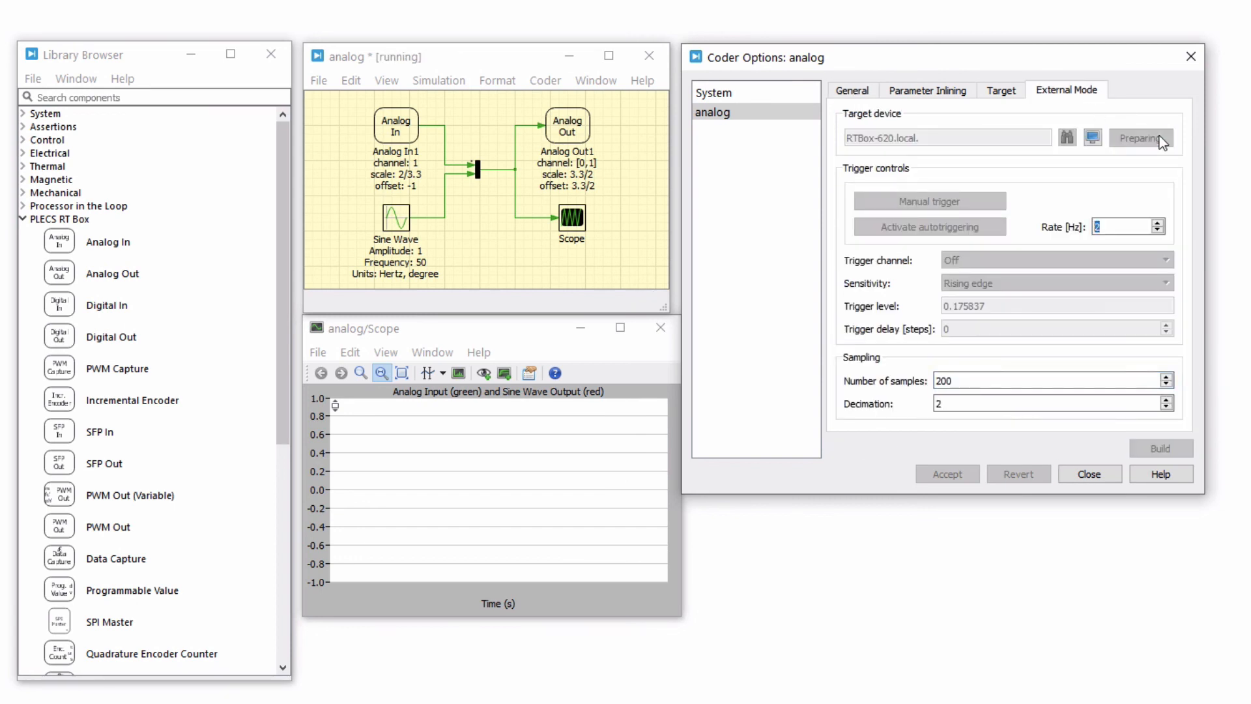
click(1141, 138)
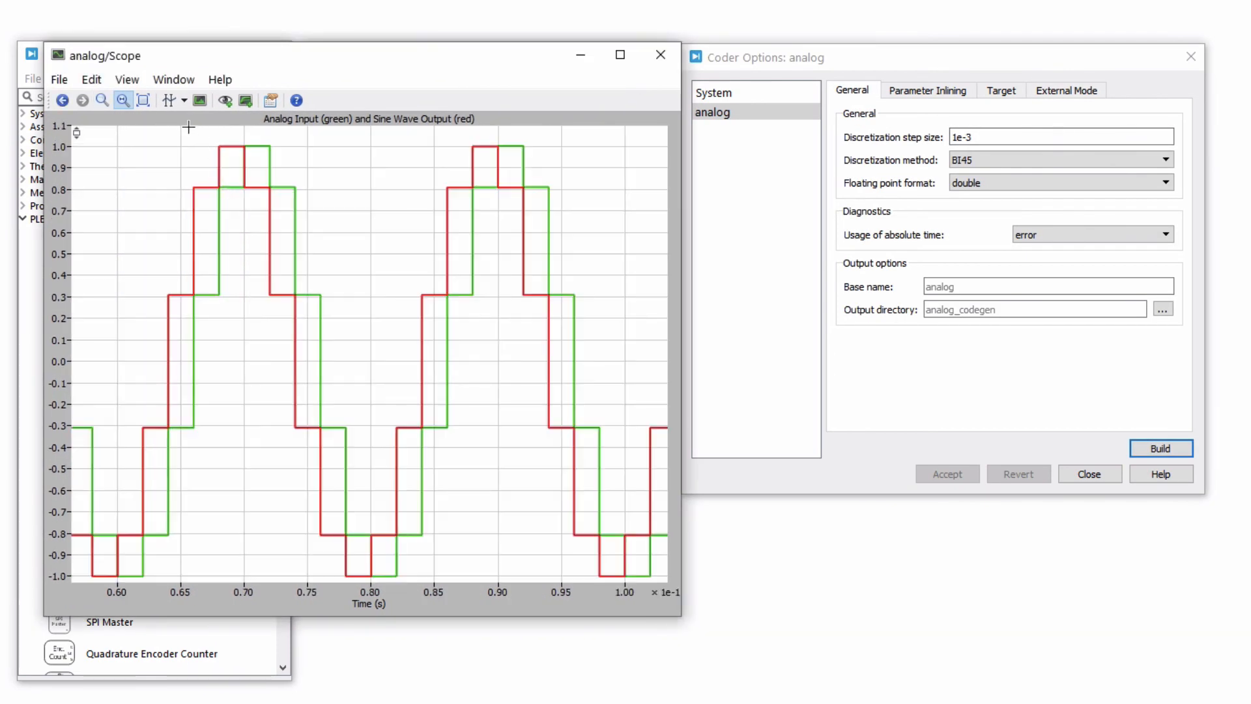
Turn on scope cursors and place them to read the 2 ms input delay
click(168, 100)
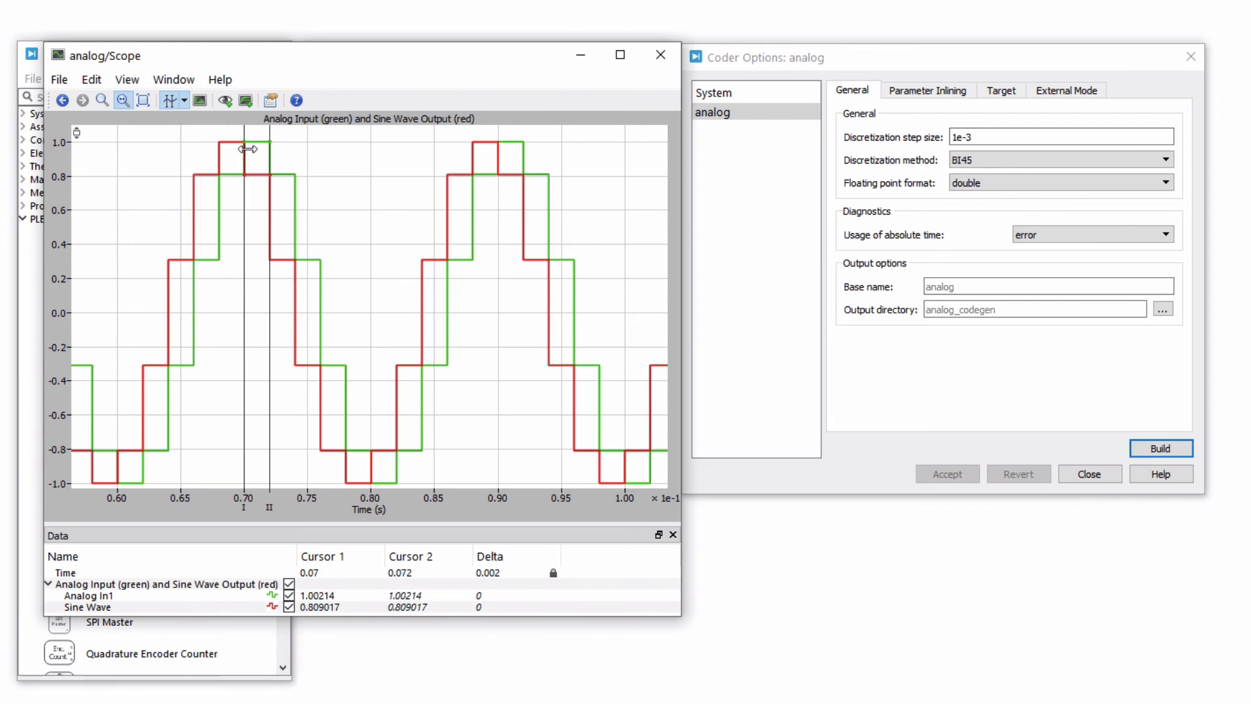
click(511, 573)
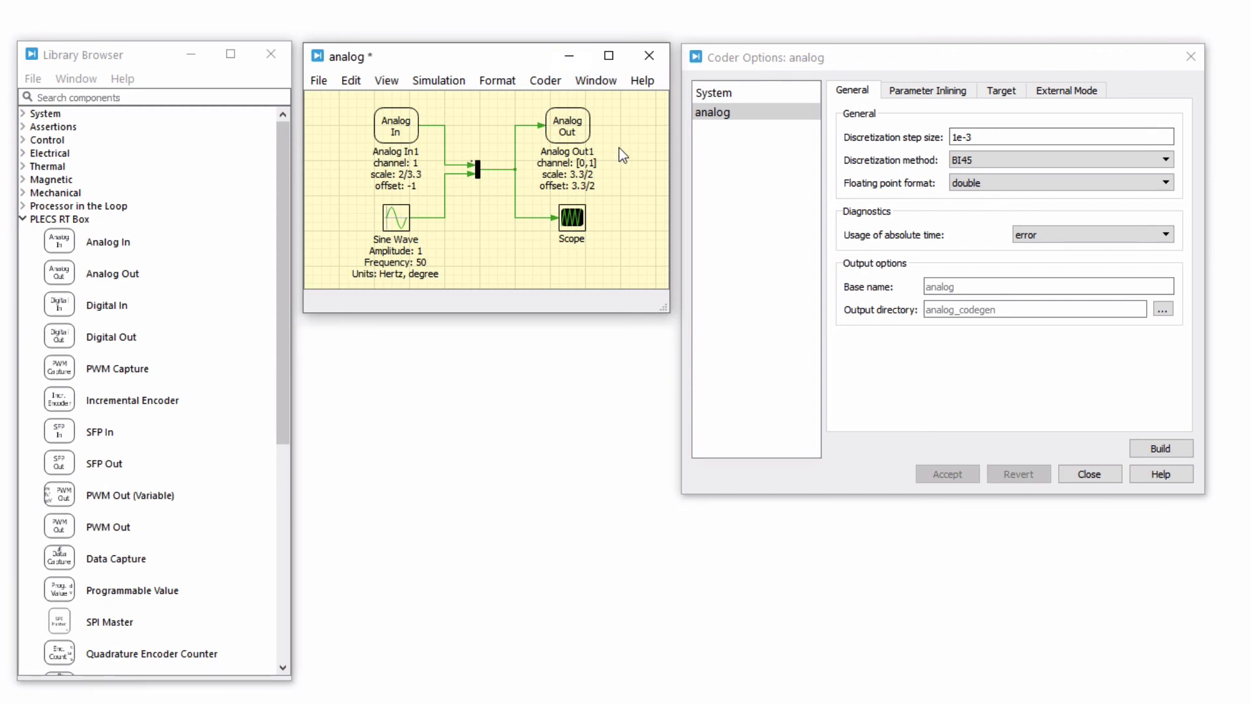
Select the Analog In block, review the Target hardware settings, and check the output voltage range
click(566, 125)
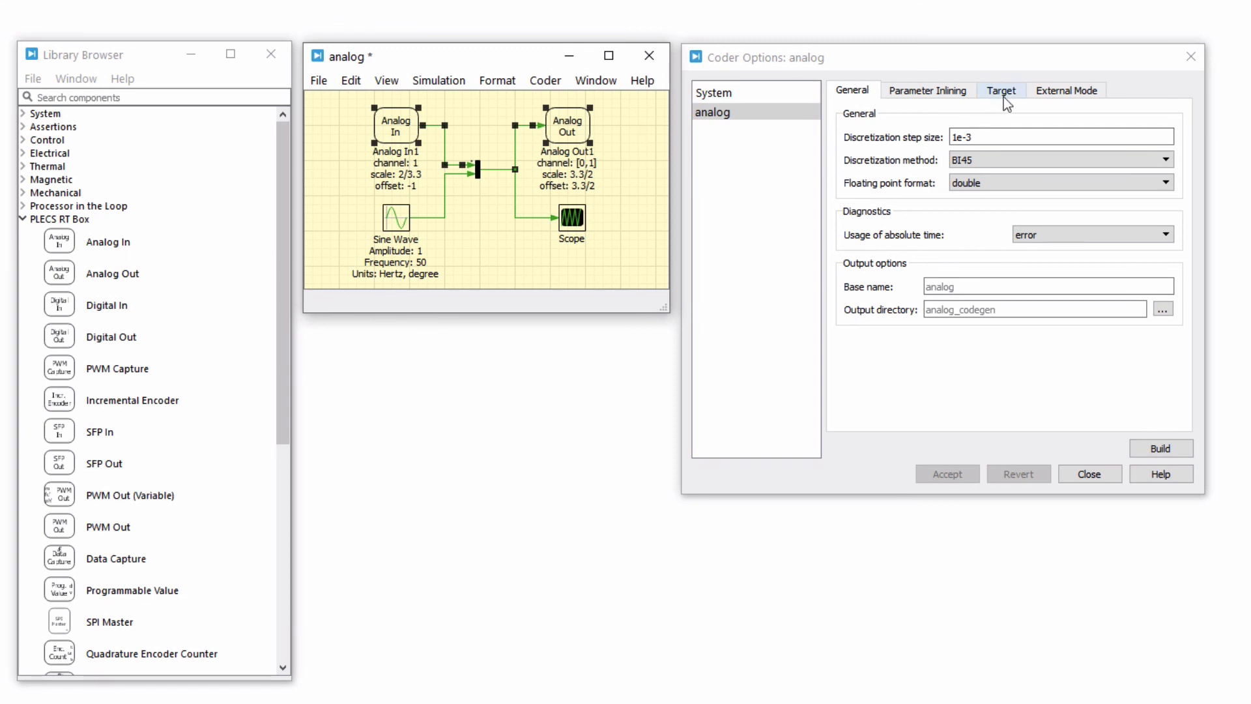
click(1001, 89)
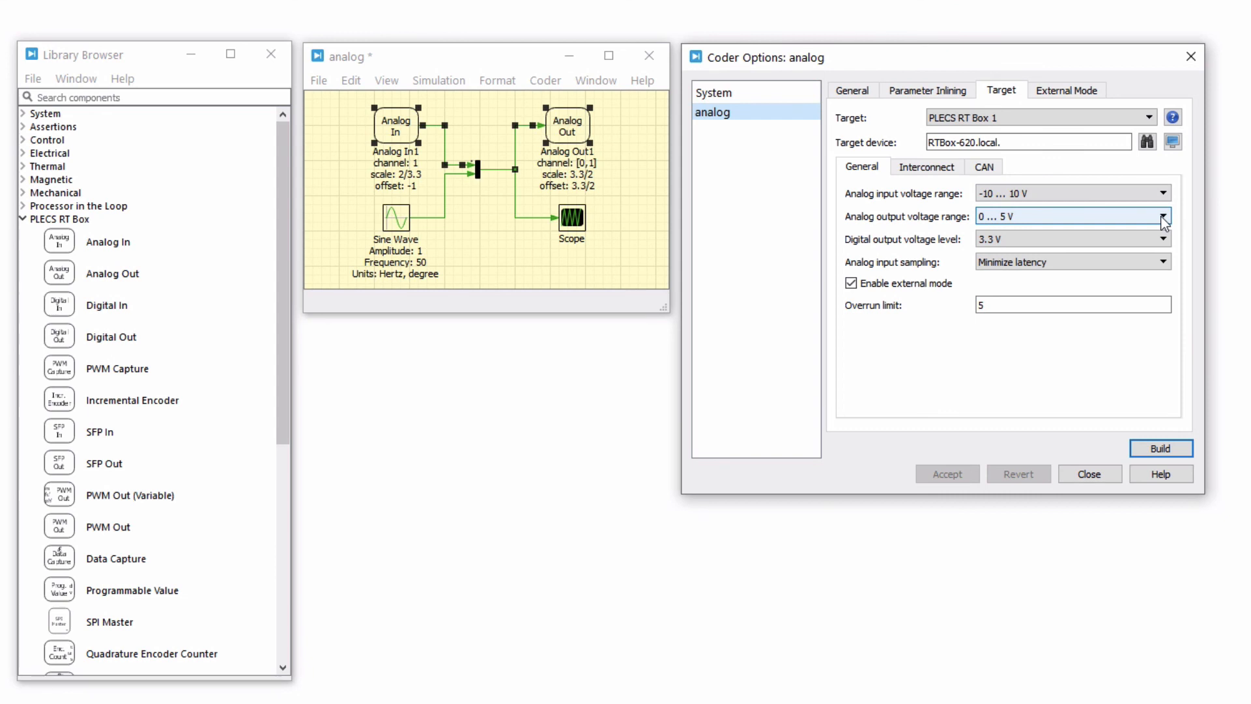
double_click(565, 126)
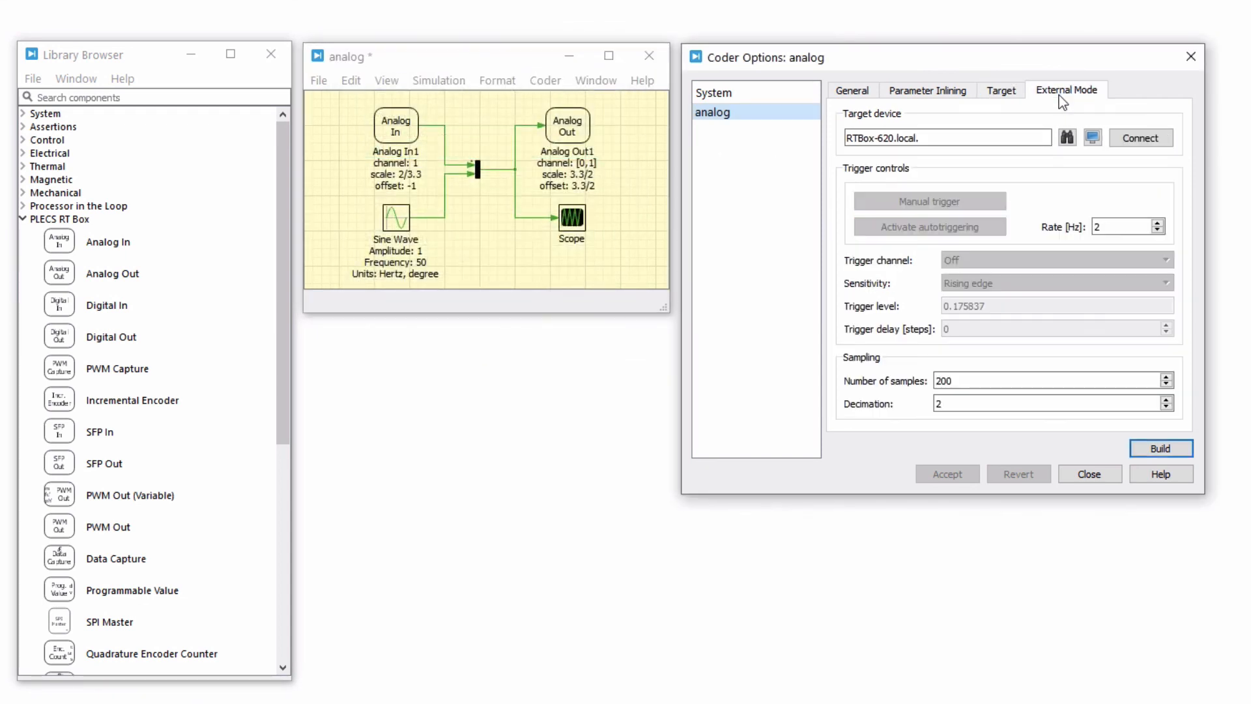
mouse_move(1138, 292)
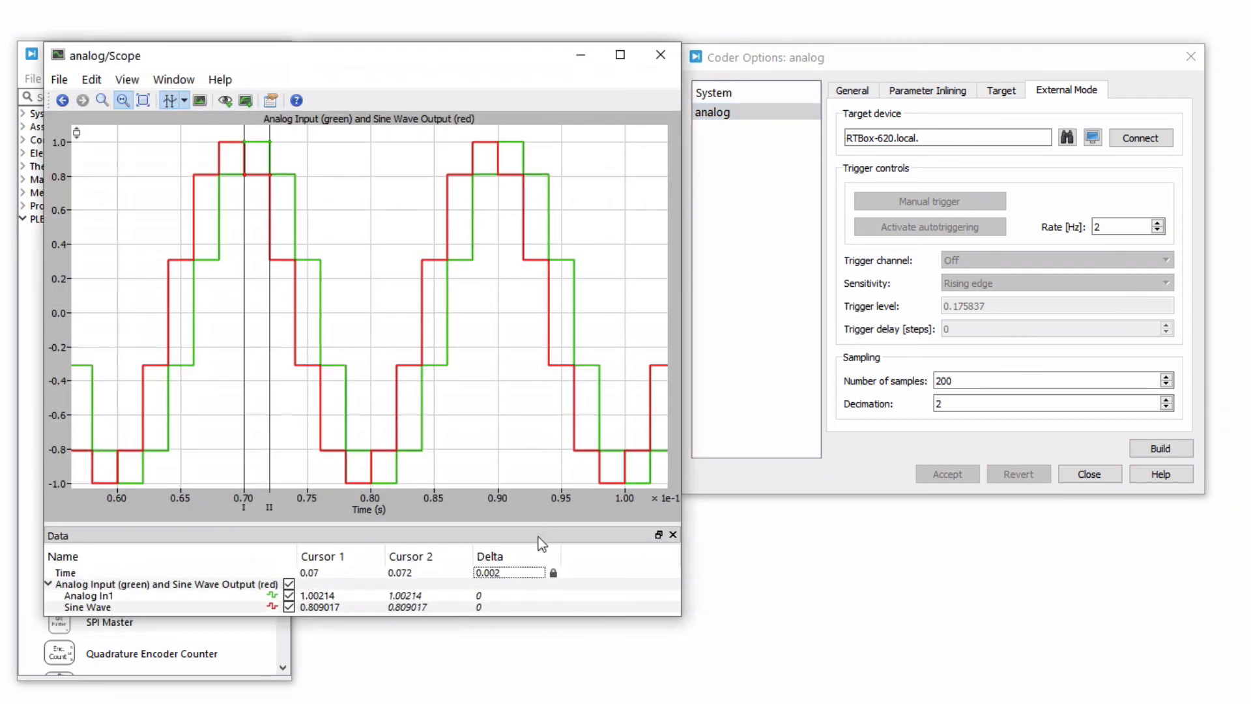
mouse_move(543, 579)
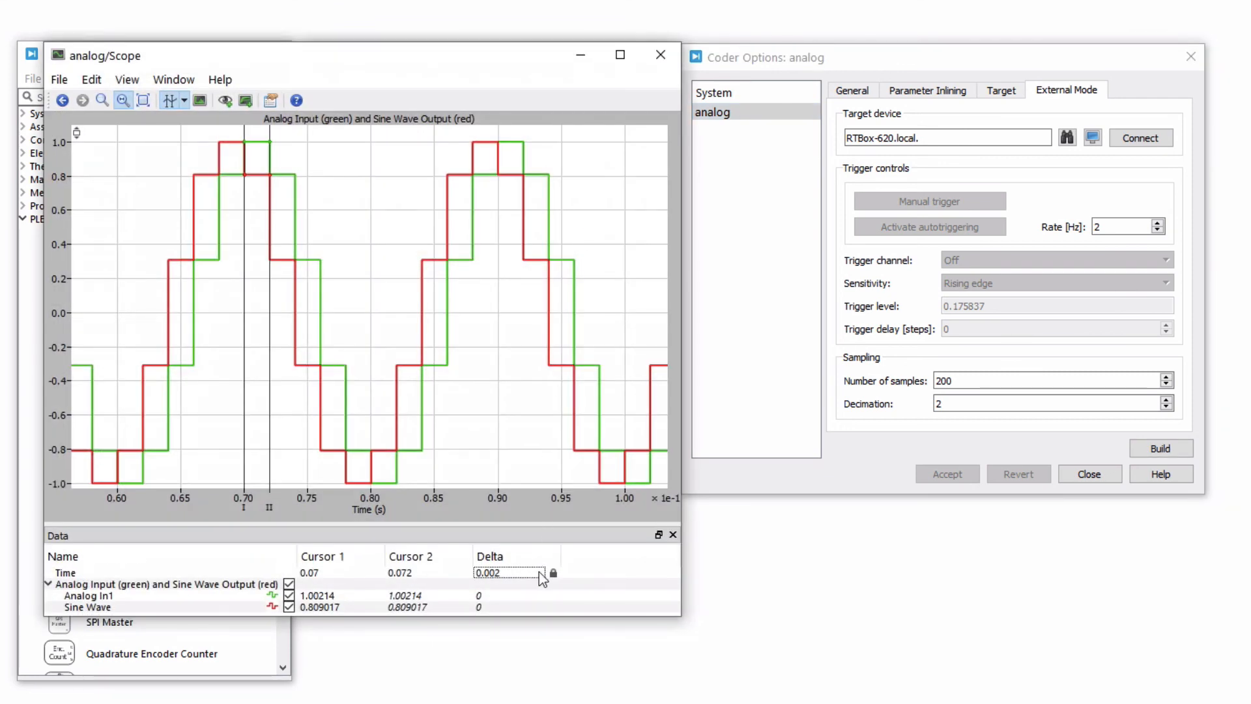